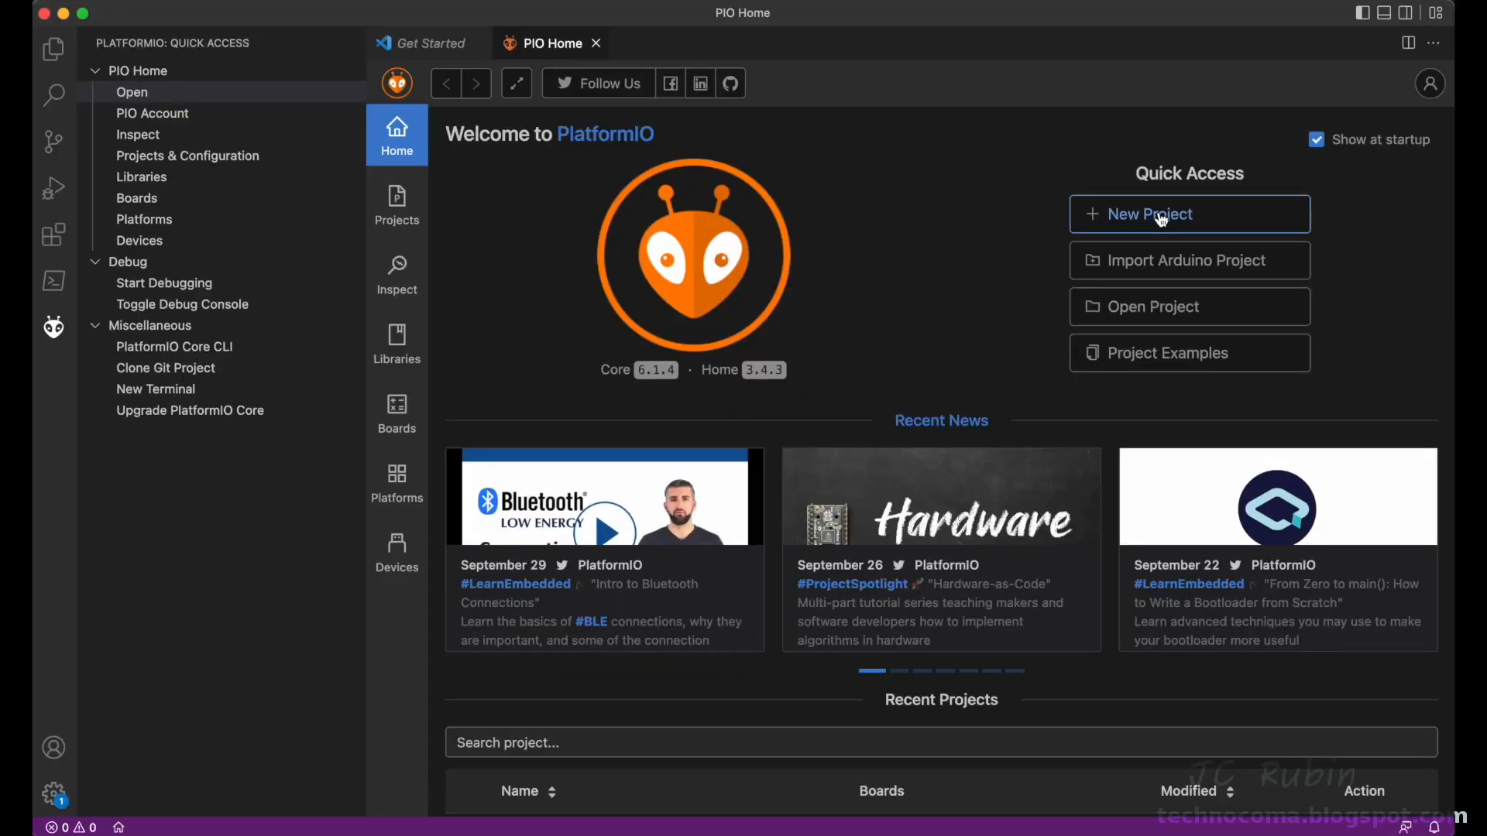
# Step: Create project 'Touchscreen Test' on the DOIT ESP32 DEVKIT V1 board with the Arduino framework
pyautogui.click(1159, 214)
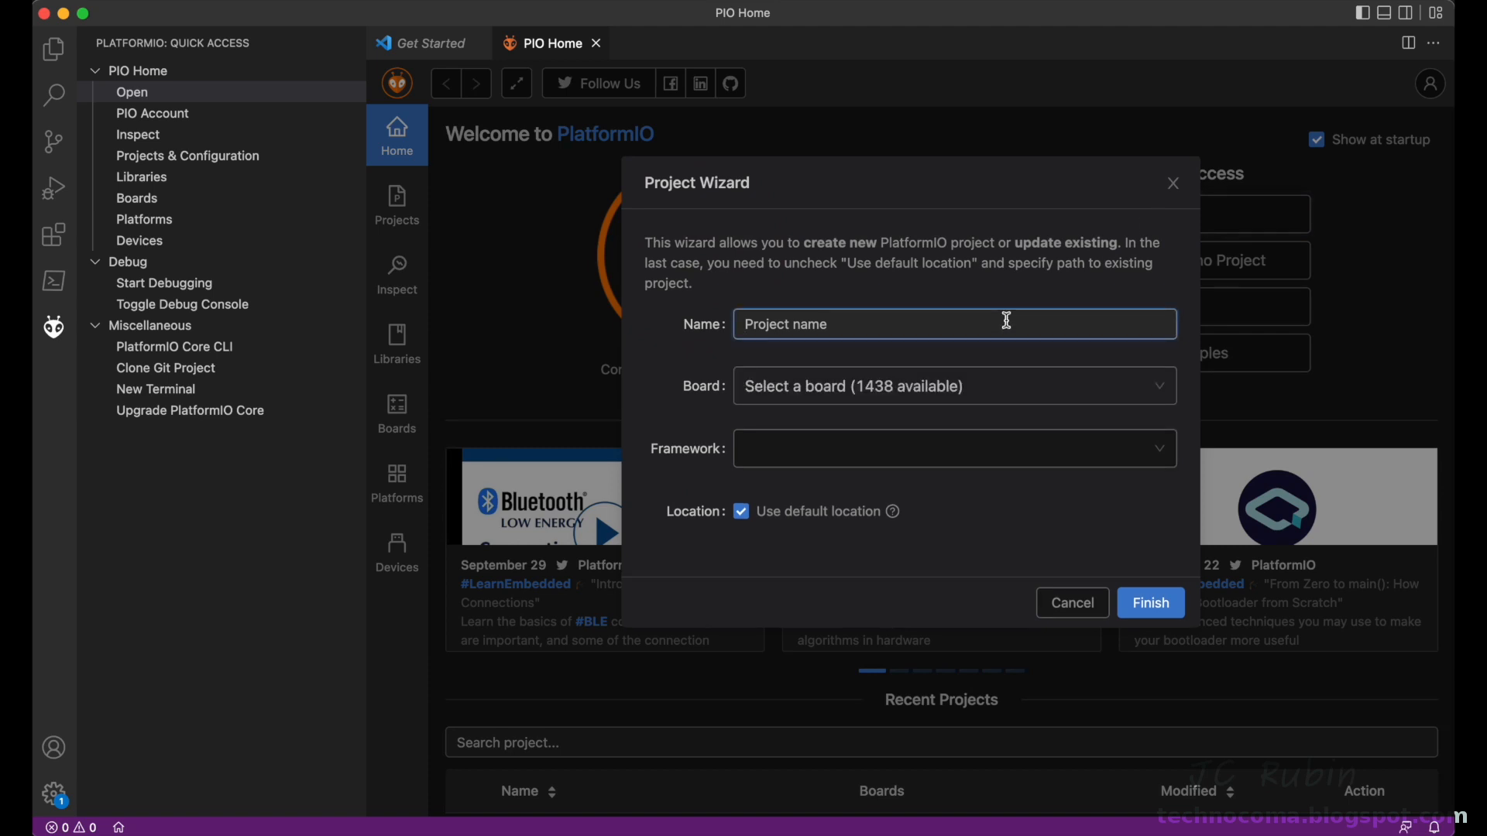
pyautogui.write('Touchscreen')
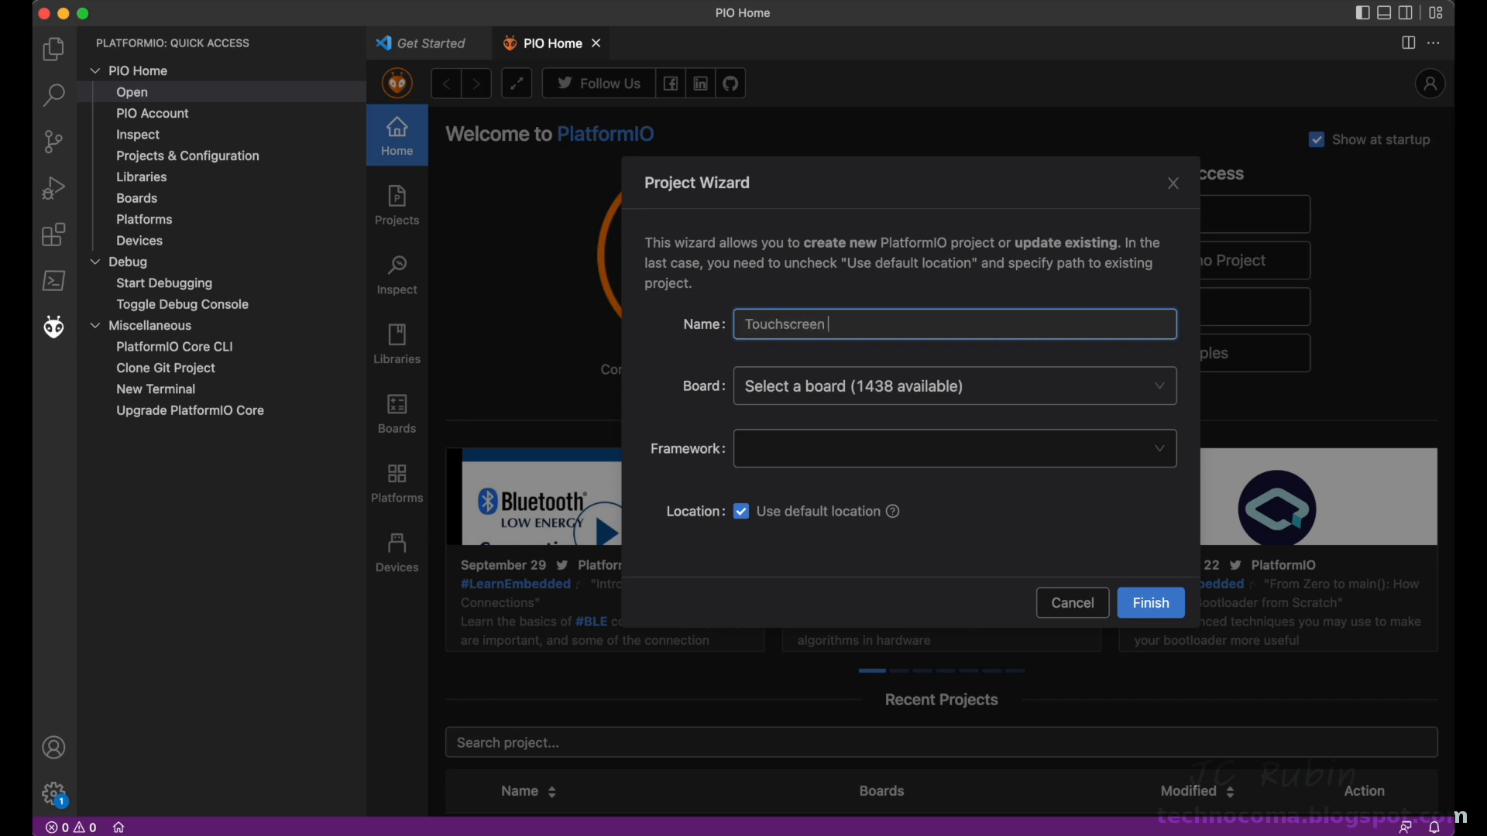
pyautogui.write('Test')
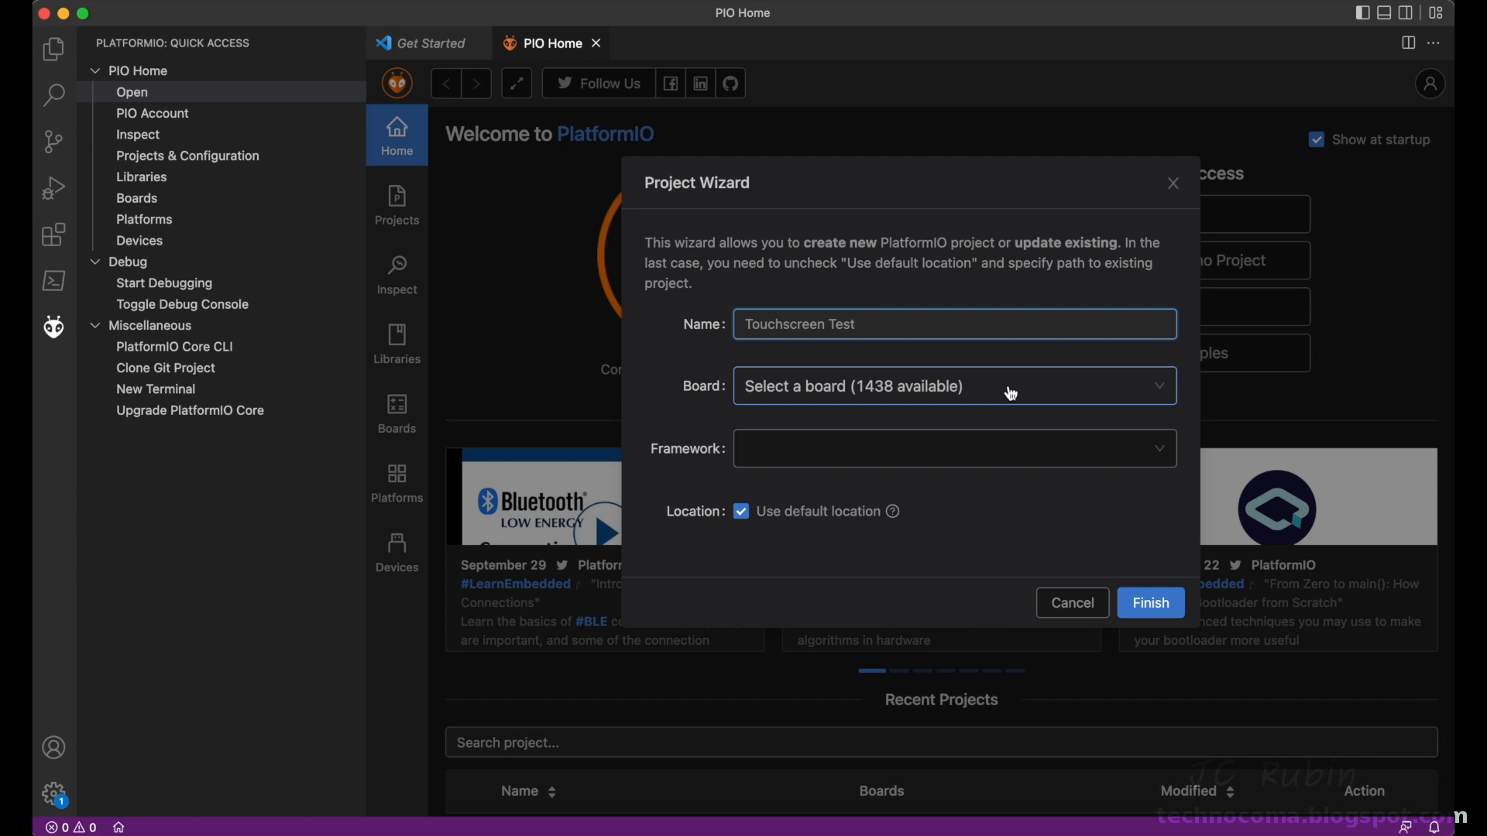
pyautogui.write('esp')
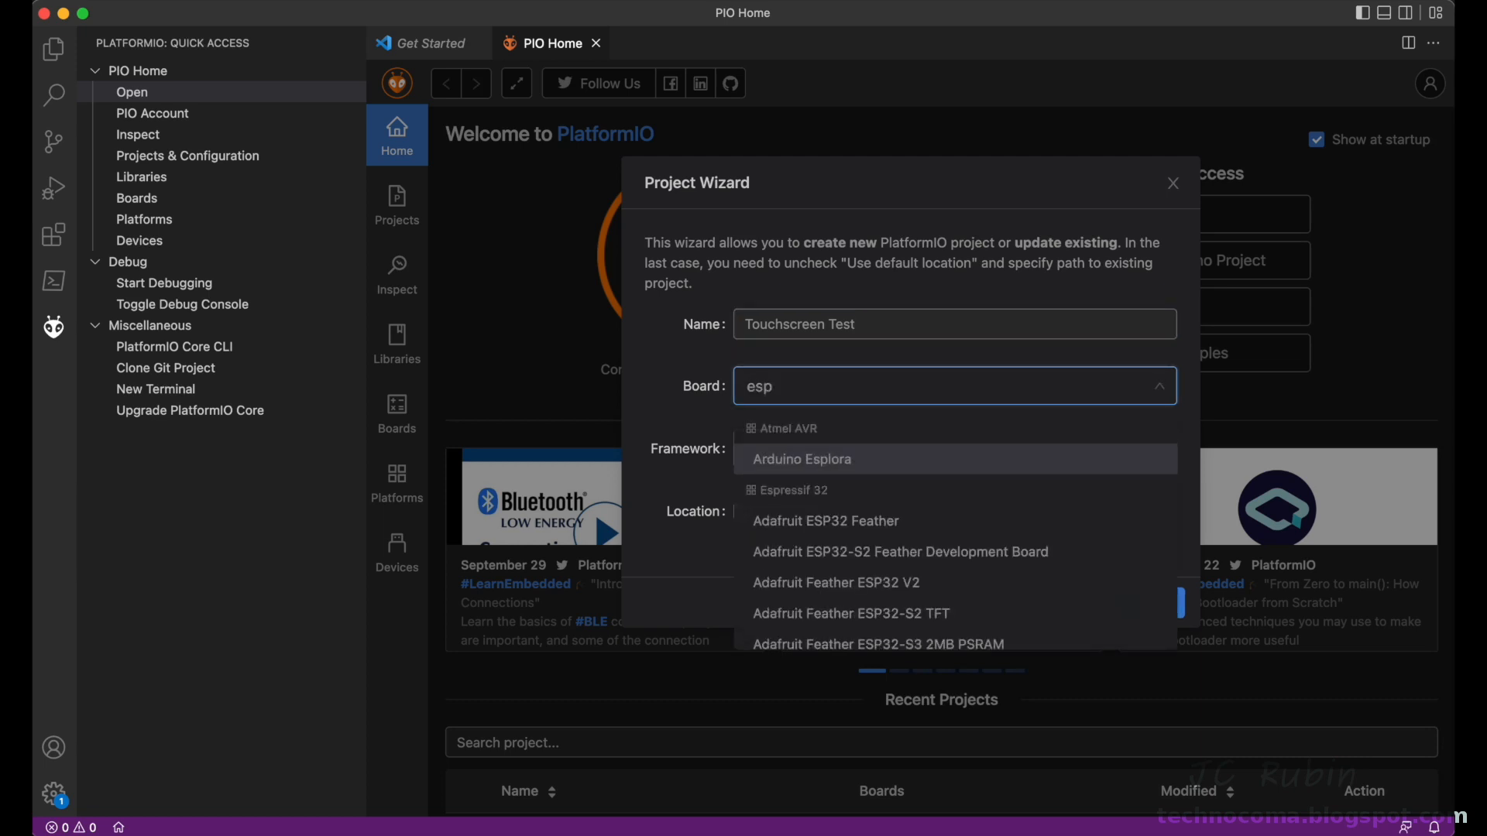
pyautogui.moveTo(1003, 398)
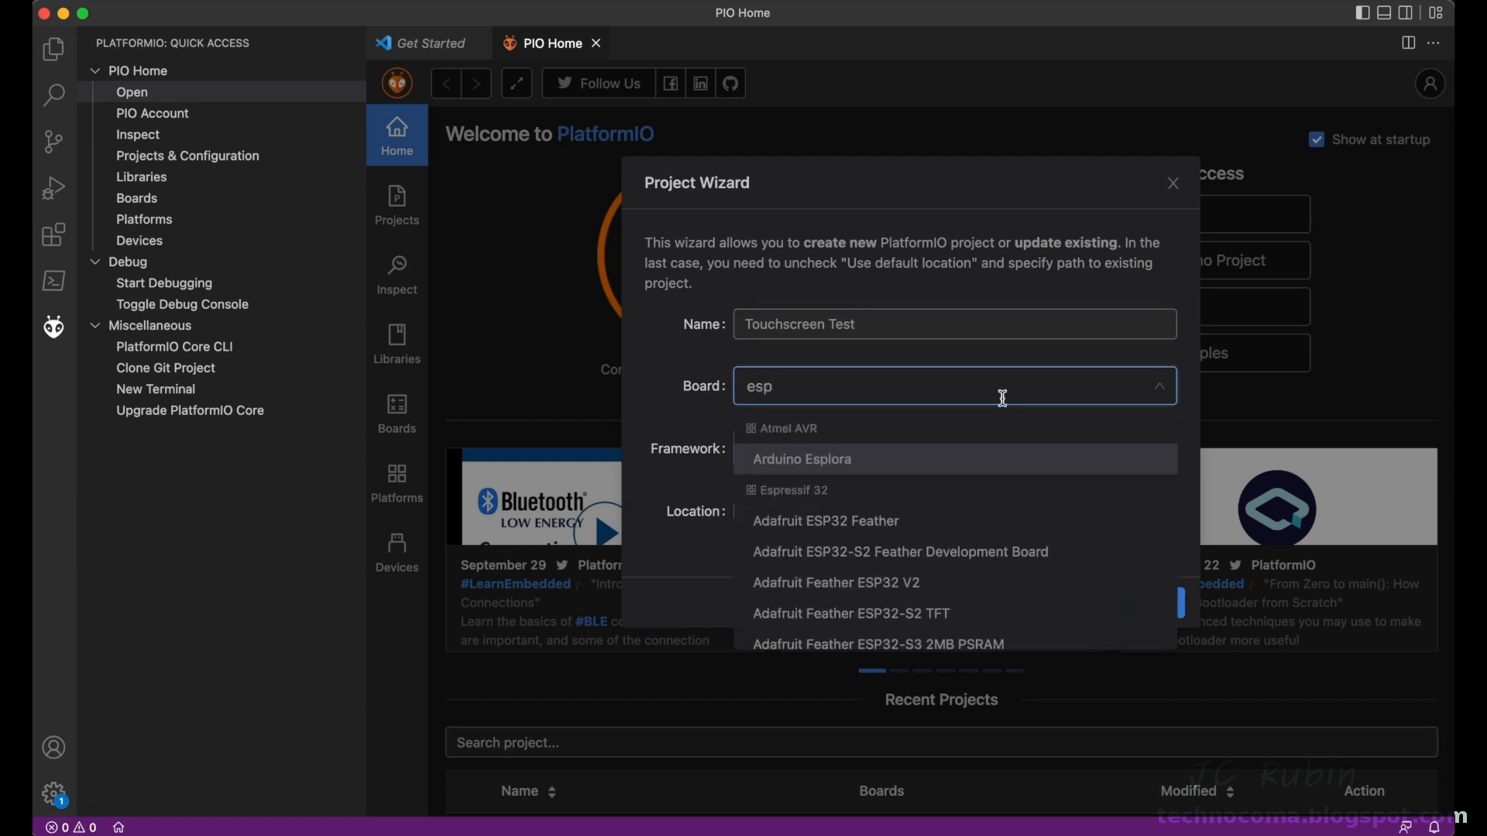
pyautogui.scroll(-3)
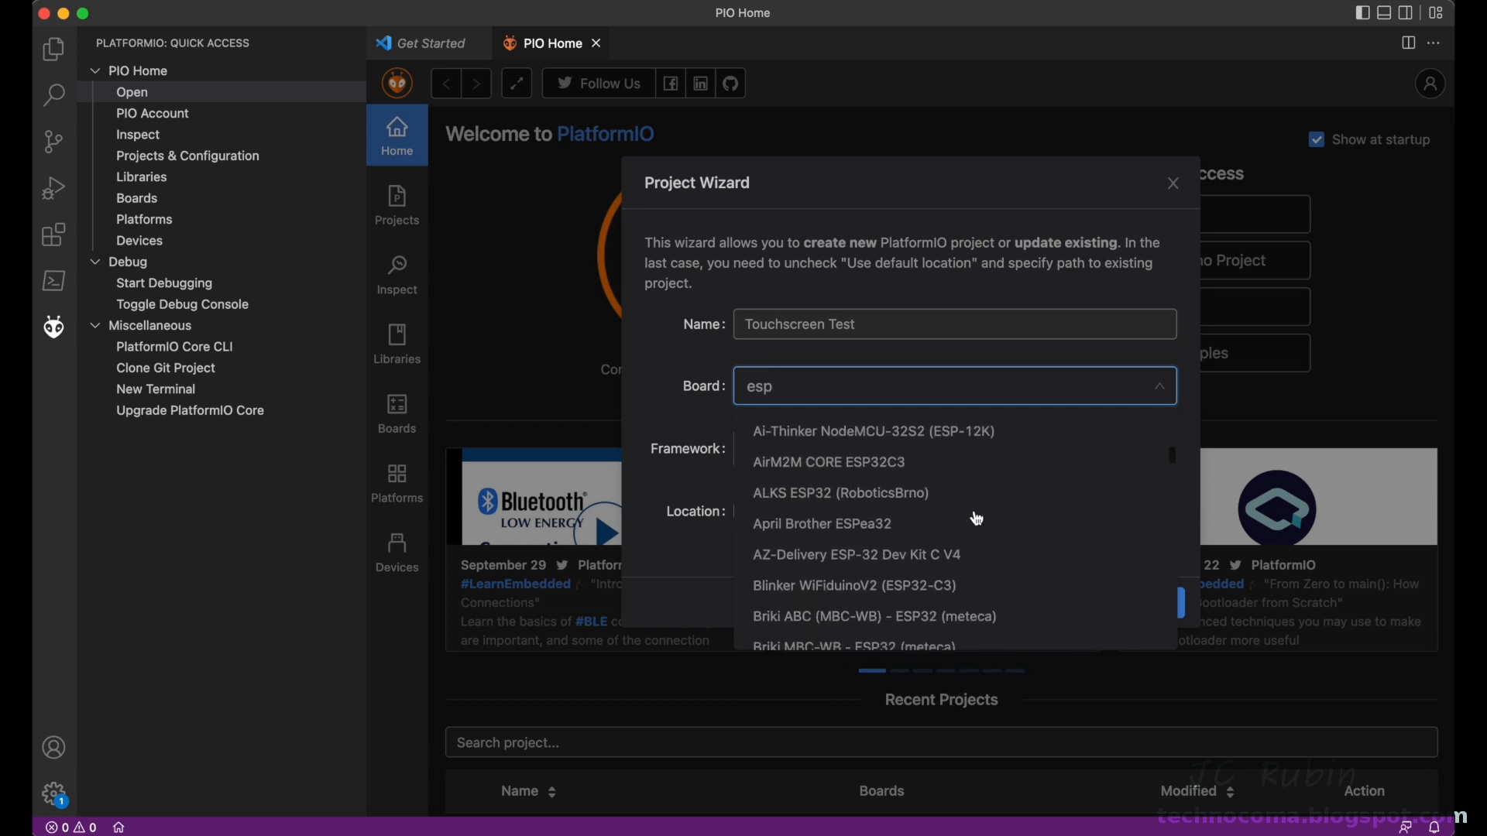
pyautogui.scroll(-3)
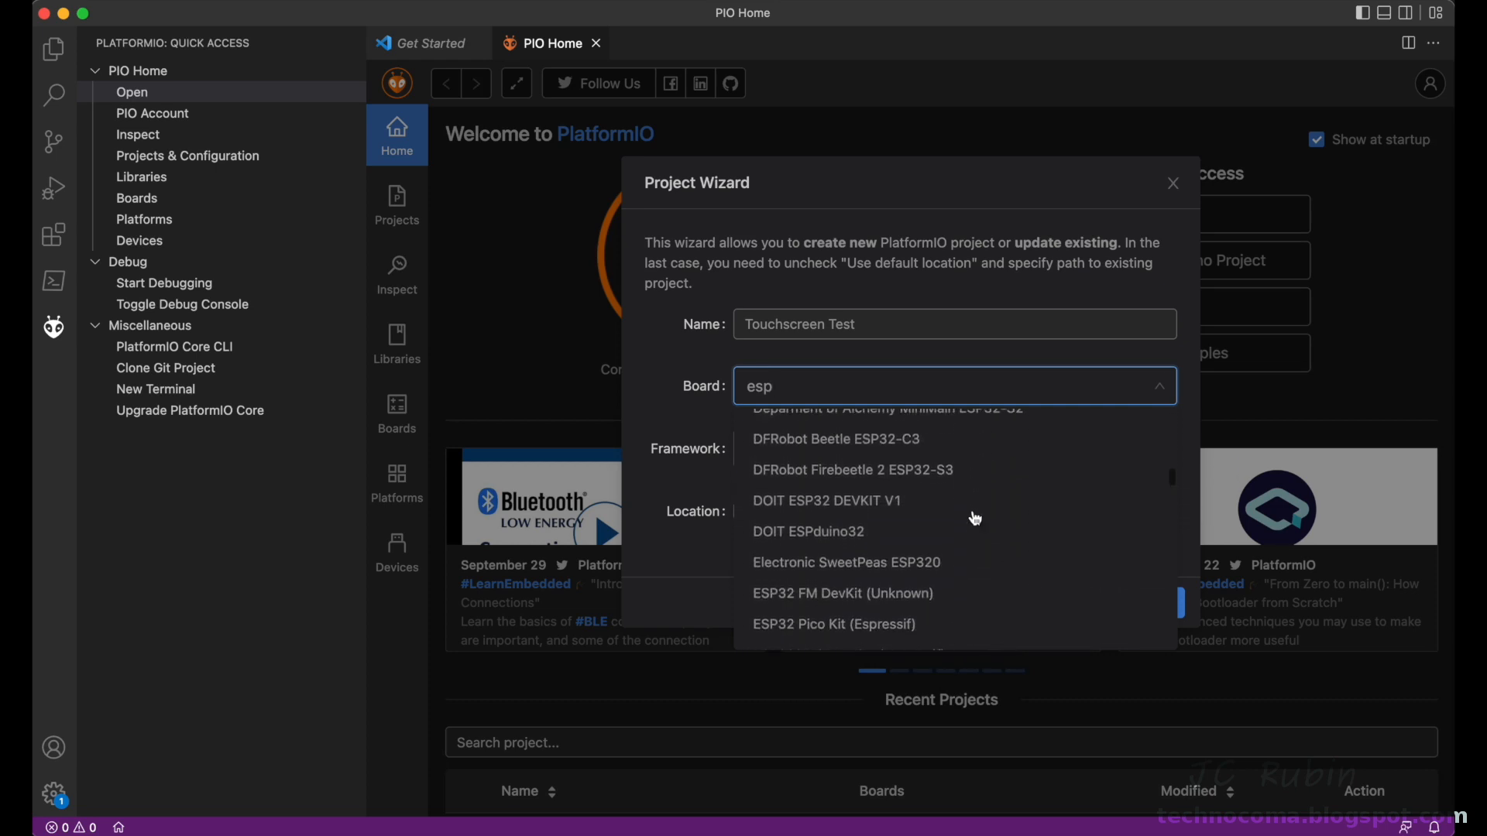
pyautogui.click(827, 501)
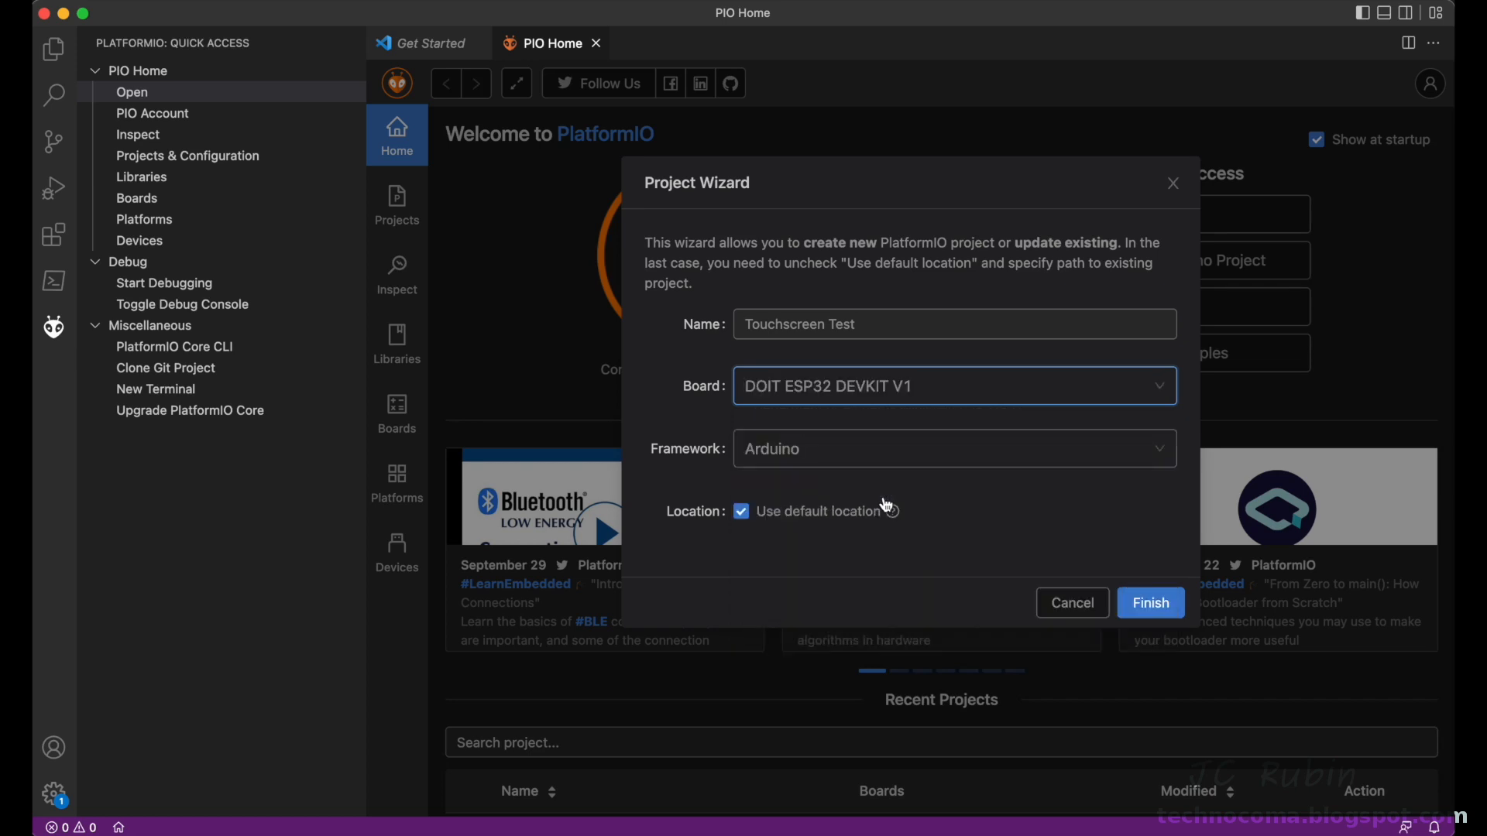
pyautogui.moveTo(968, 507)
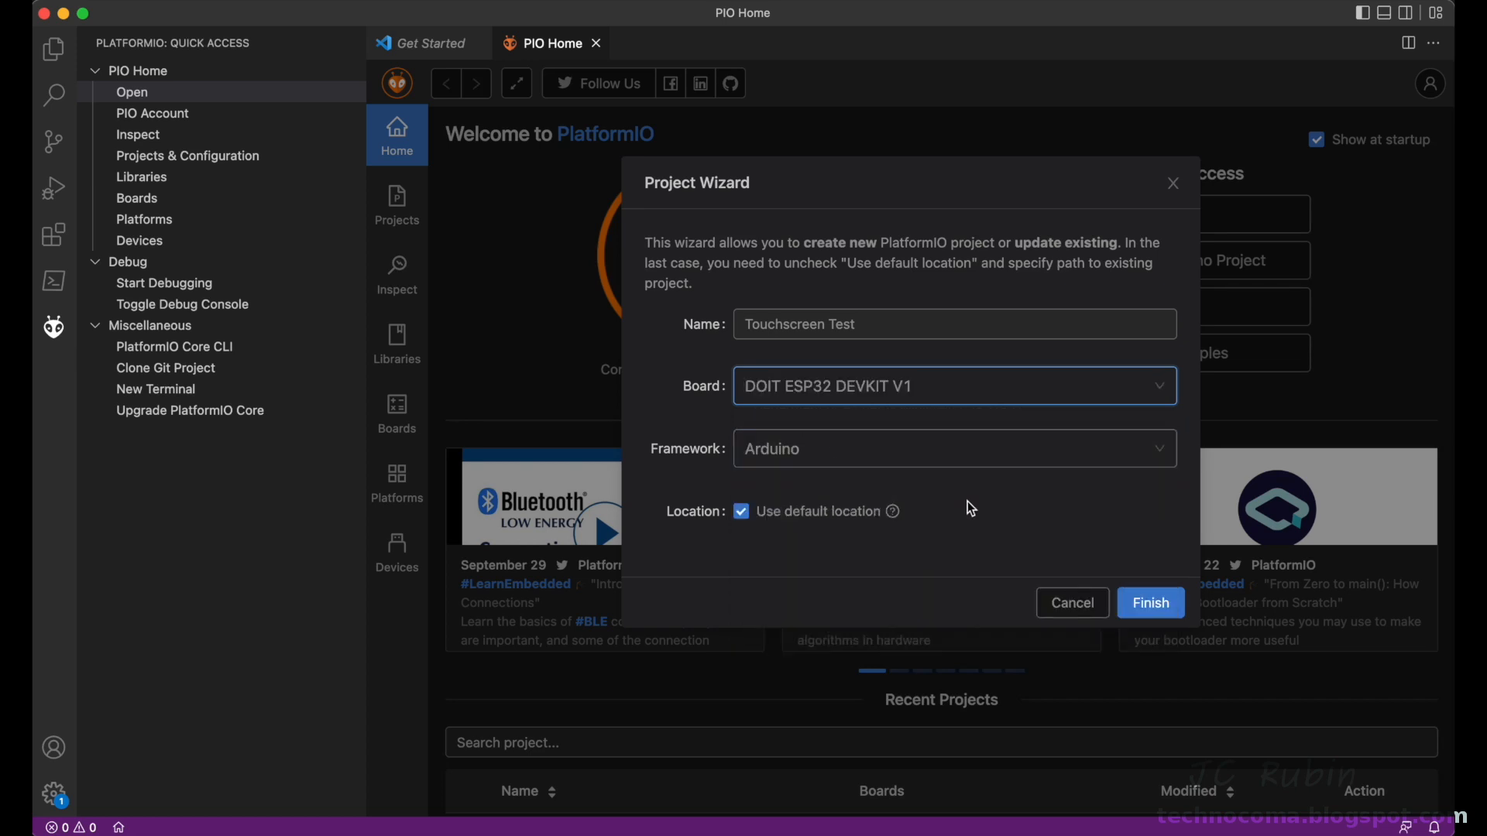
pyautogui.click(1150, 603)
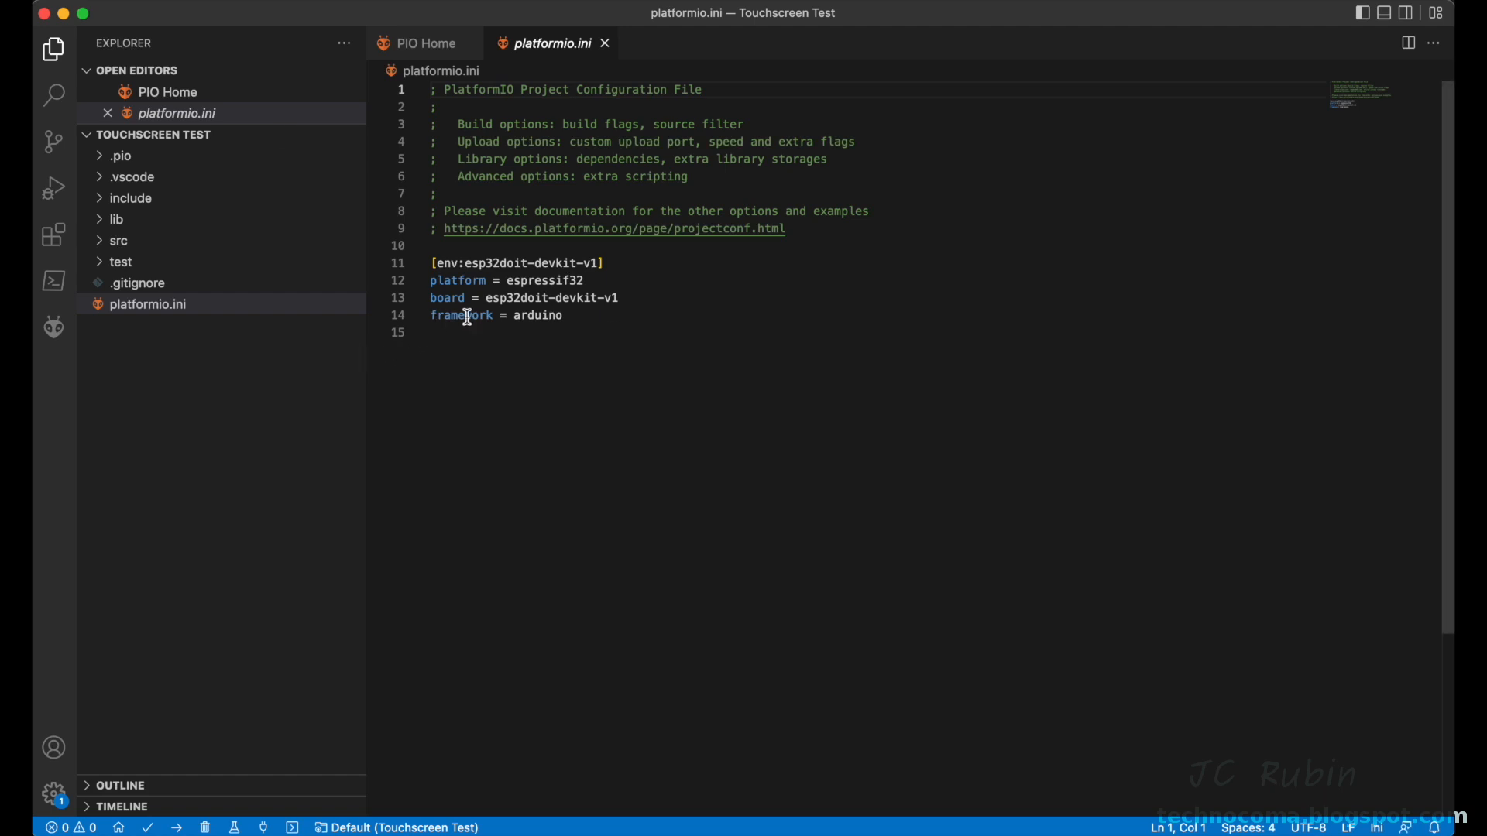
# Step: Append monitor_speed = 9600 to platformio.ini and return to PIO Home
pyautogui.click(540, 338)
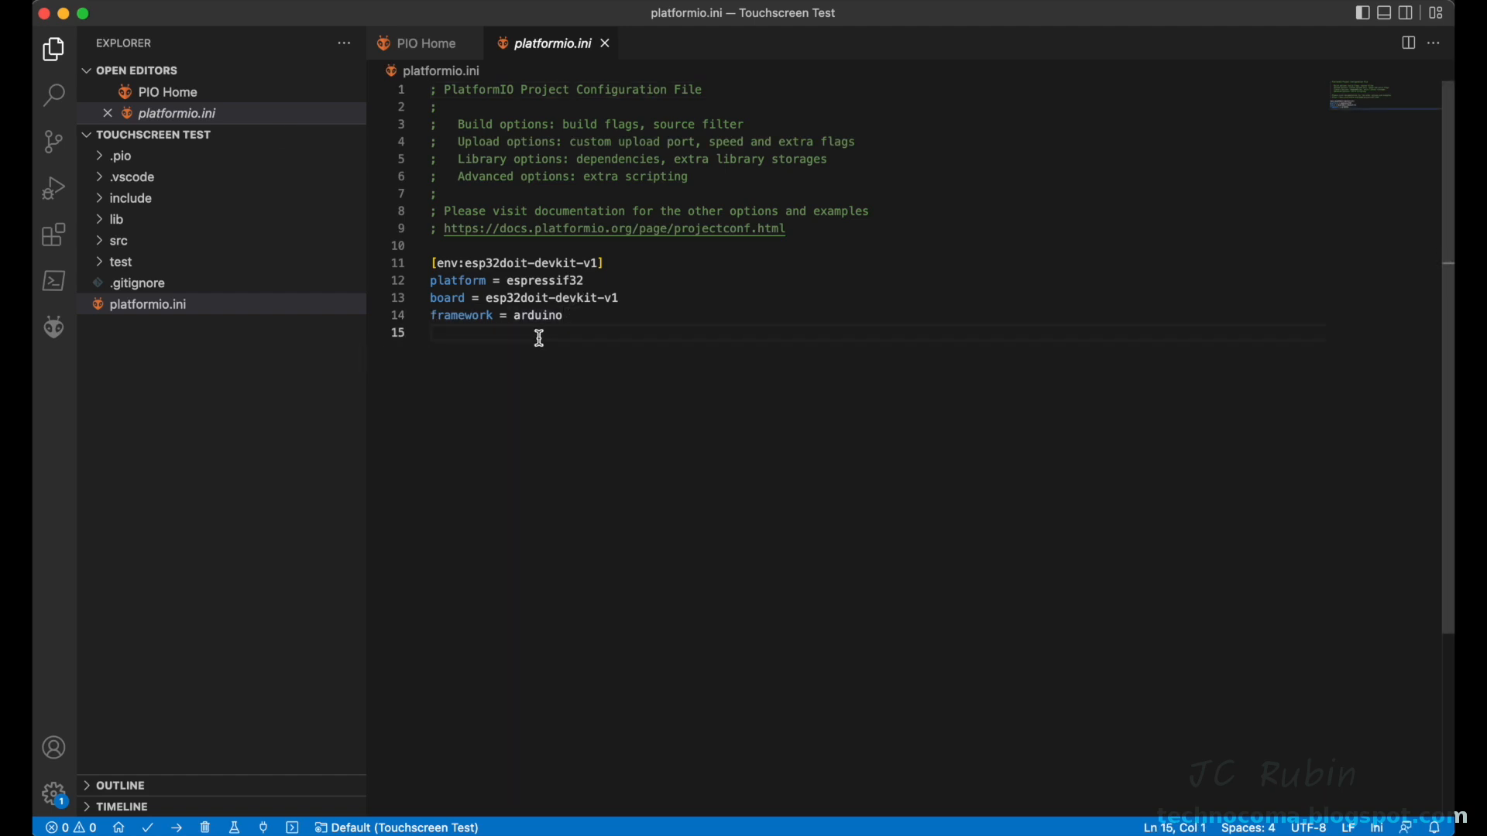
pyautogui.write('mon')
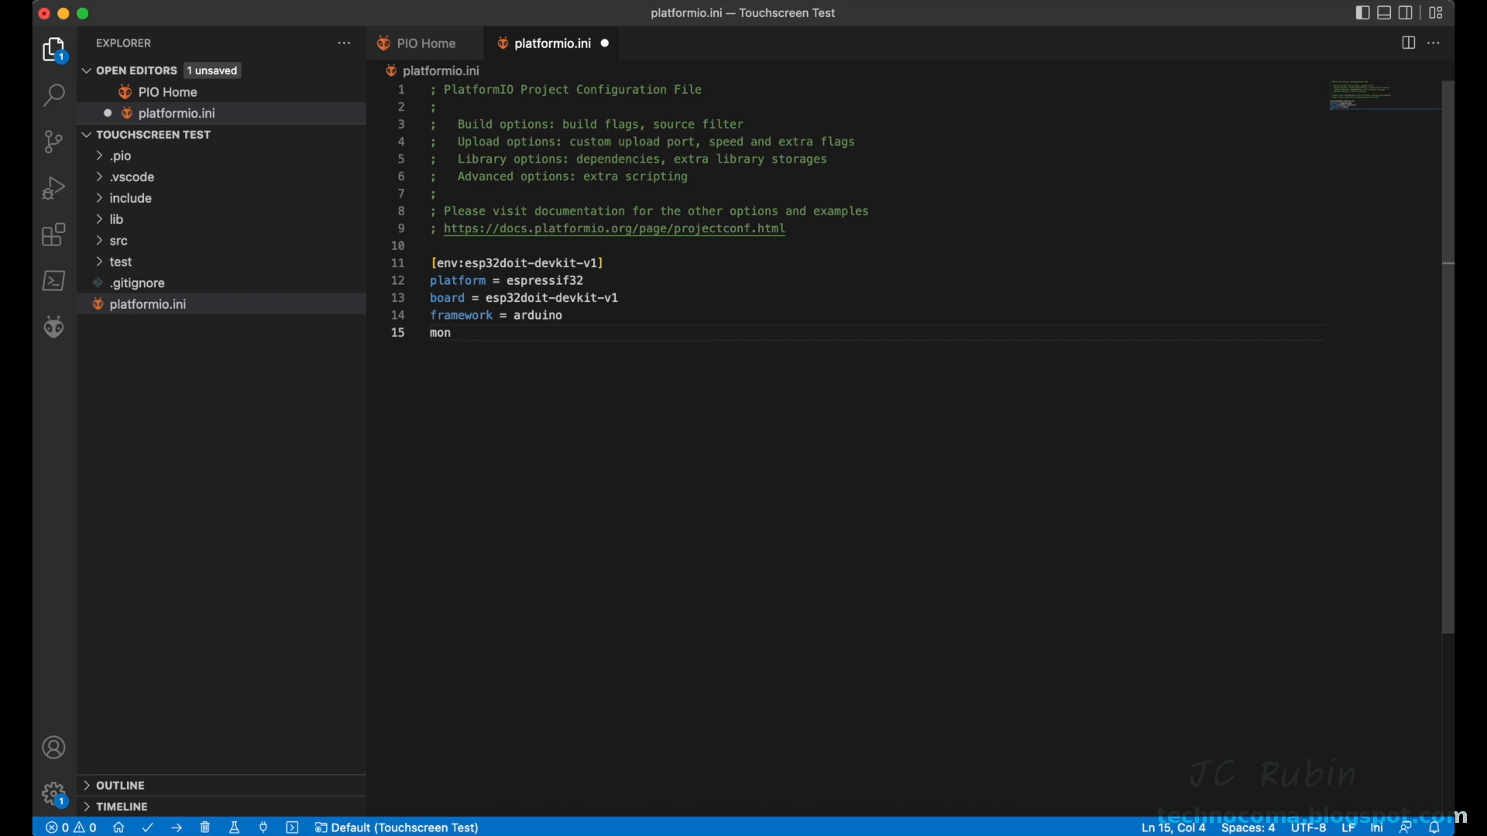
pyautogui.write('itor')
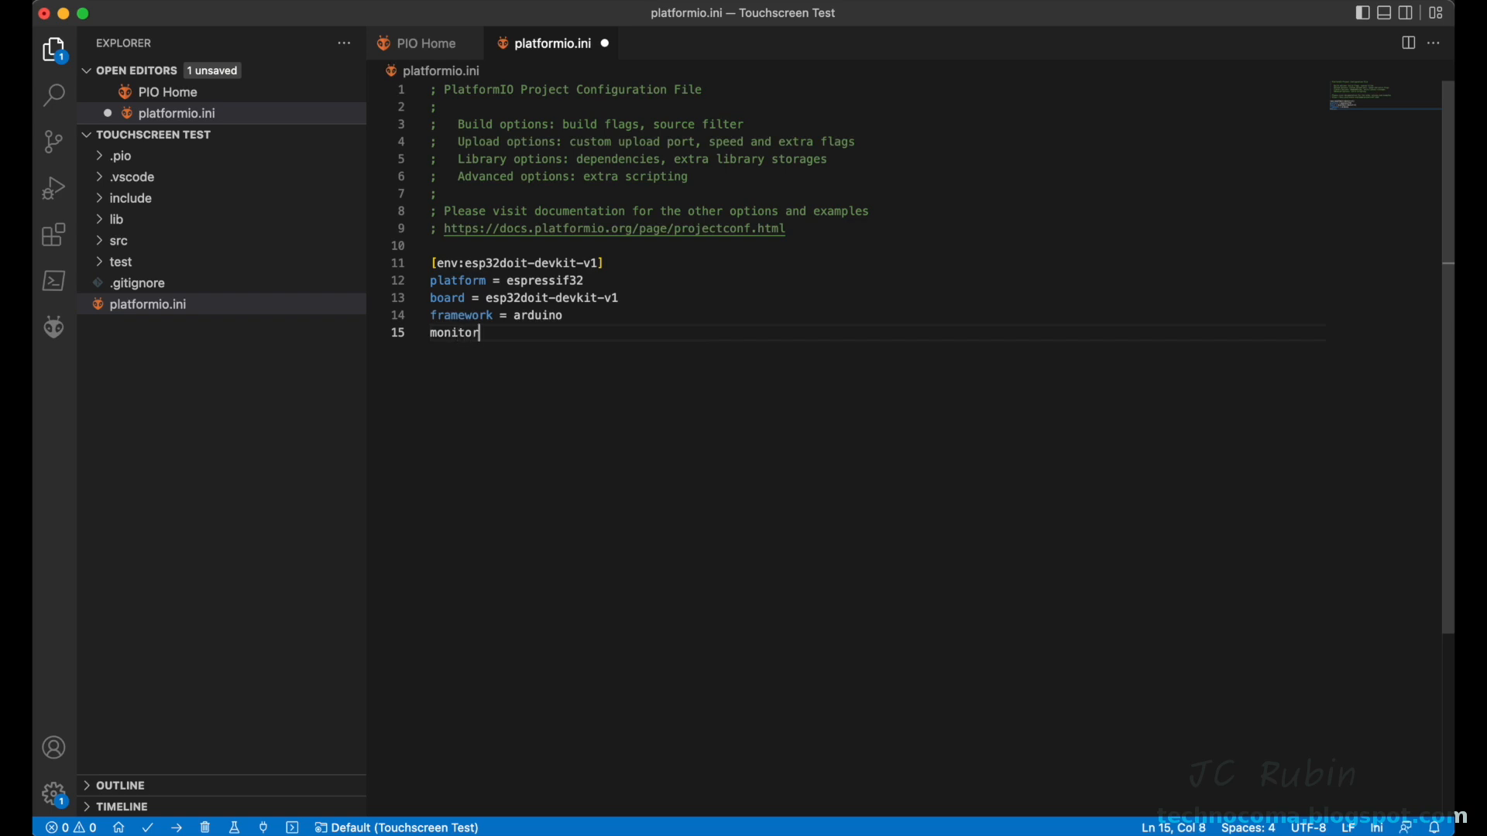
pyautogui.write('_speed')
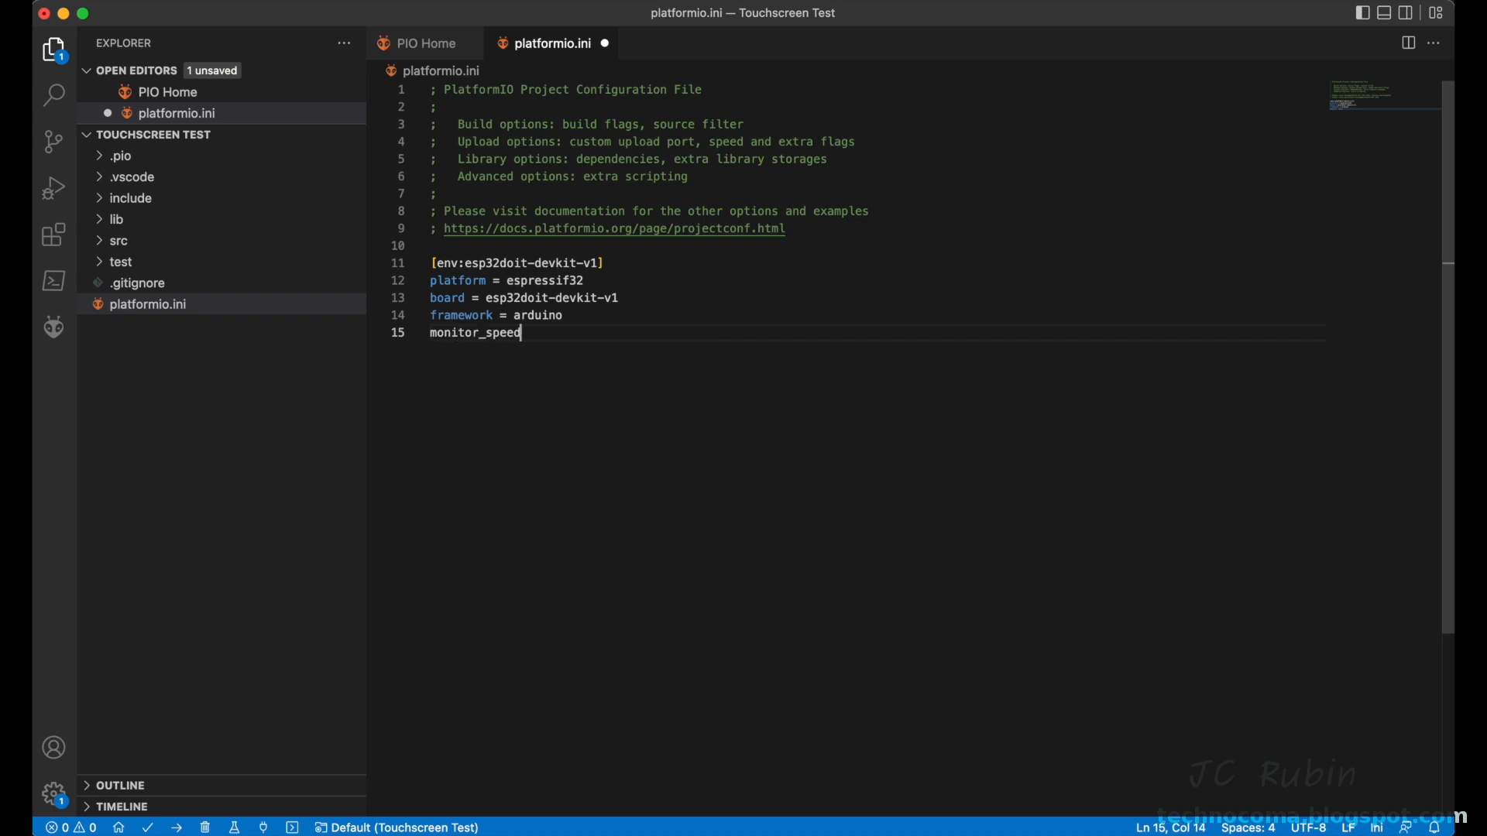
pyautogui.write('=')
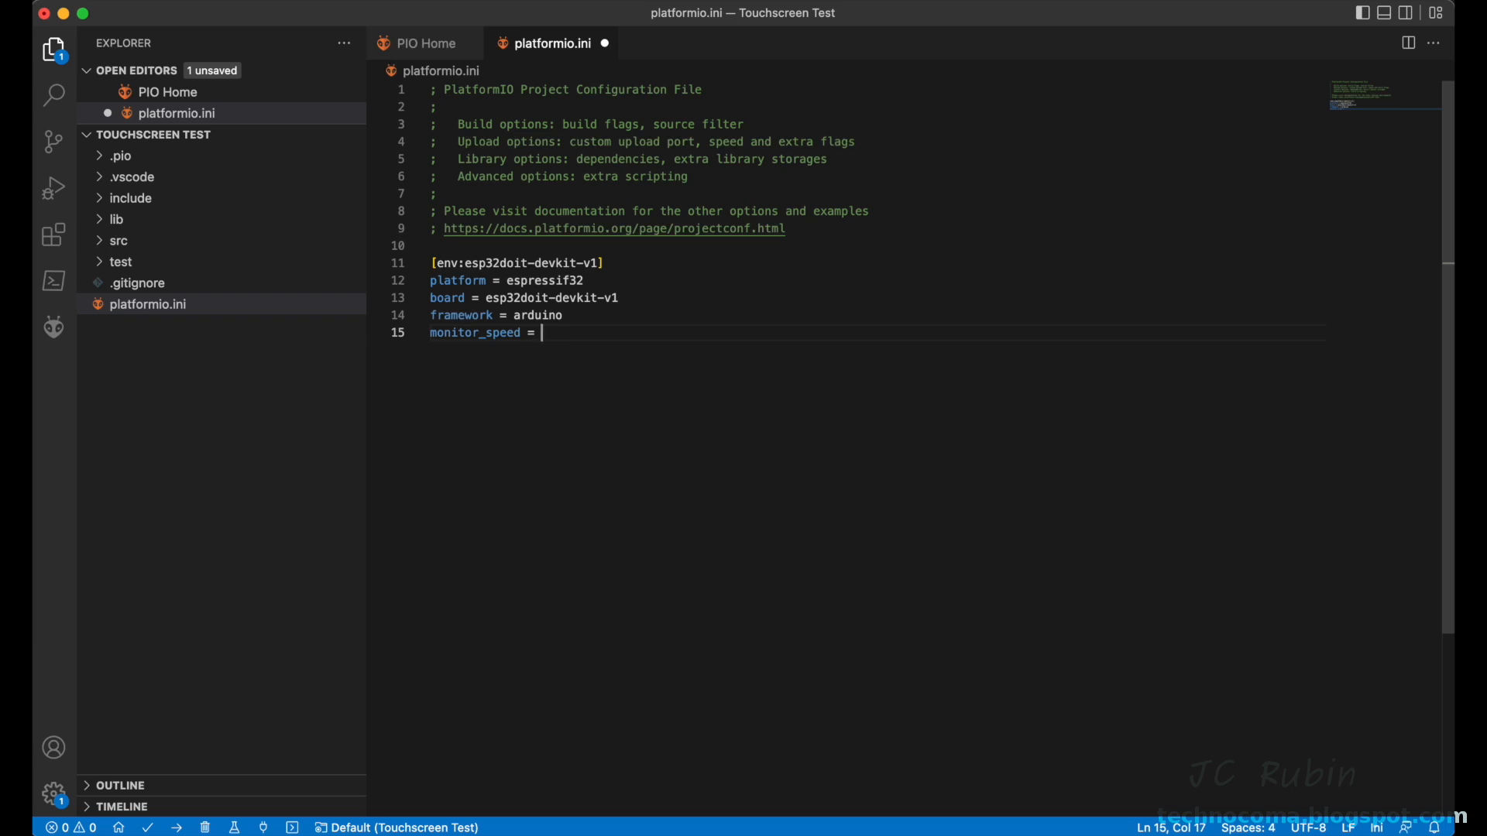
pyautogui.write('9600')
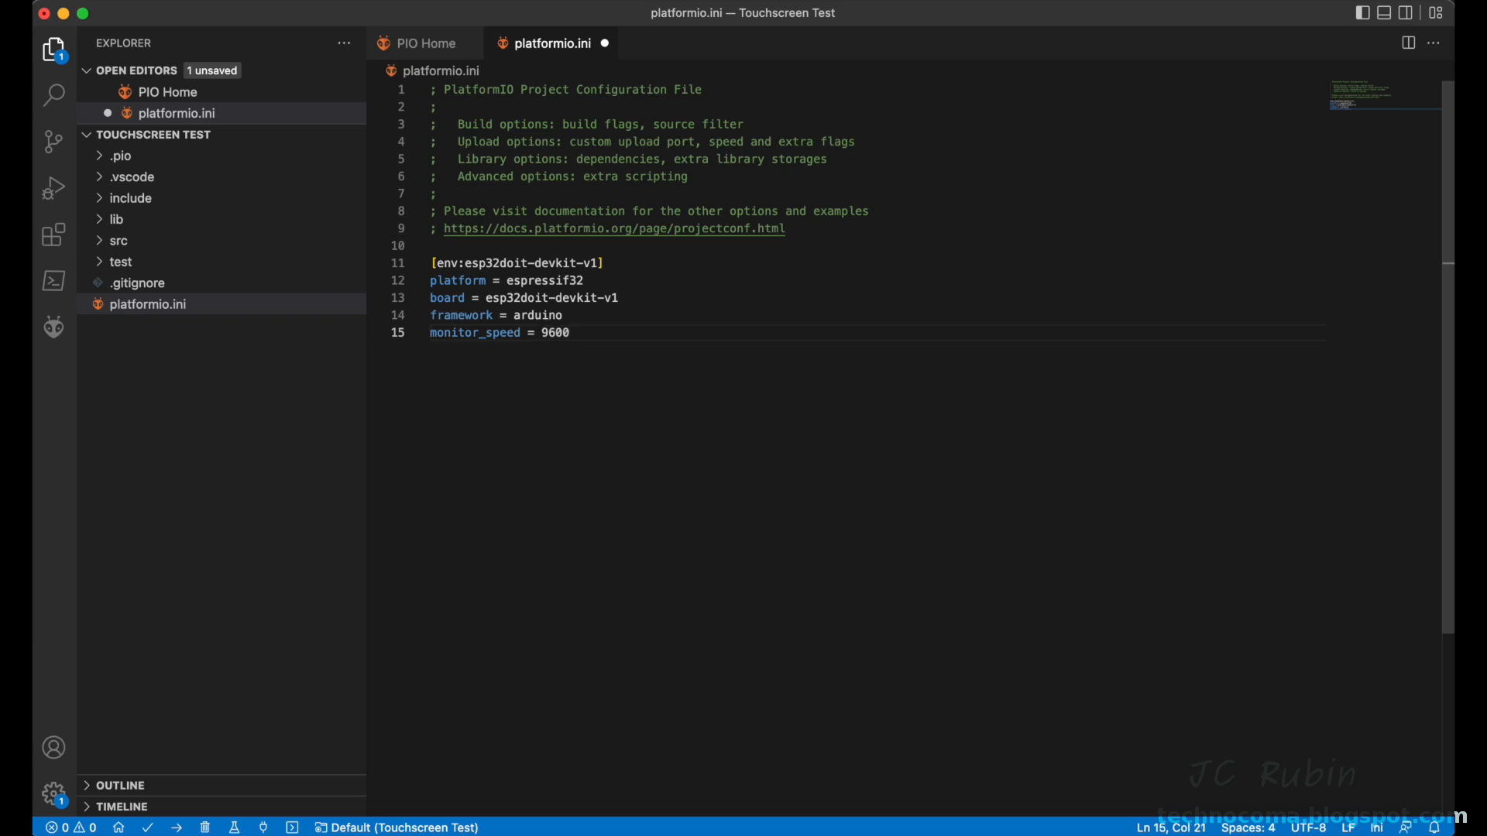
pyautogui.click(421, 43)
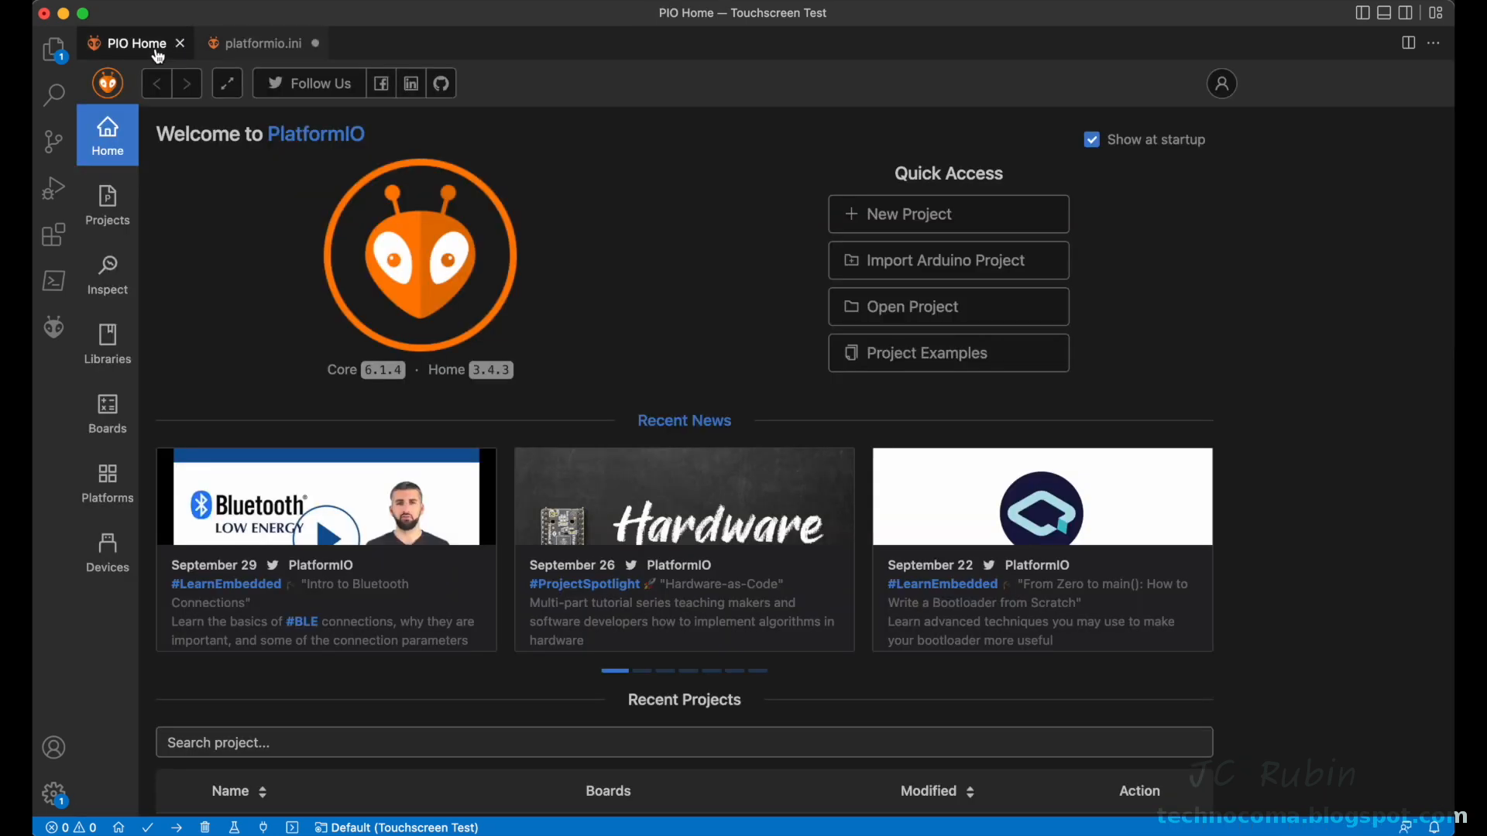
pyautogui.moveTo(531, 158)
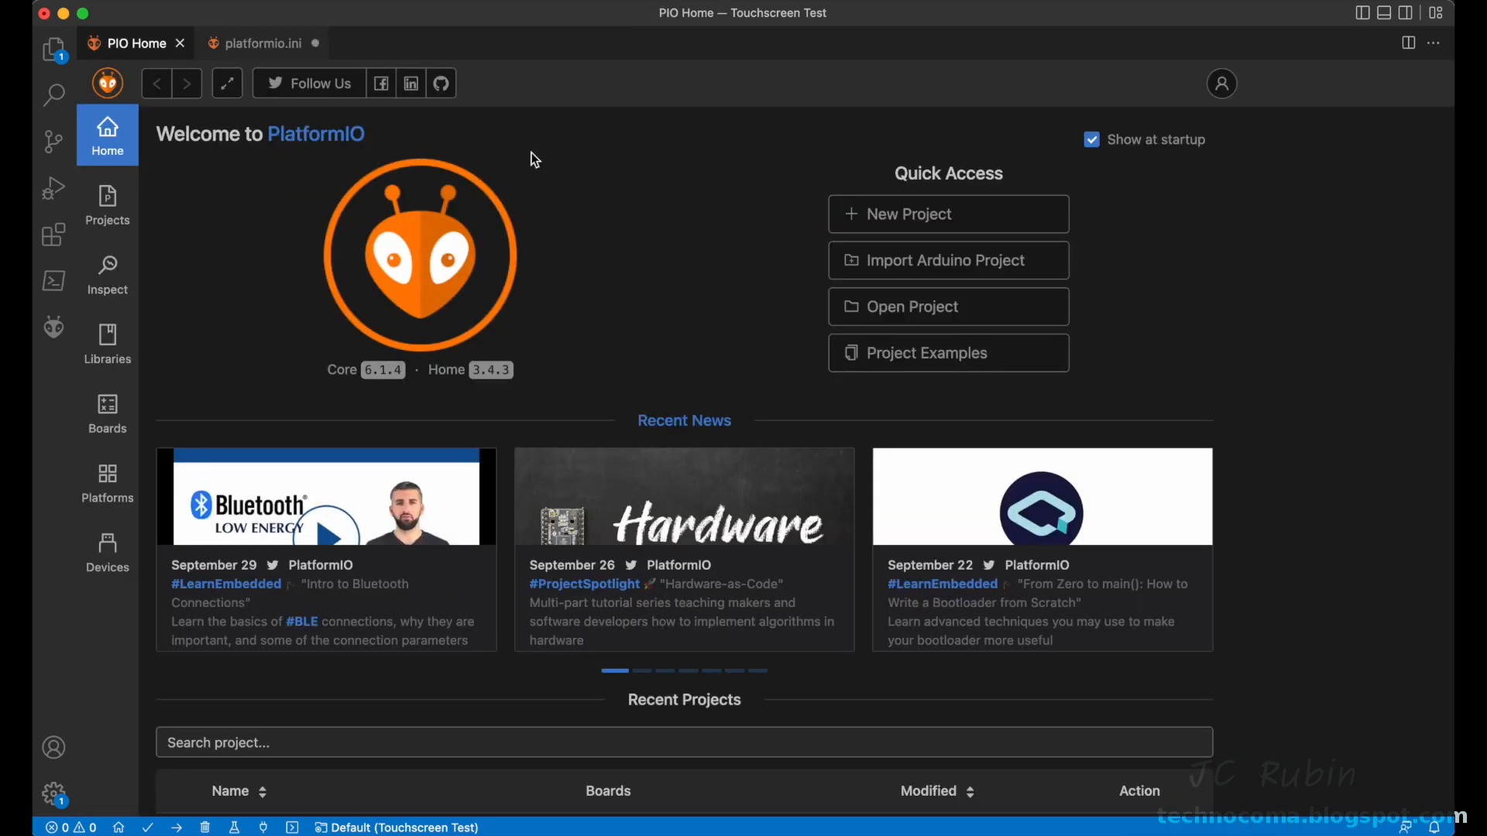
pyautogui.moveTo(102, 336)
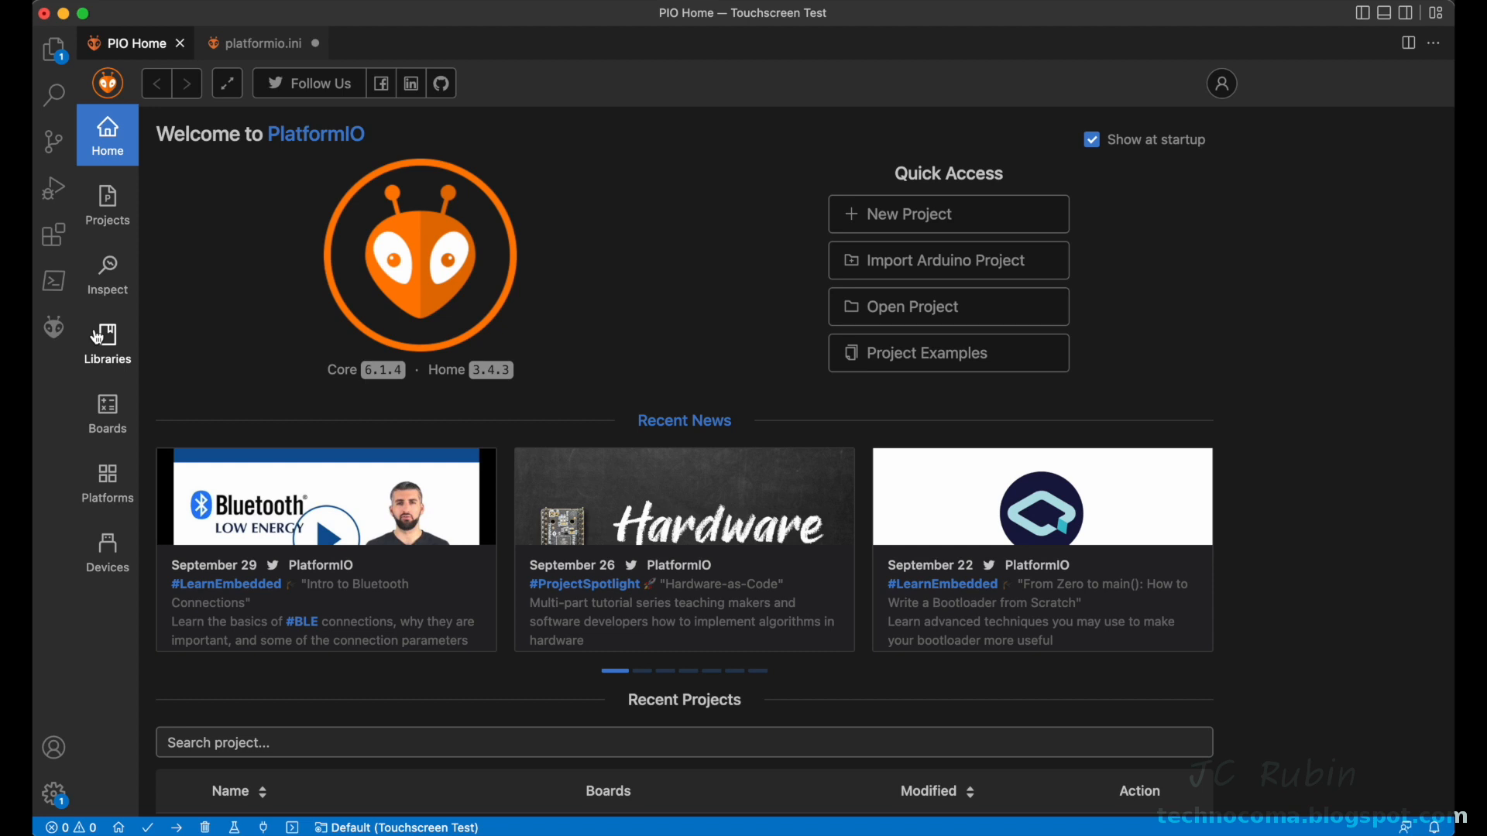
# Step: Search the library registry for tft_espi and view TFT_eSPI by Bodmer's installation page
pyautogui.click(107, 338)
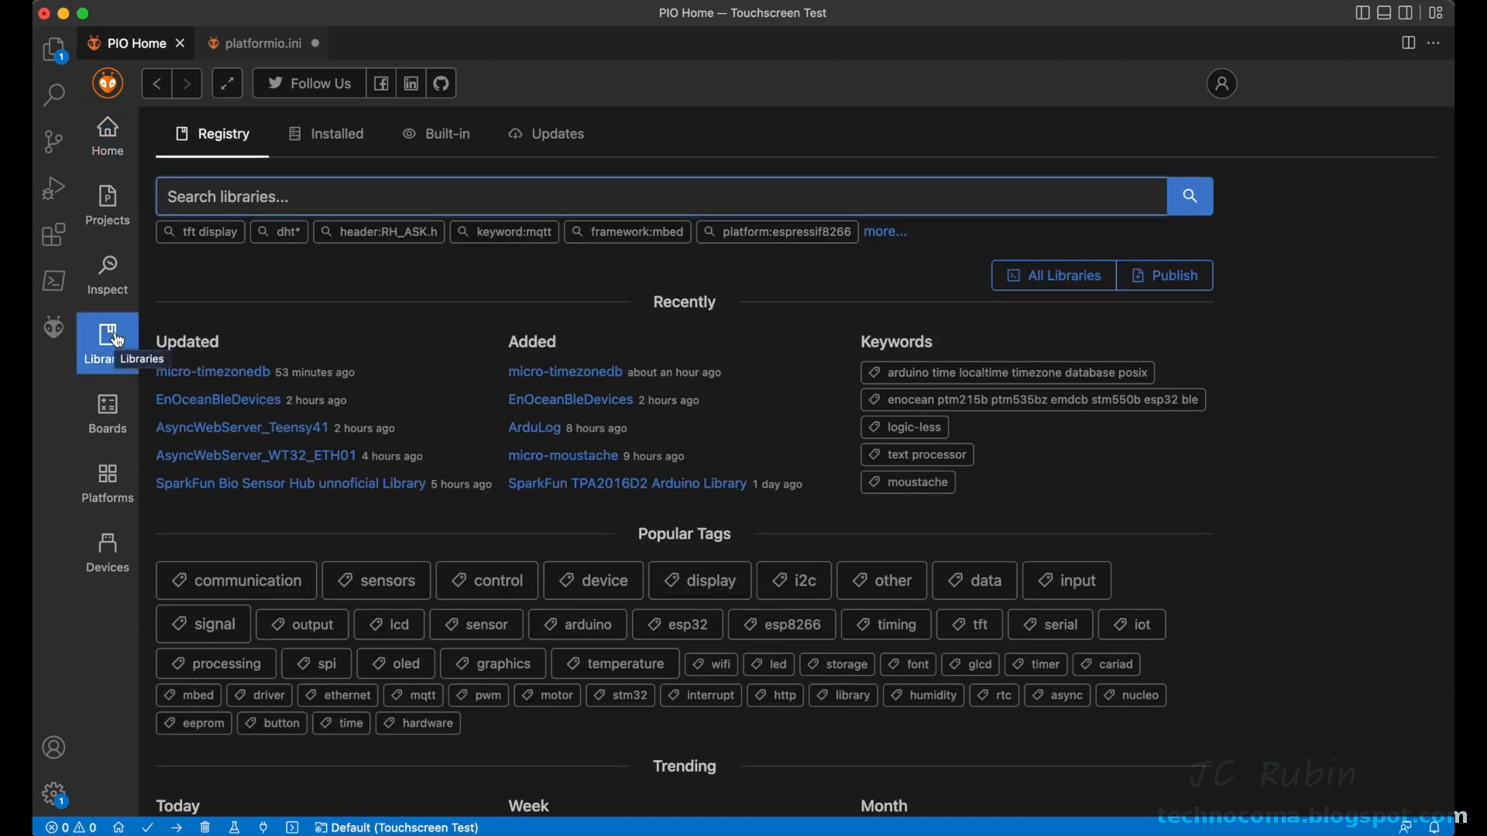
pyautogui.write('tft_espi')
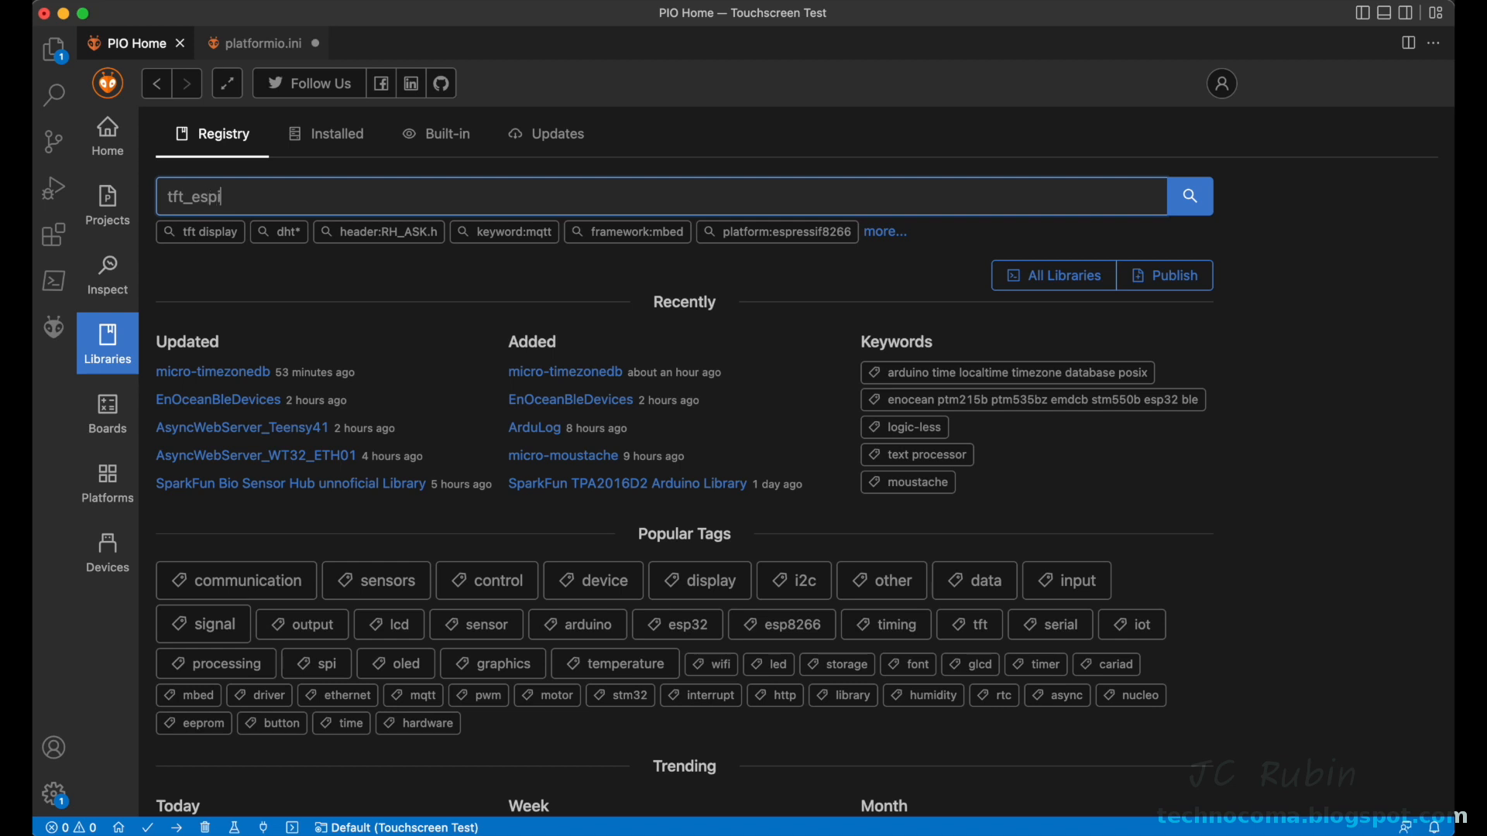
pyautogui.click(1189, 197)
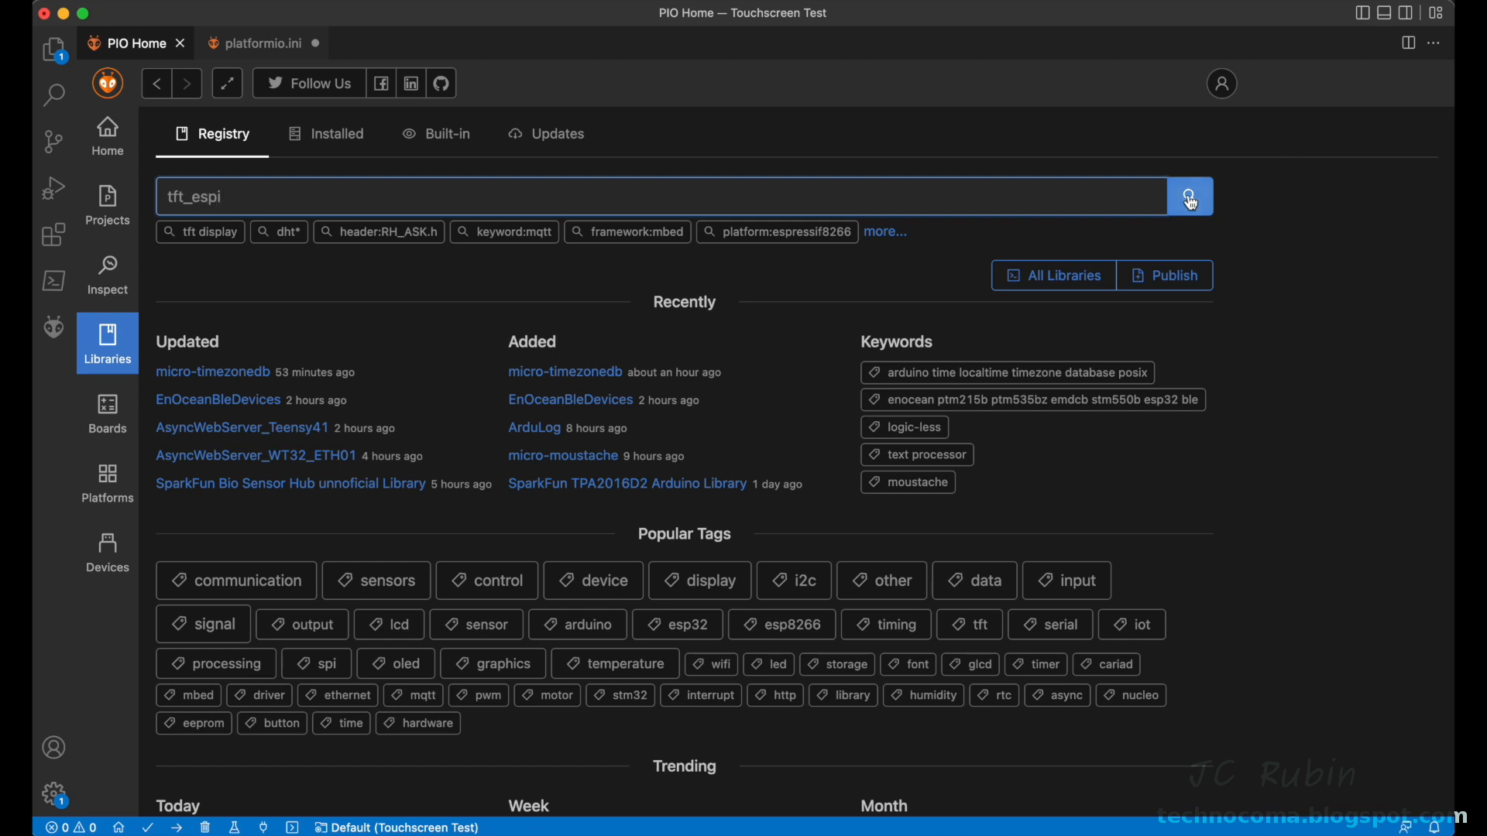
pyautogui.click(1190, 197)
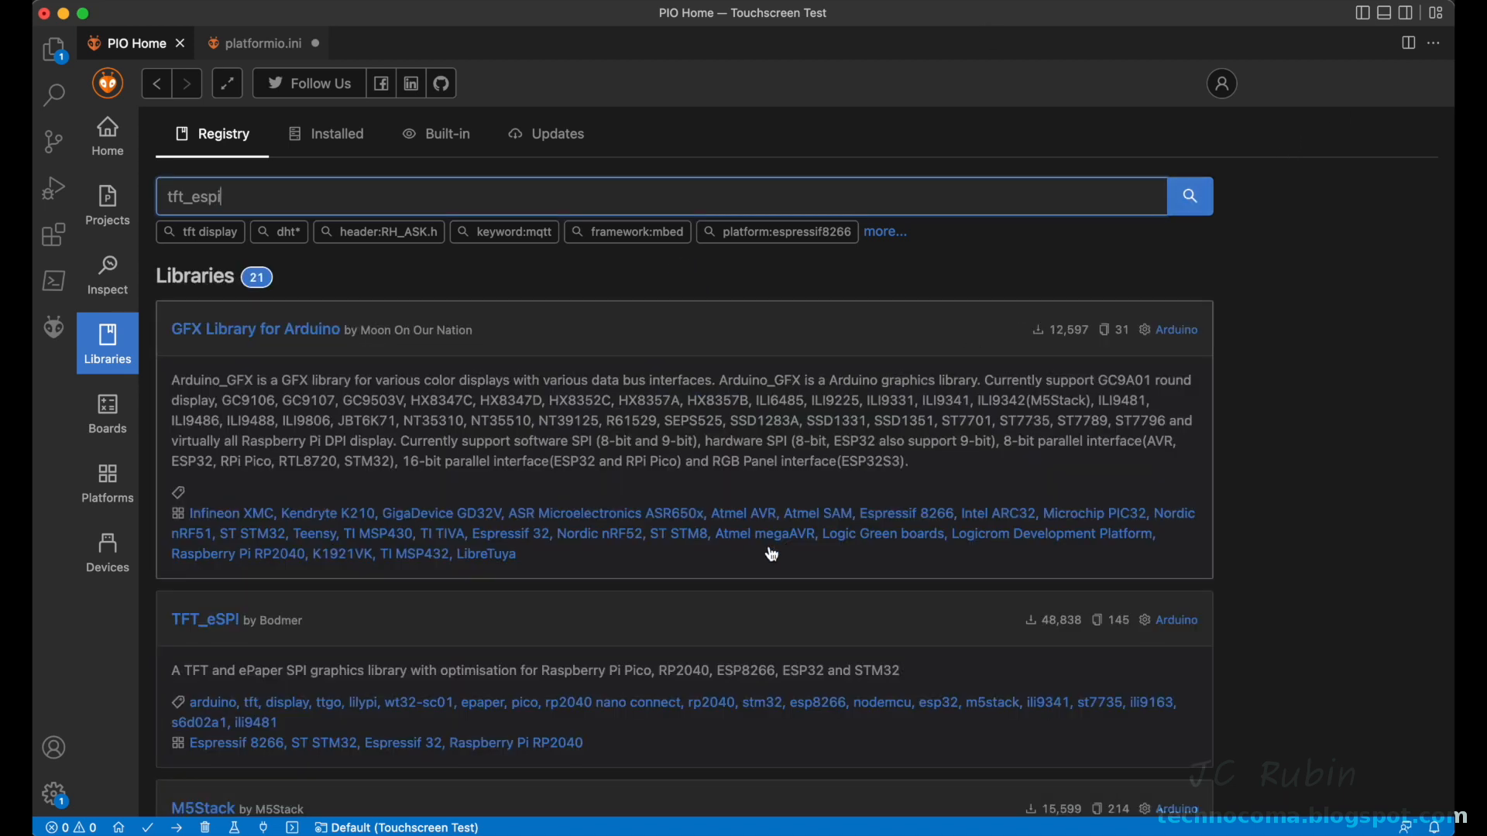
pyautogui.scroll(-3)
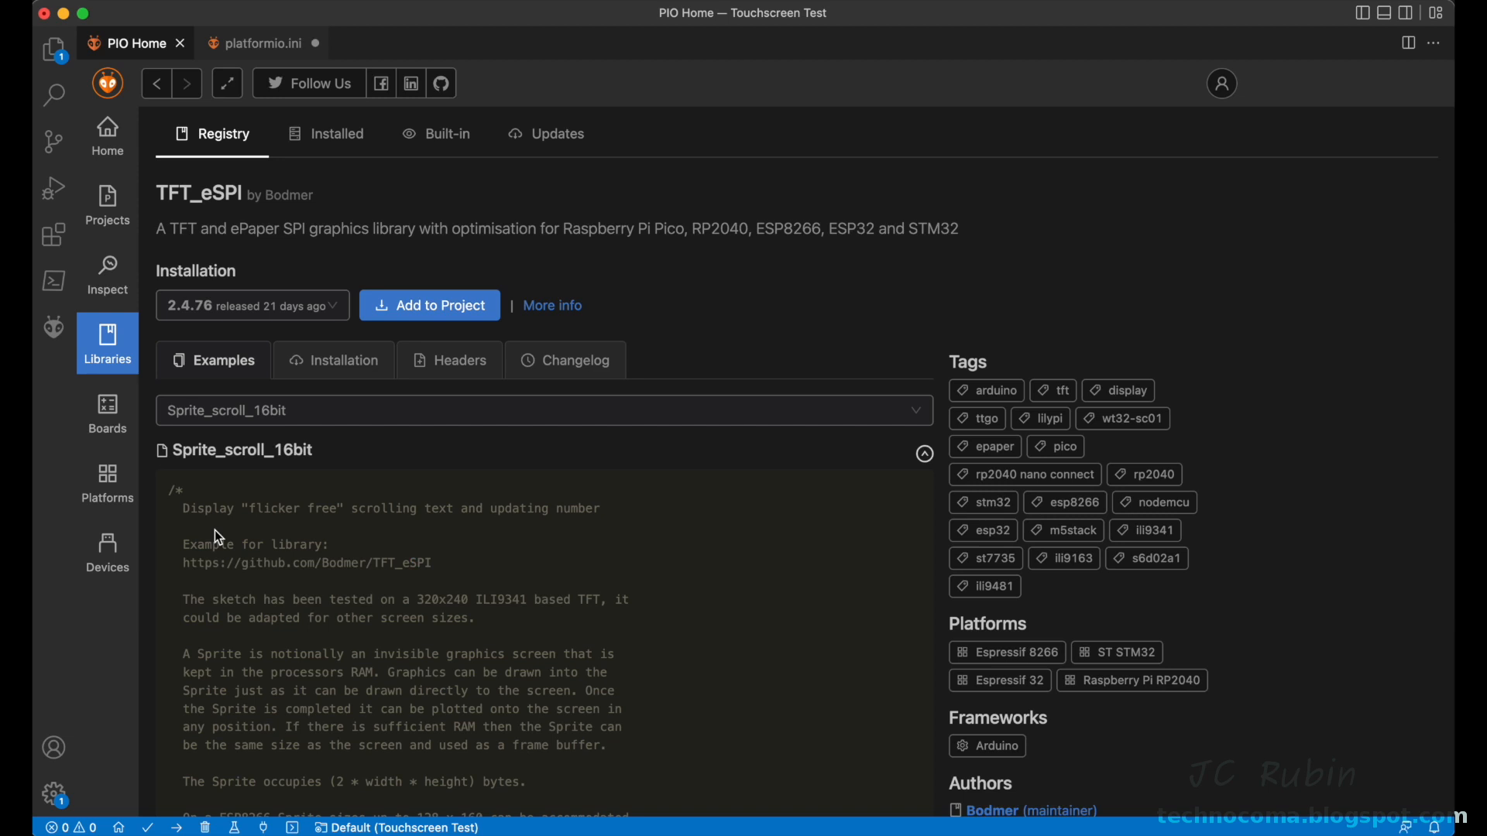
pyautogui.moveTo(447, 203)
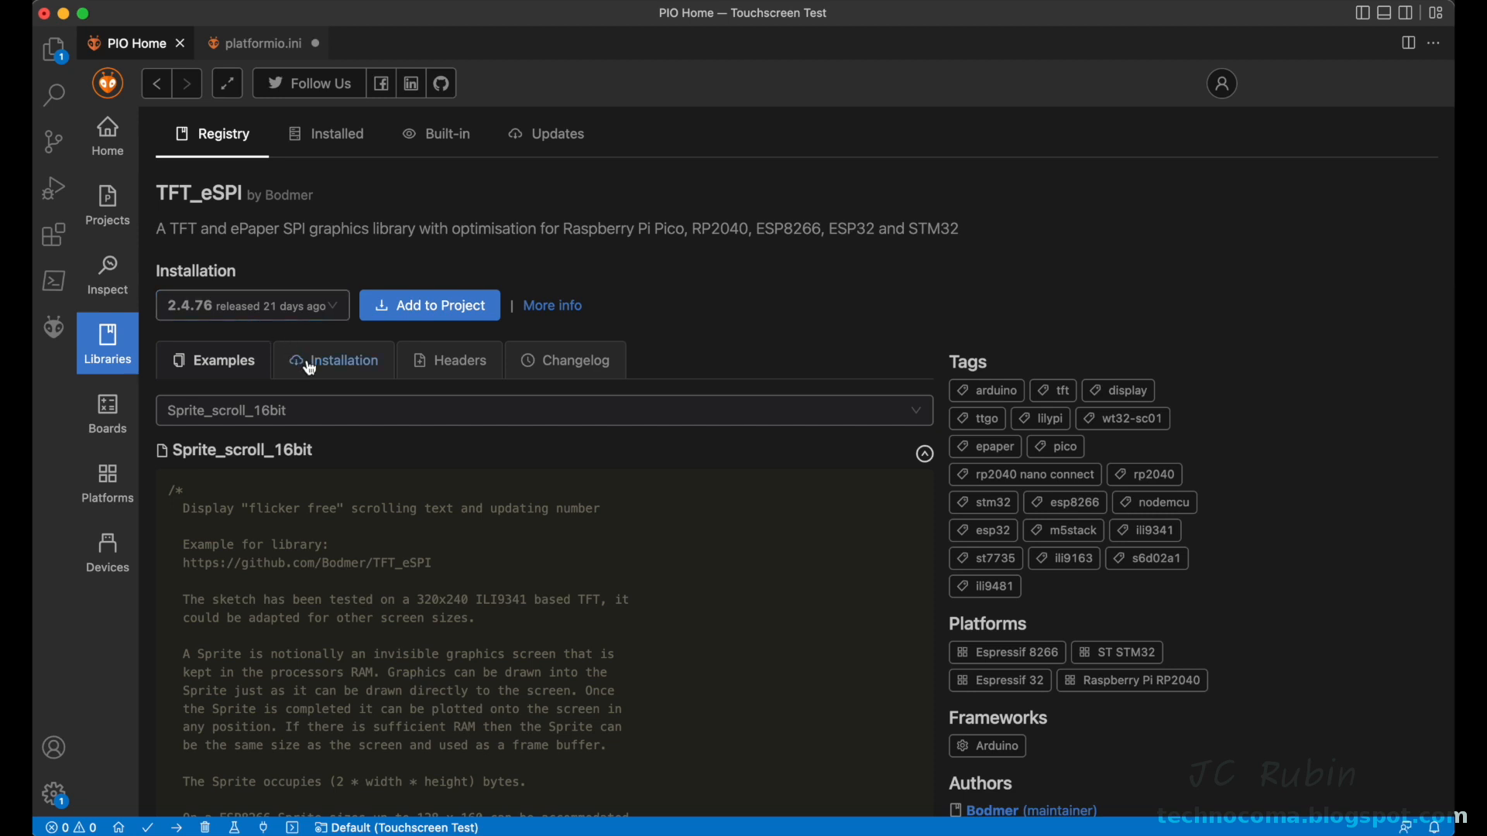
pyautogui.click(342, 360)
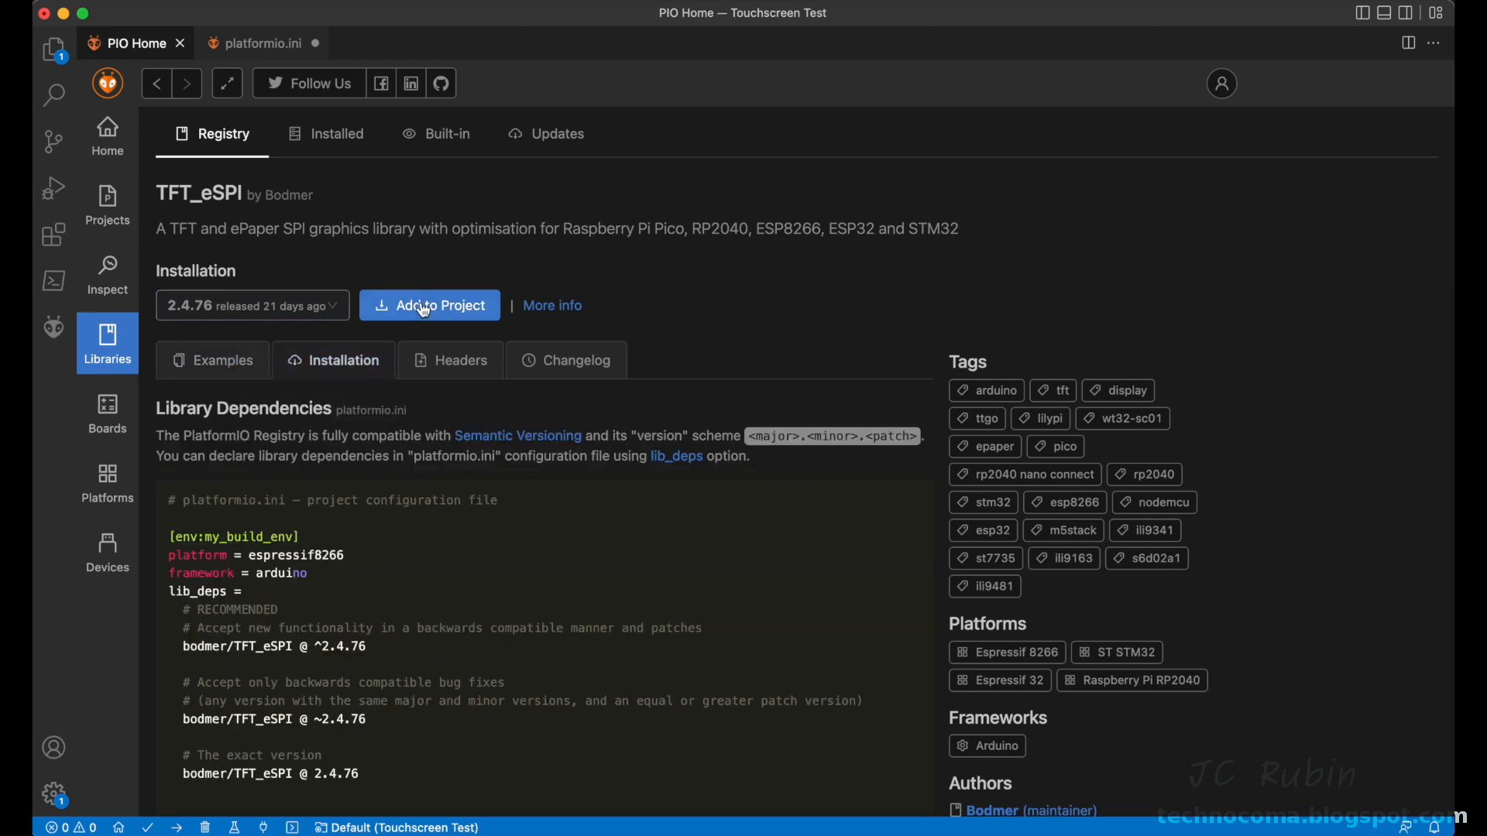
# Step: Add TFT_eSPI 2.4.76 as a dependency of the Touchscreen Test project and dismiss the success notice
pyautogui.click(431, 305)
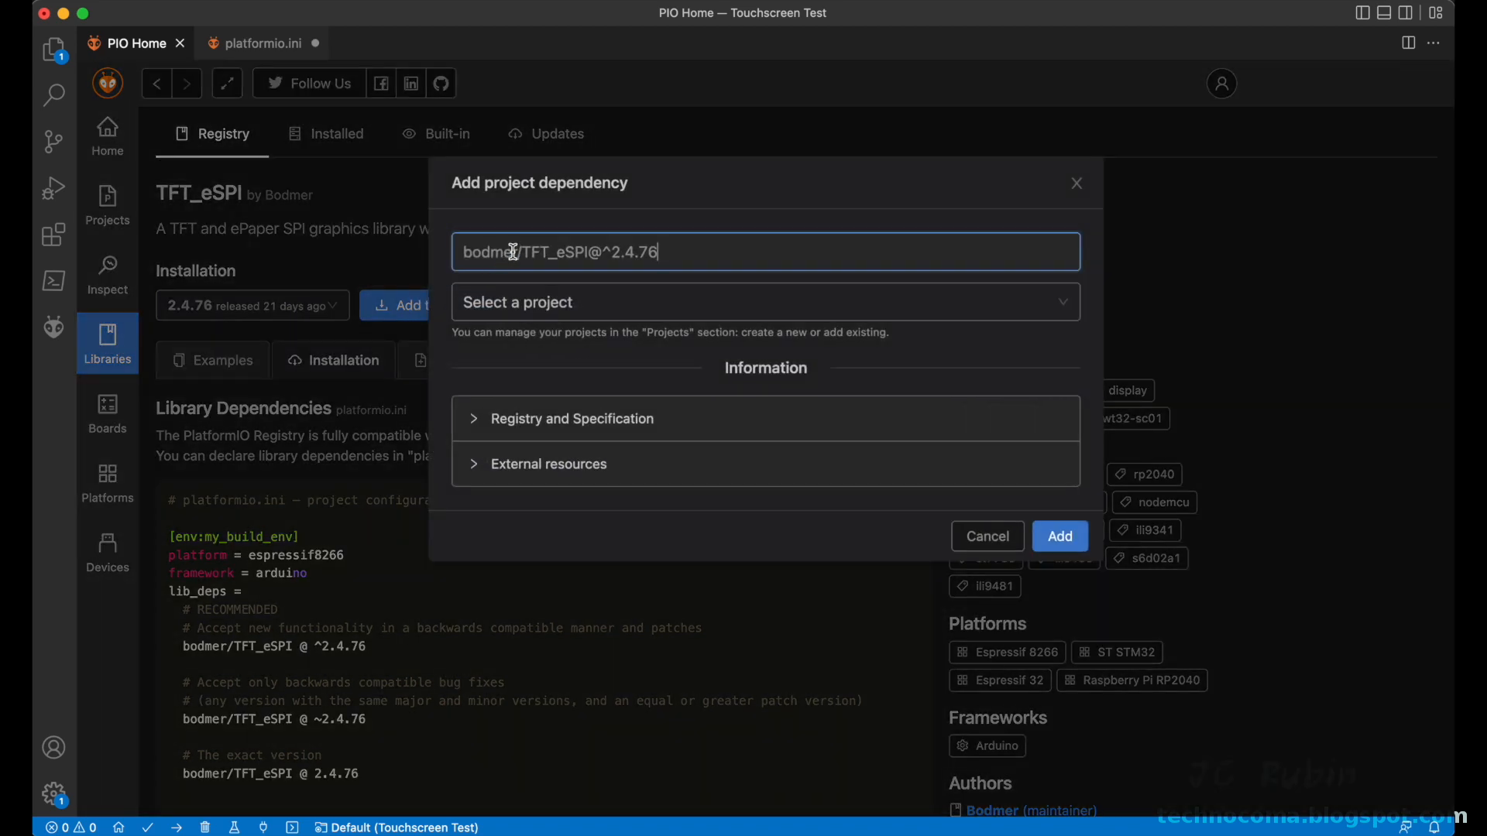
pyautogui.click(763, 302)
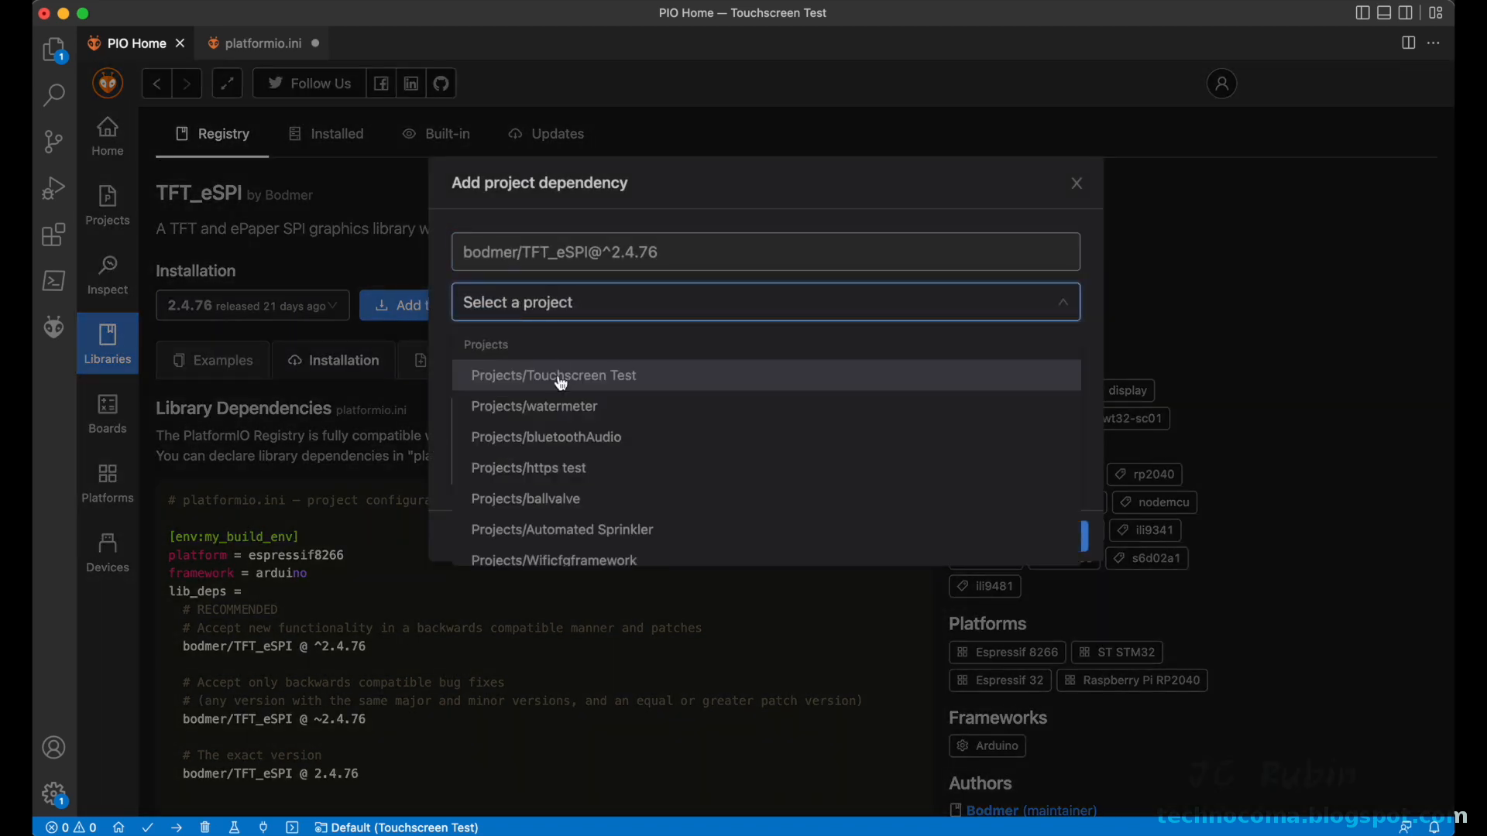
pyautogui.click(554, 375)
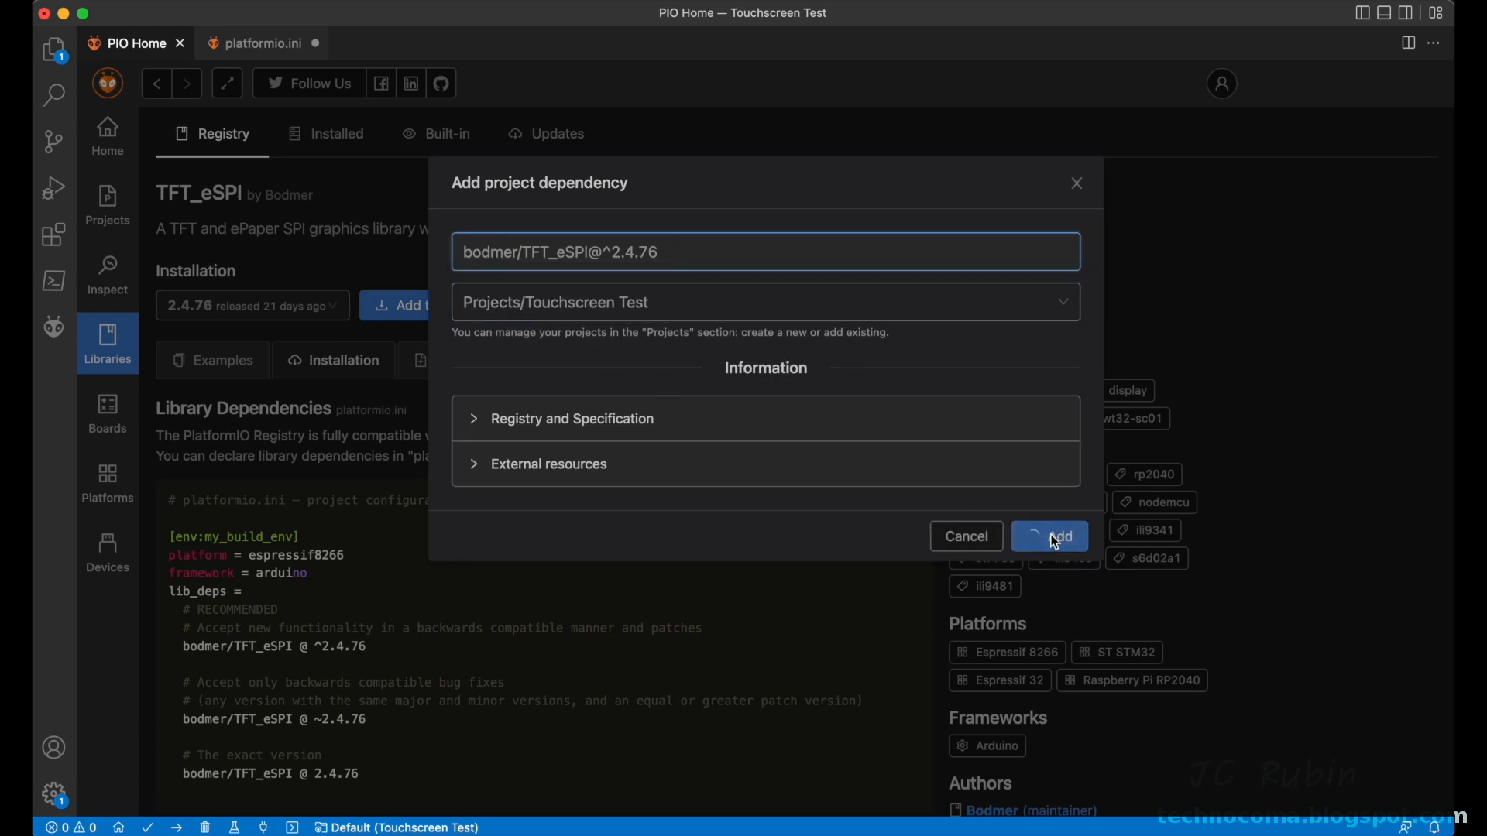
pyautogui.click(1050, 536)
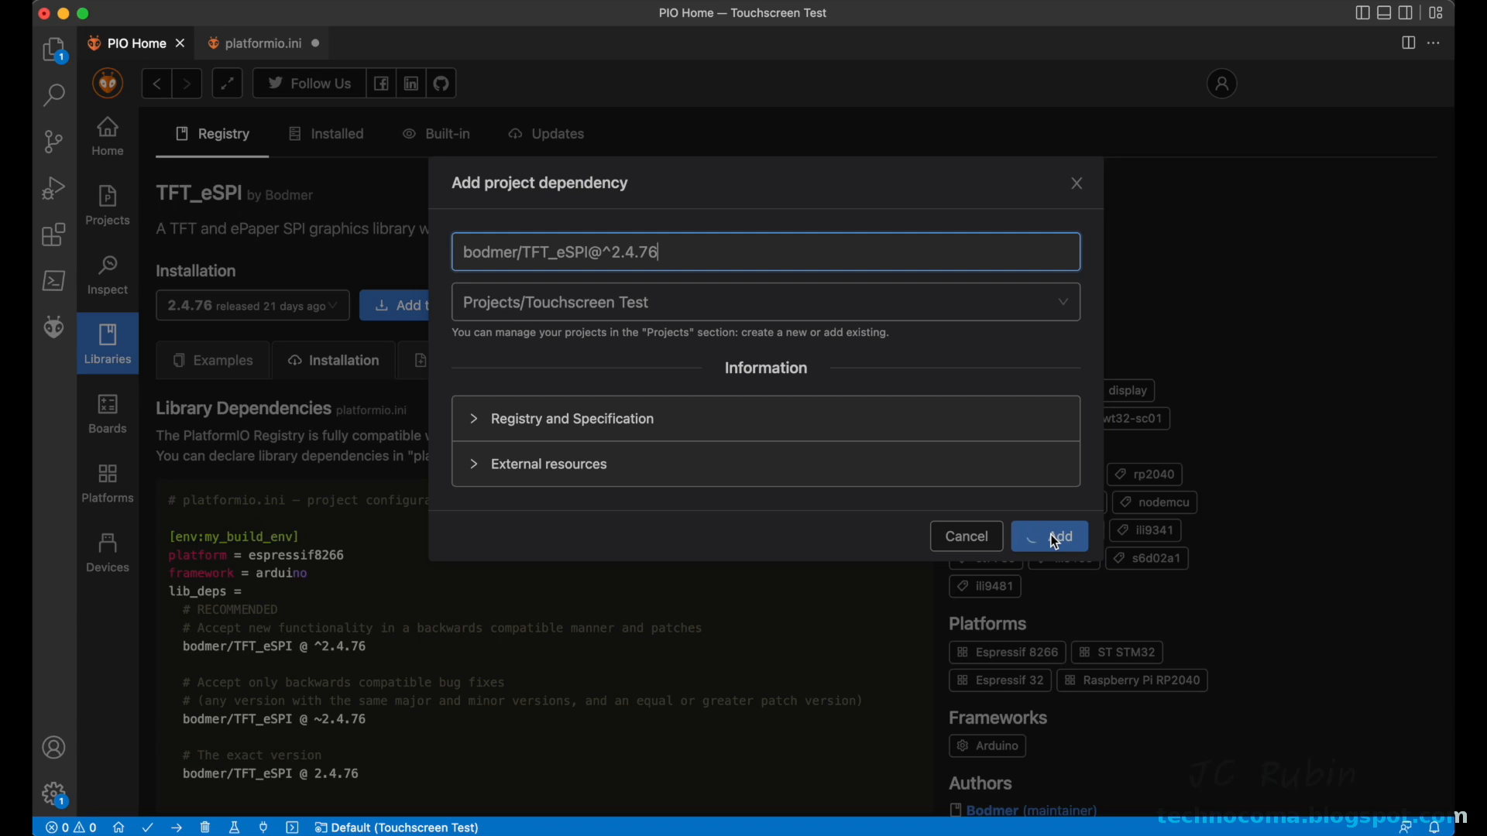
pyautogui.click(1051, 536)
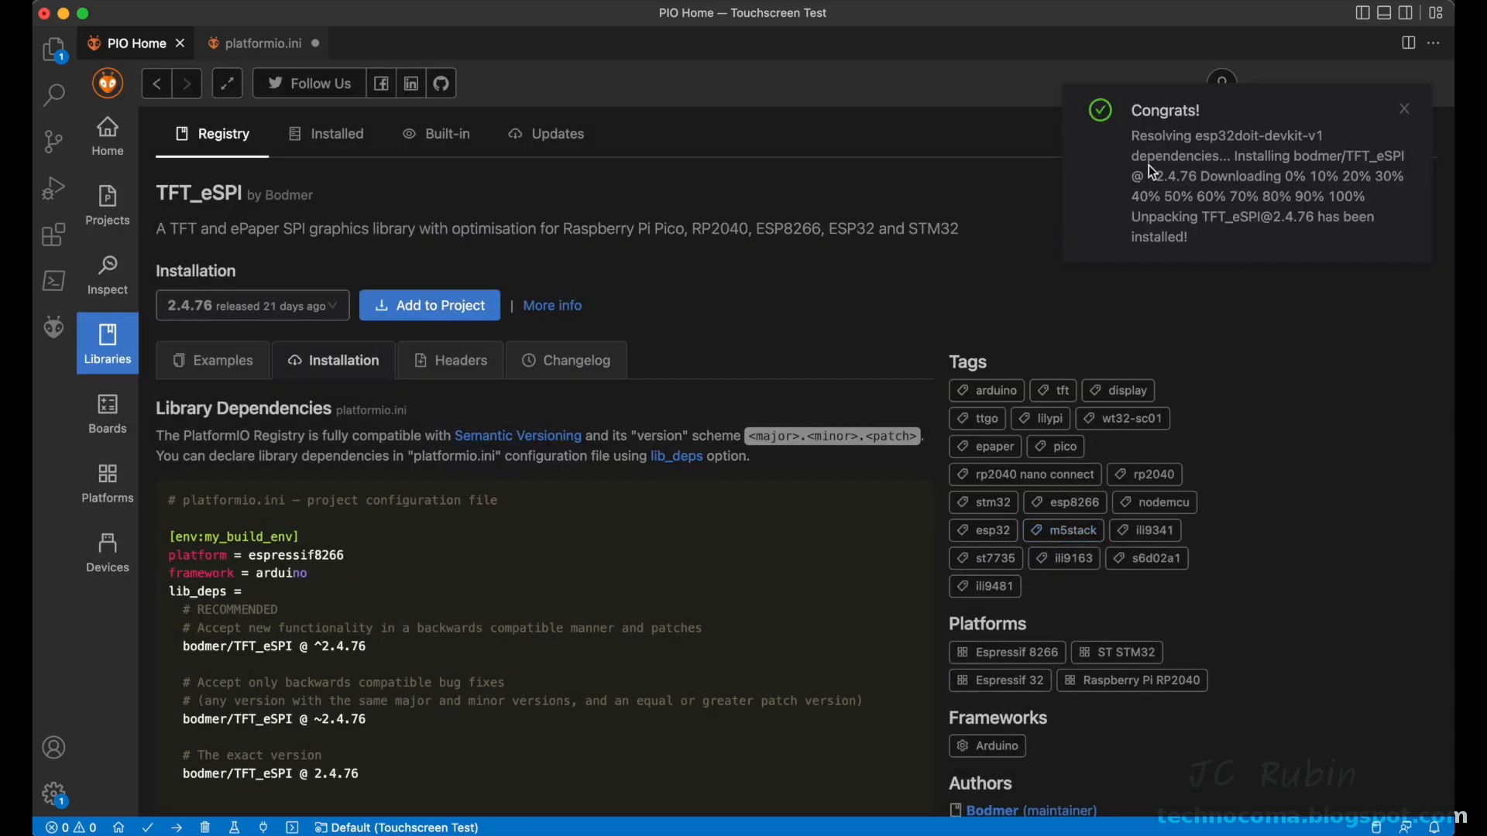
pyautogui.moveTo(1407, 111)
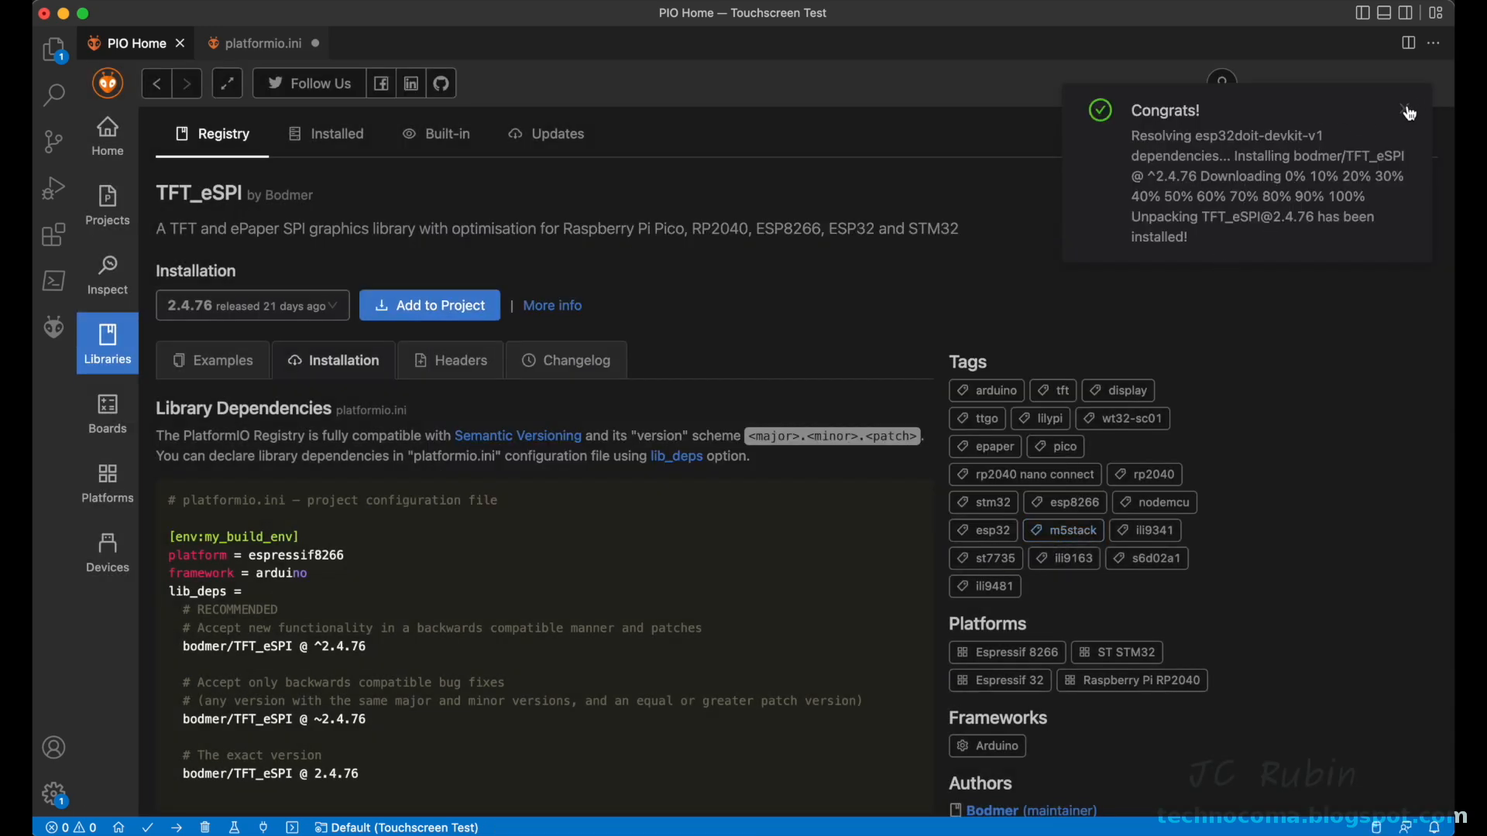
pyautogui.click(1407, 108)
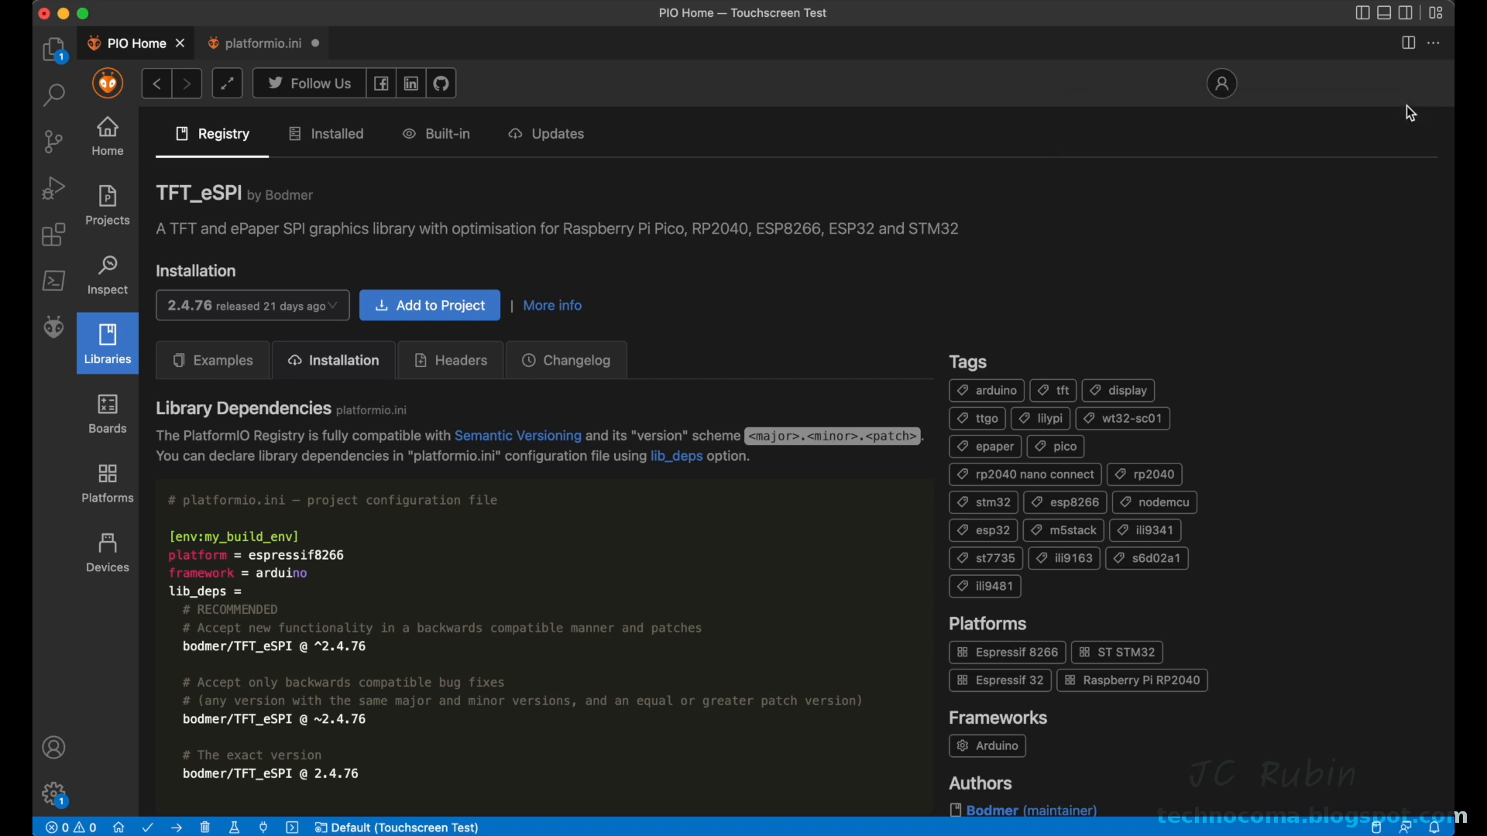
pyautogui.moveTo(257, 70)
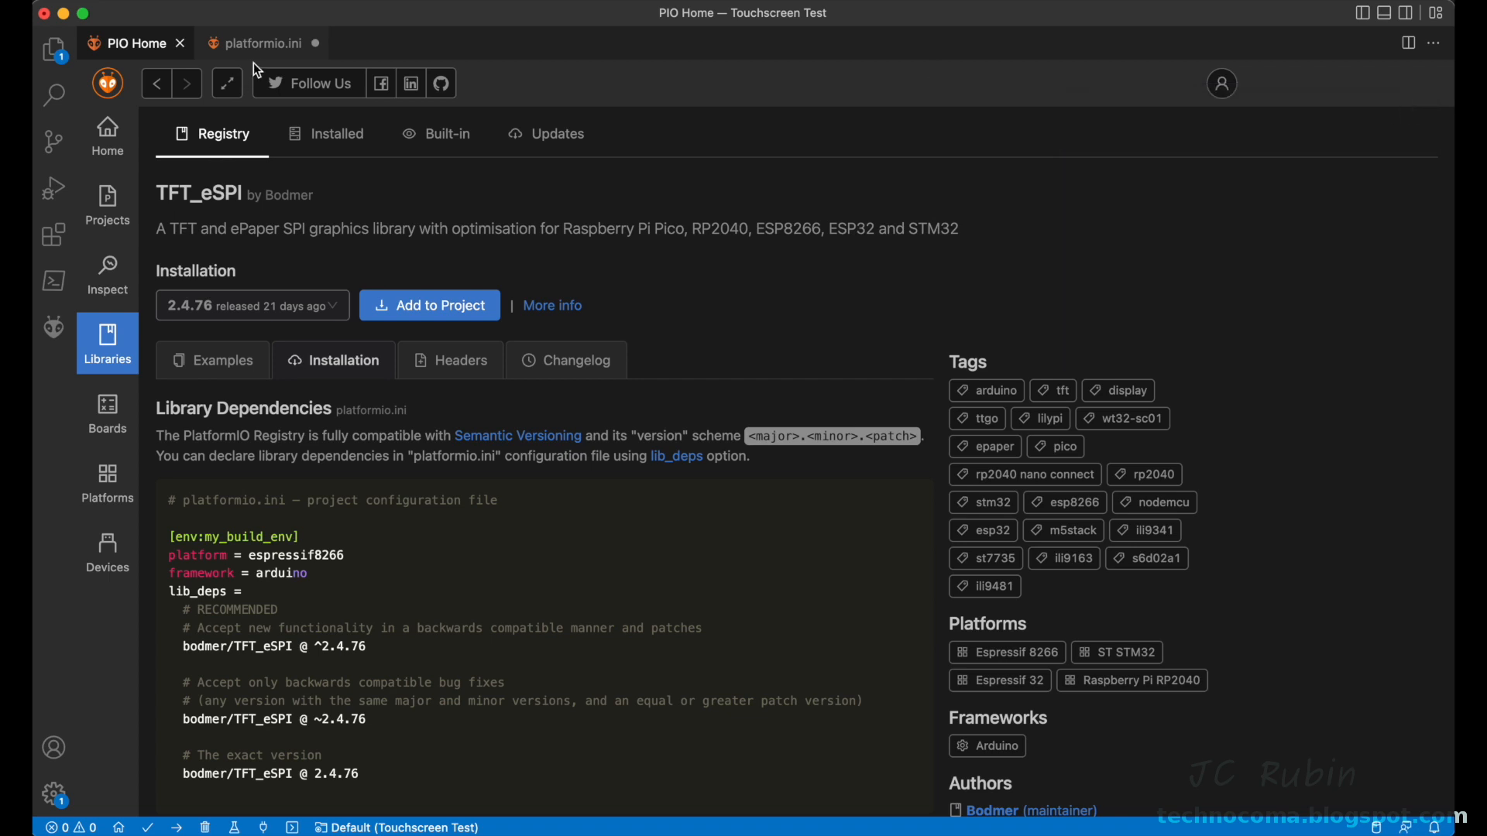
# Step: Show the Explorer file list and close the unsaved platformio.ini, triggering the save prompt
pyautogui.click(263, 43)
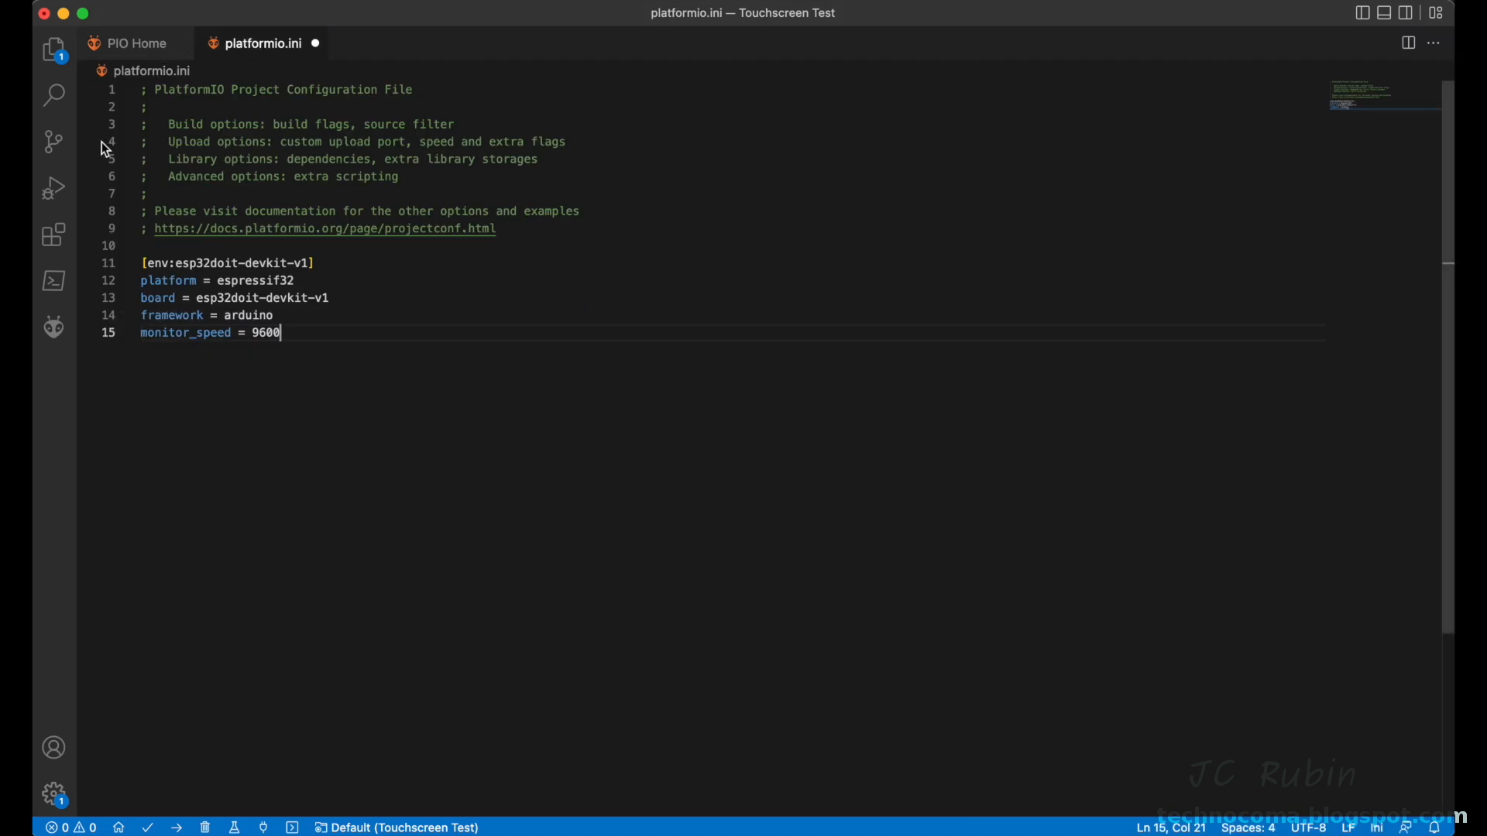
pyautogui.click(51, 46)
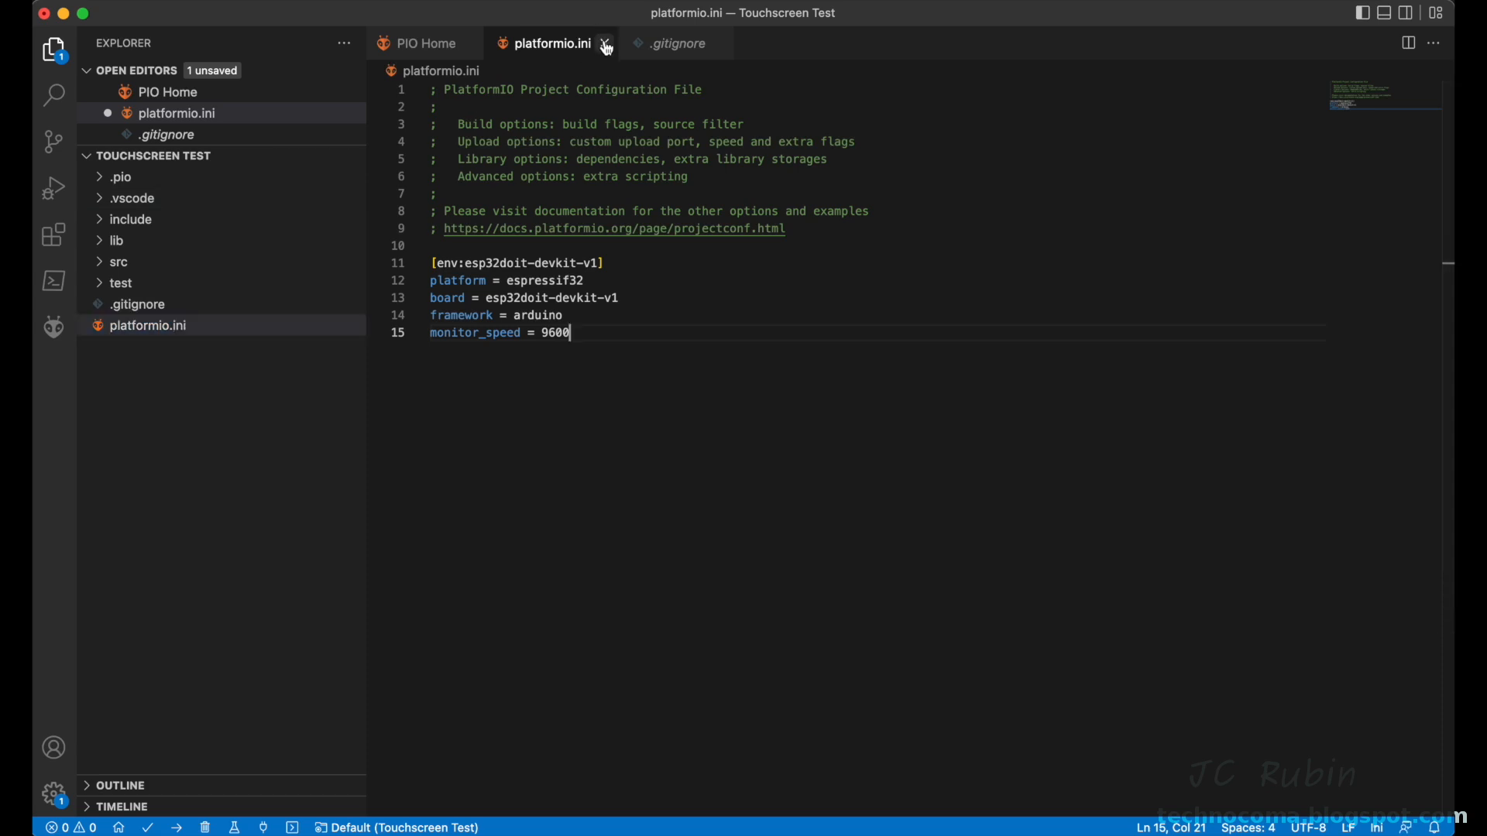
pyautogui.click(610, 43)
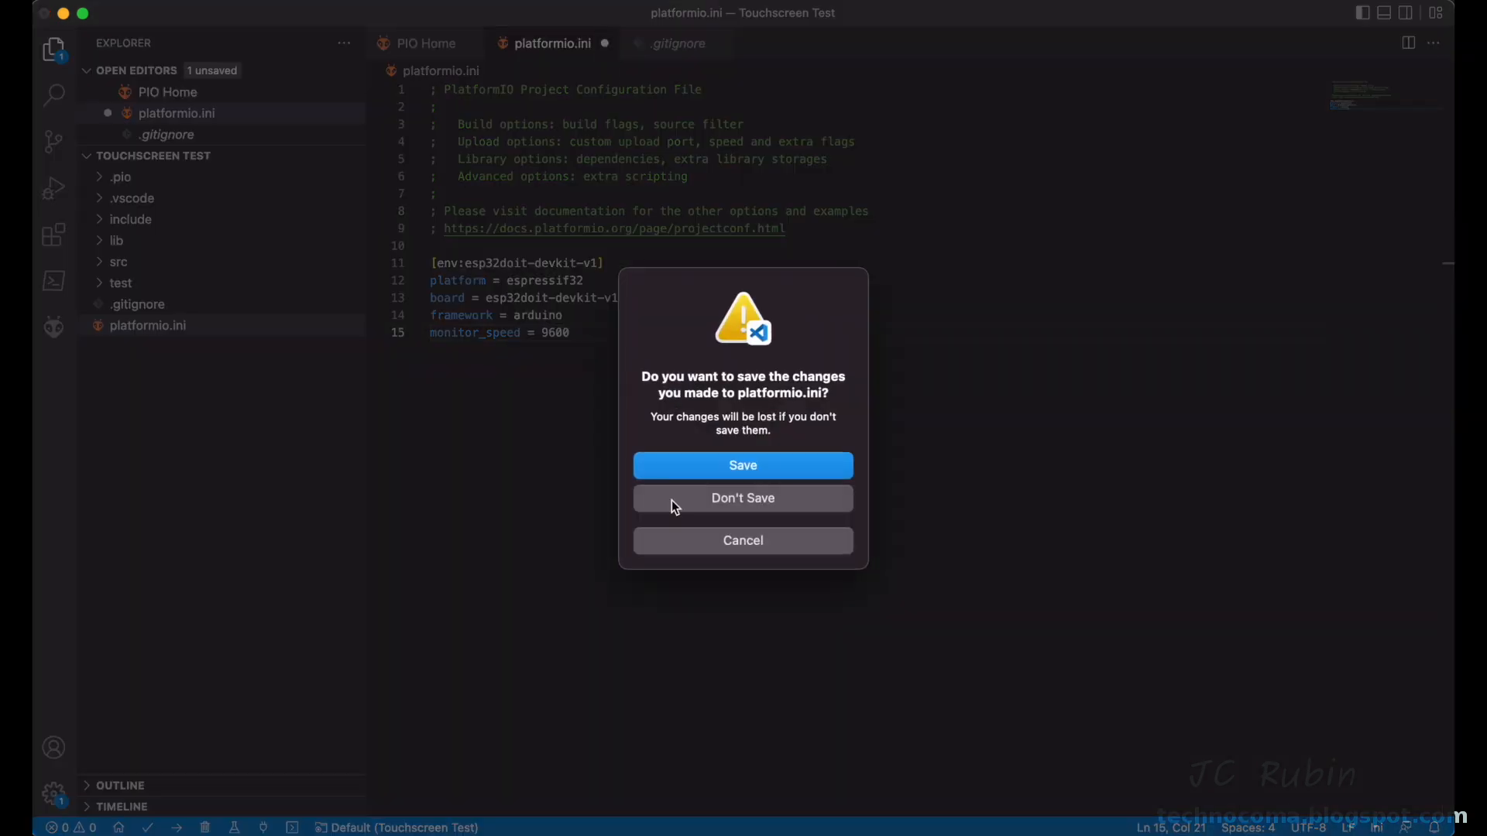
# Step: Attempt to save platformio.ini and compare the unsaved edits against the newer disk copy
pyautogui.click(744, 465)
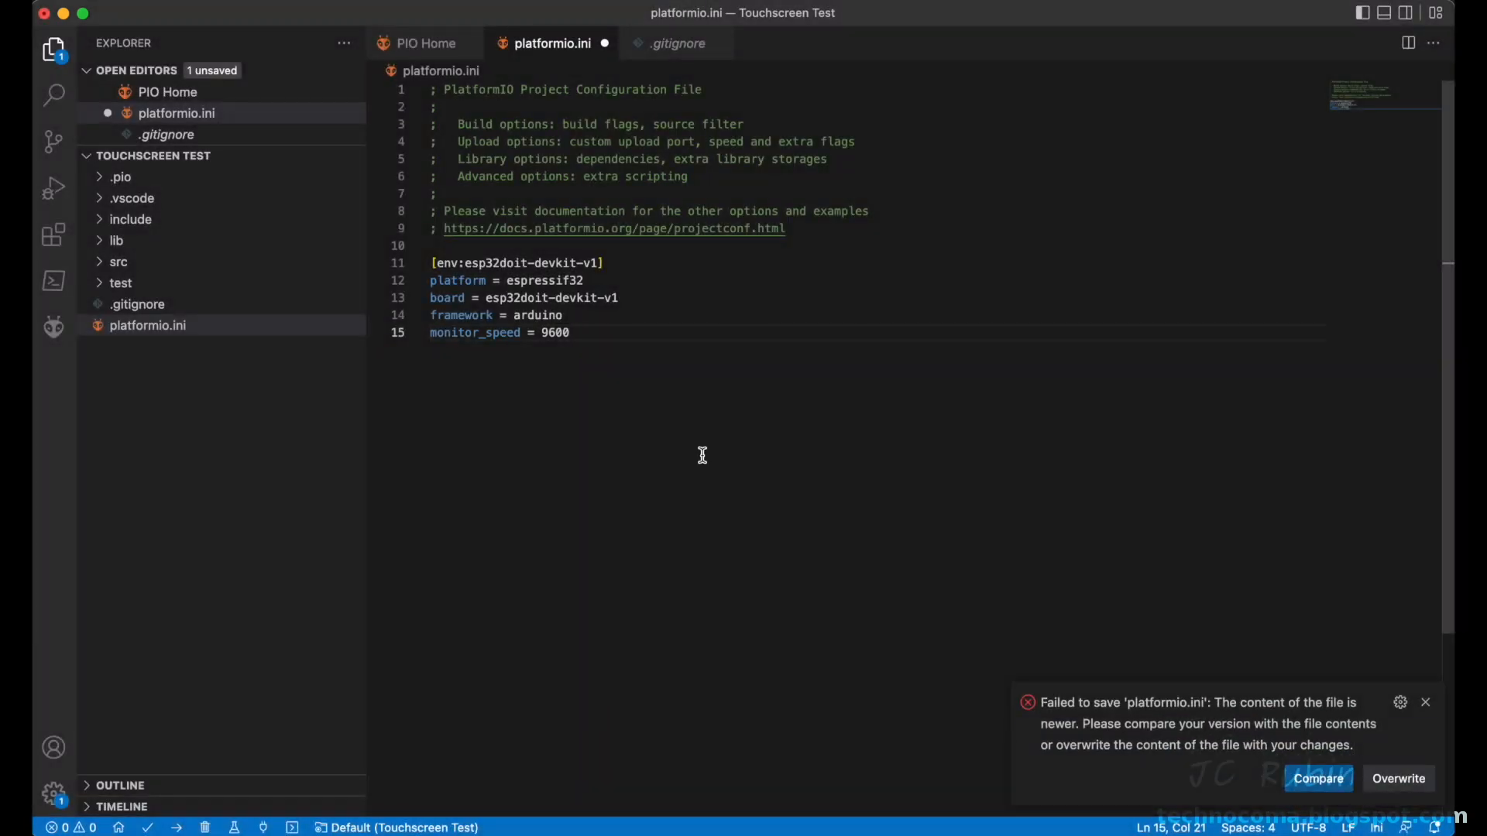
pyautogui.moveTo(1298, 664)
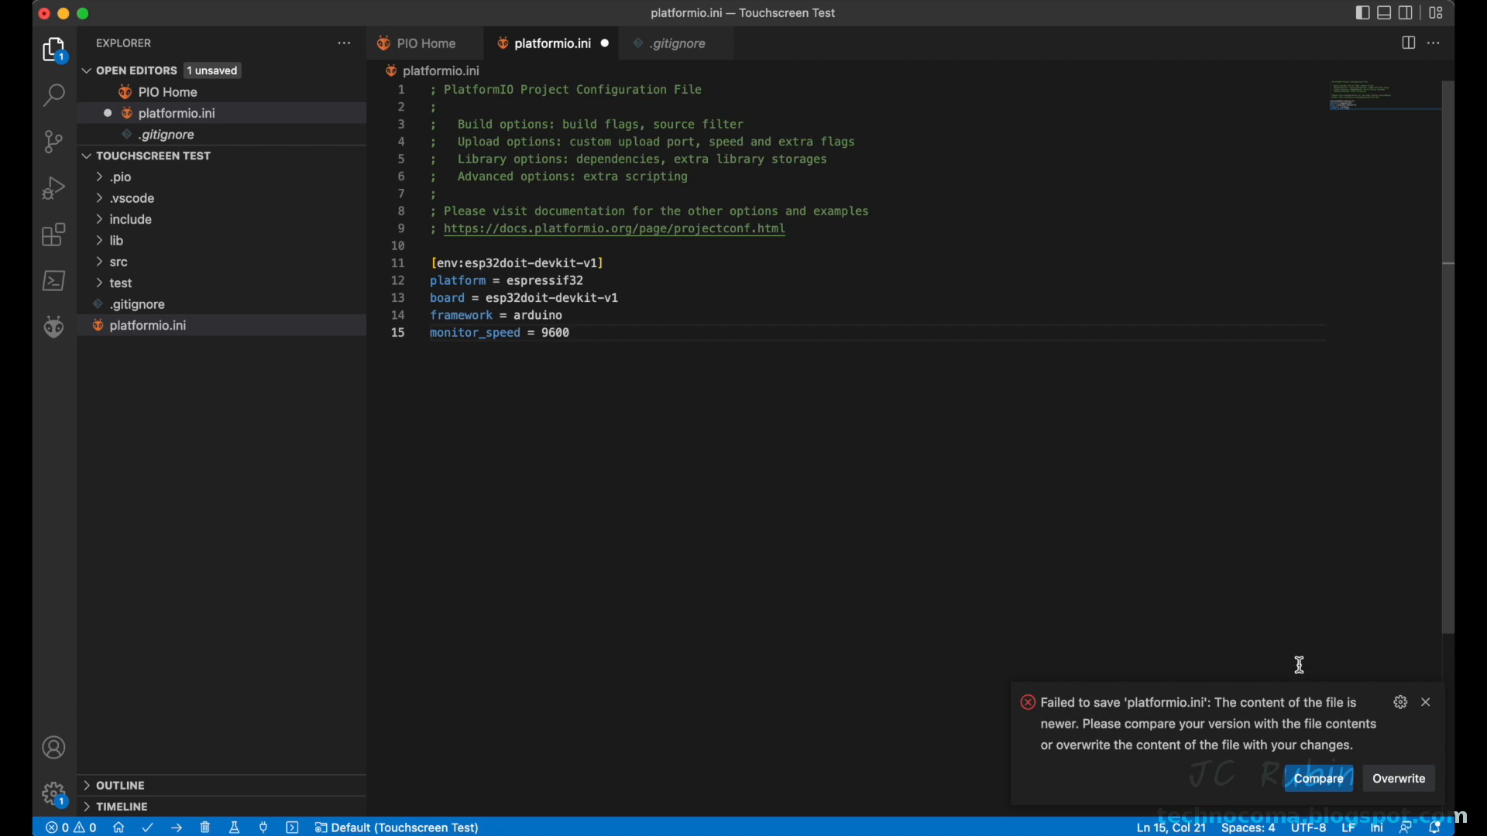
pyautogui.click(1319, 780)
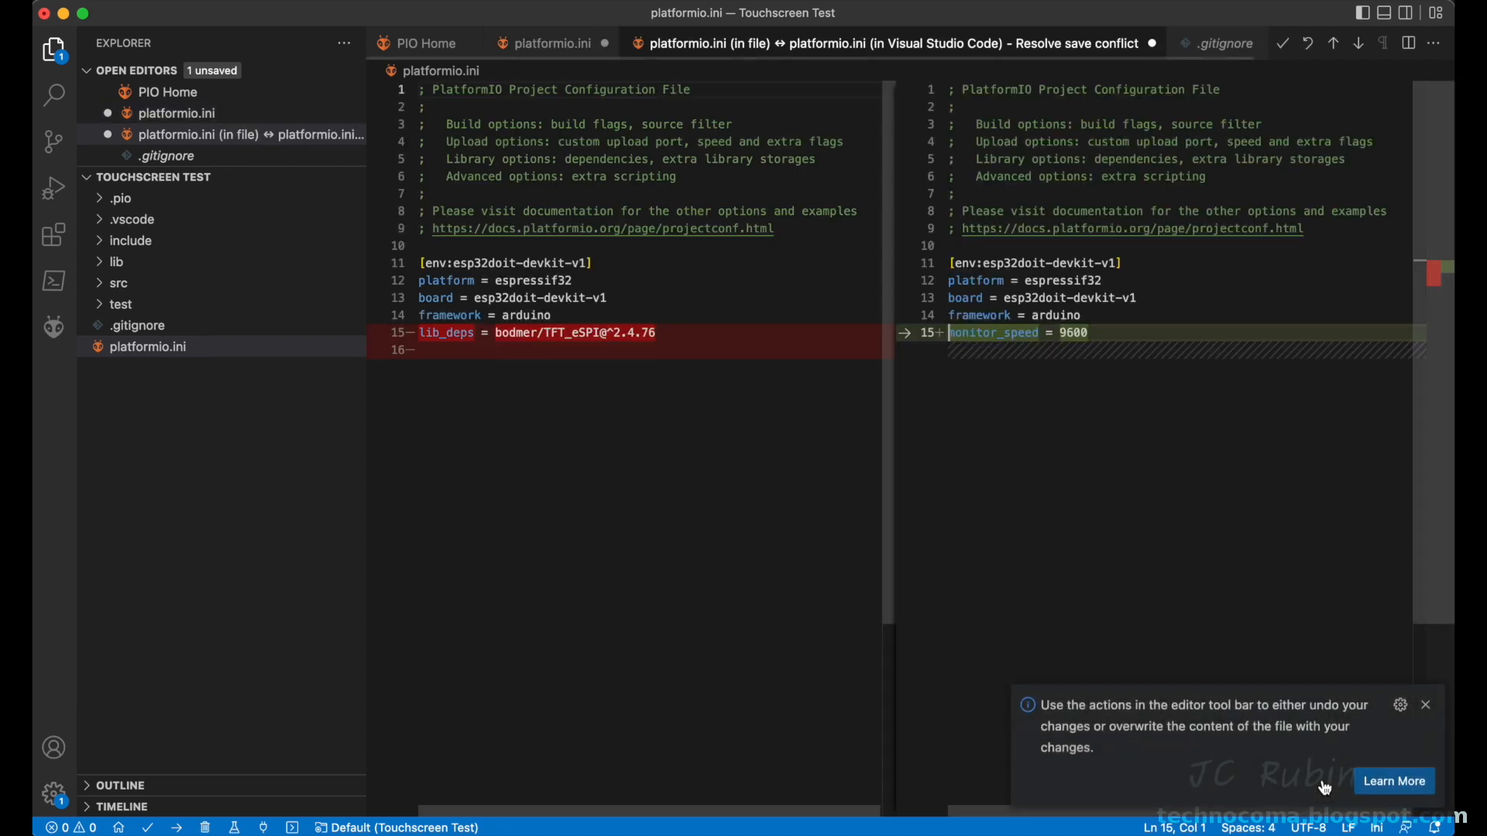
pyautogui.moveTo(1085, 311)
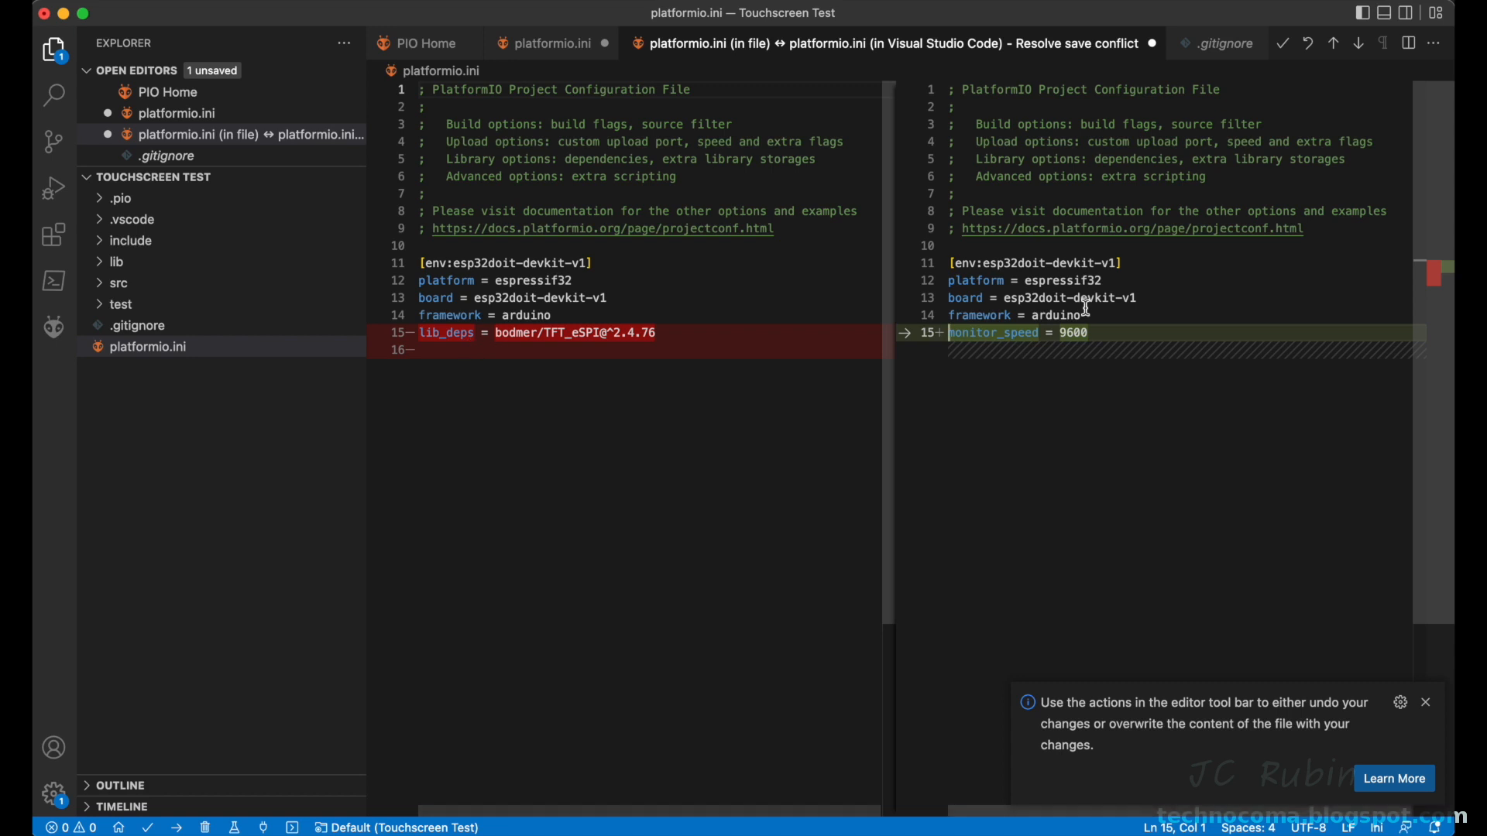
pyautogui.moveTo(1320, 703)
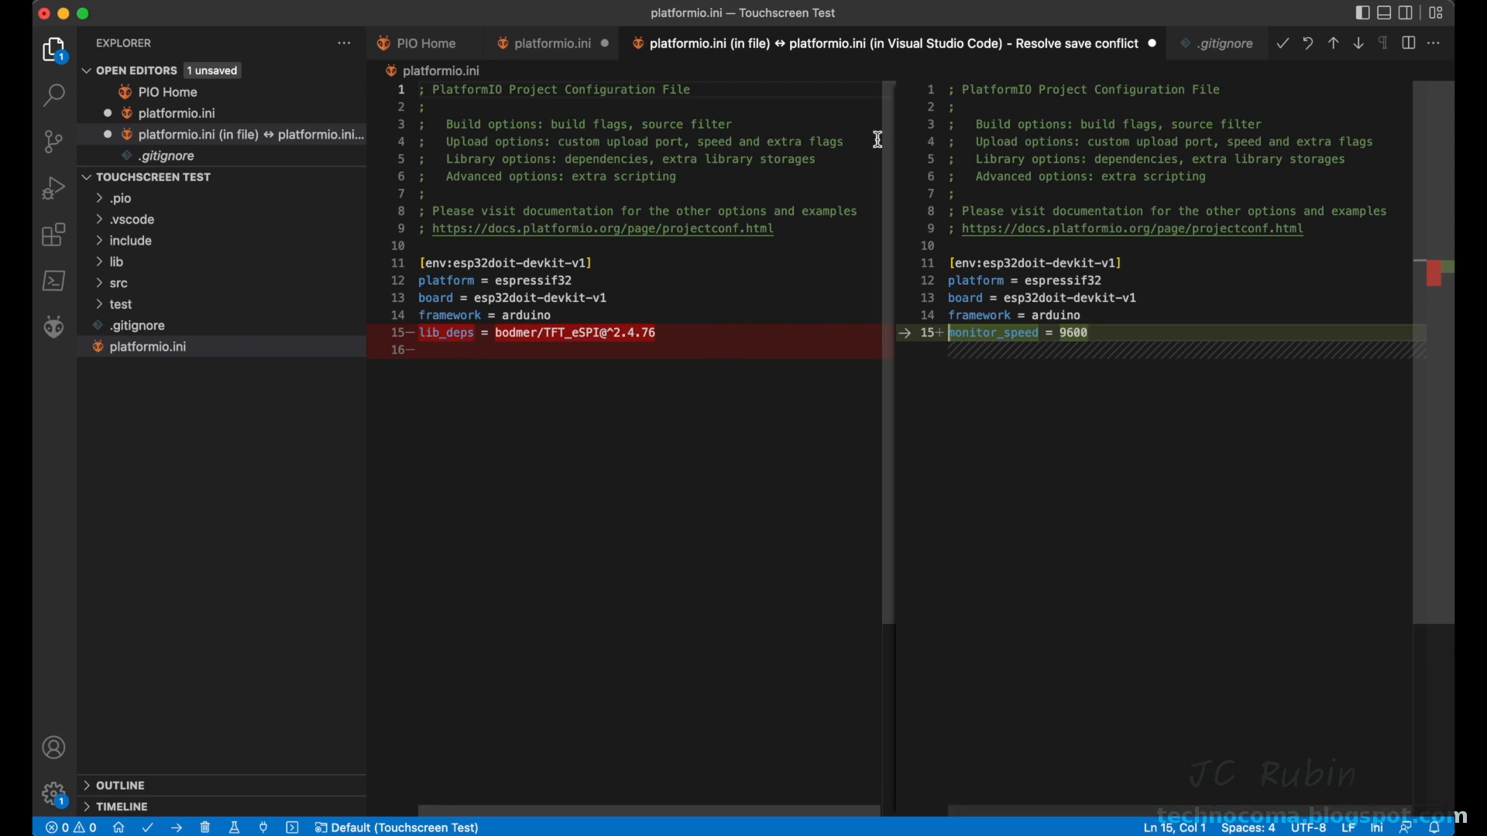
pyautogui.moveTo(1149, 45)
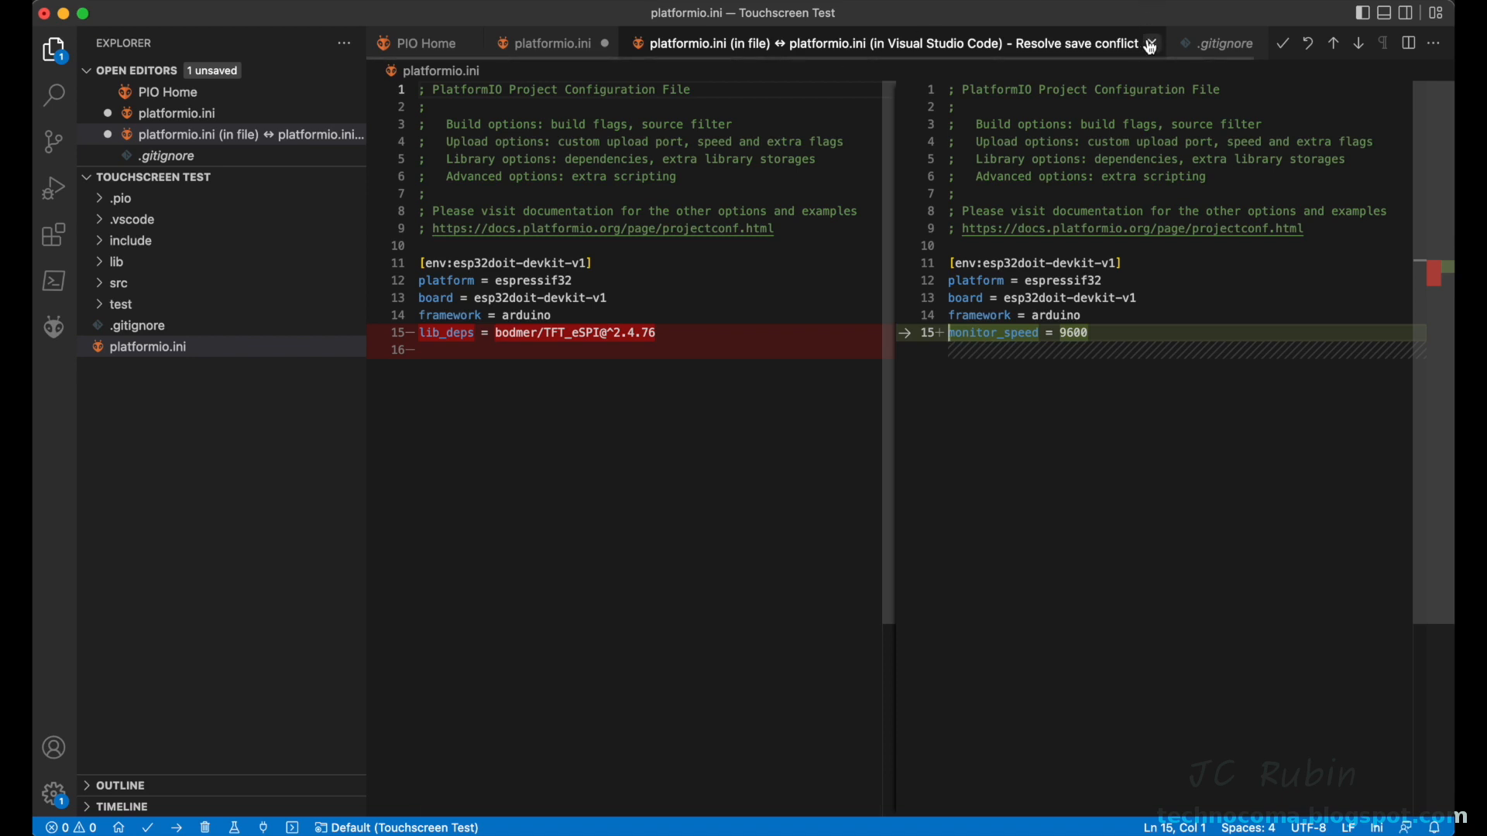
pyautogui.moveTo(1117, 62)
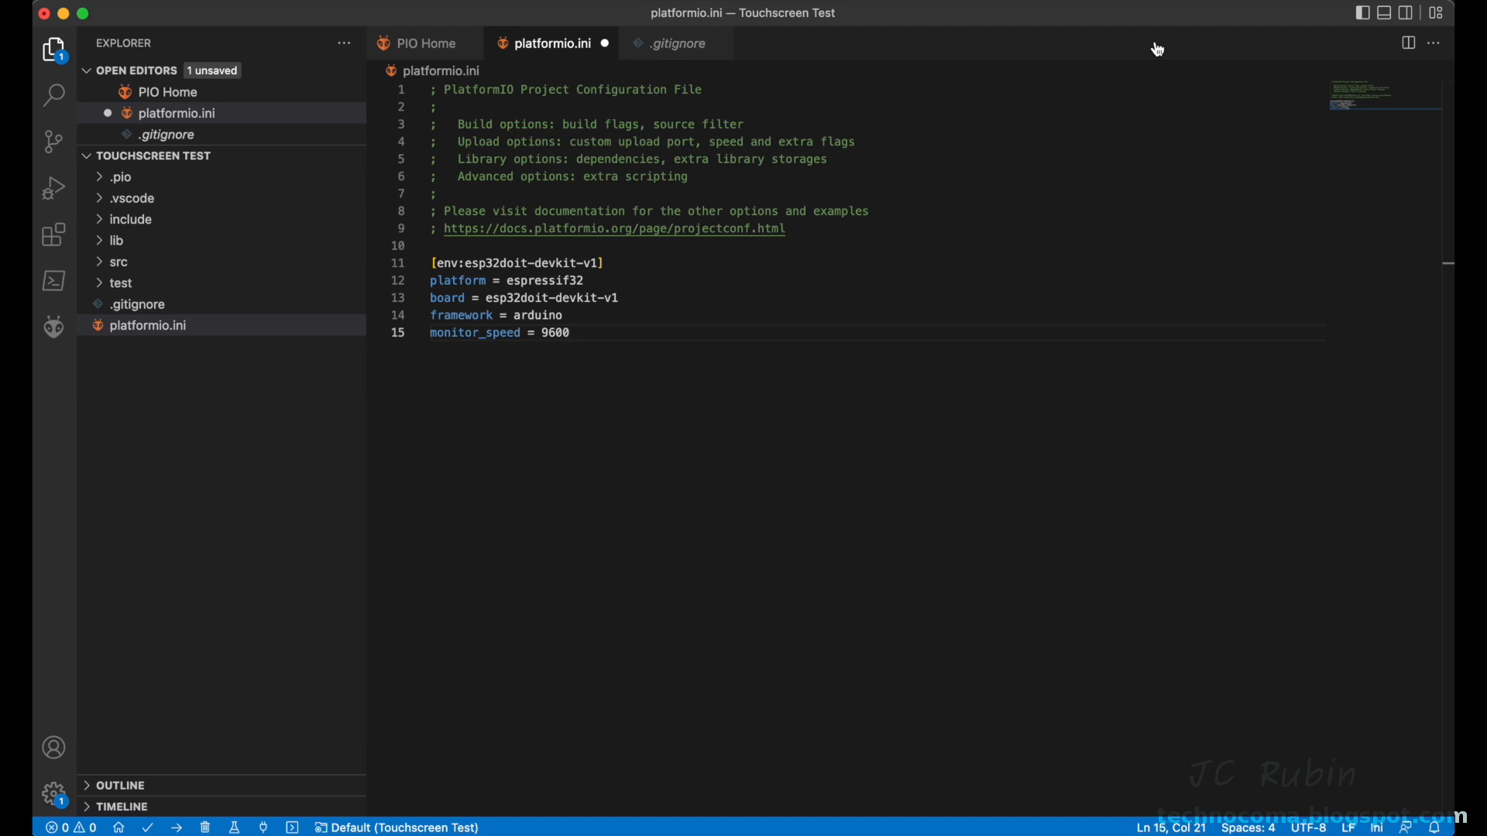
# Step: Add lib_deps = bodmer/TFT_eSPI@^2.4.76 to platformio.ini and save, overwriting the disk version
pyautogui.write('lib_deps = bodmer/TFT_eSPI@^2.4.76')
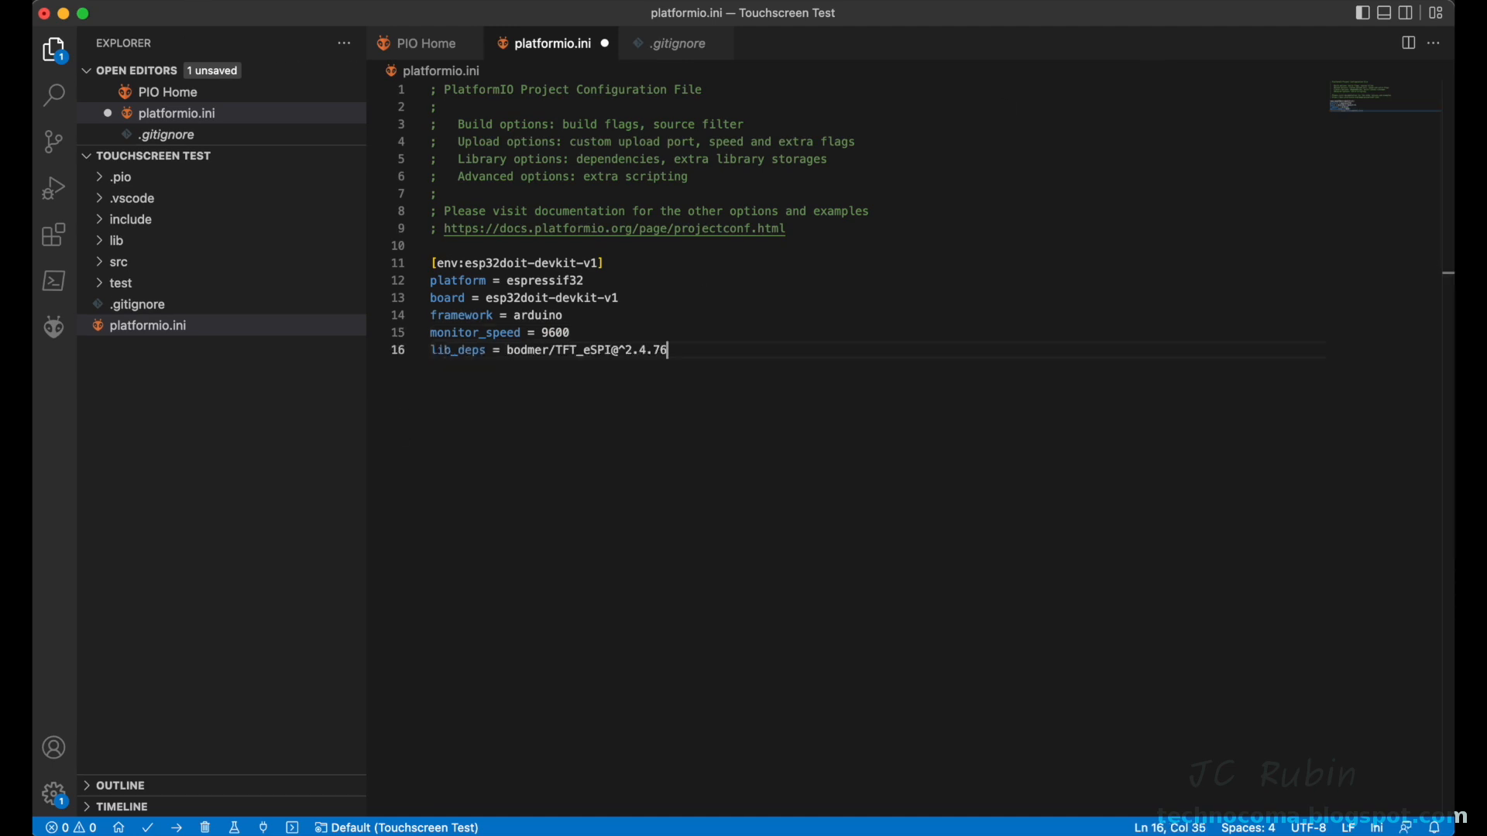
pyautogui.click(31, 8)
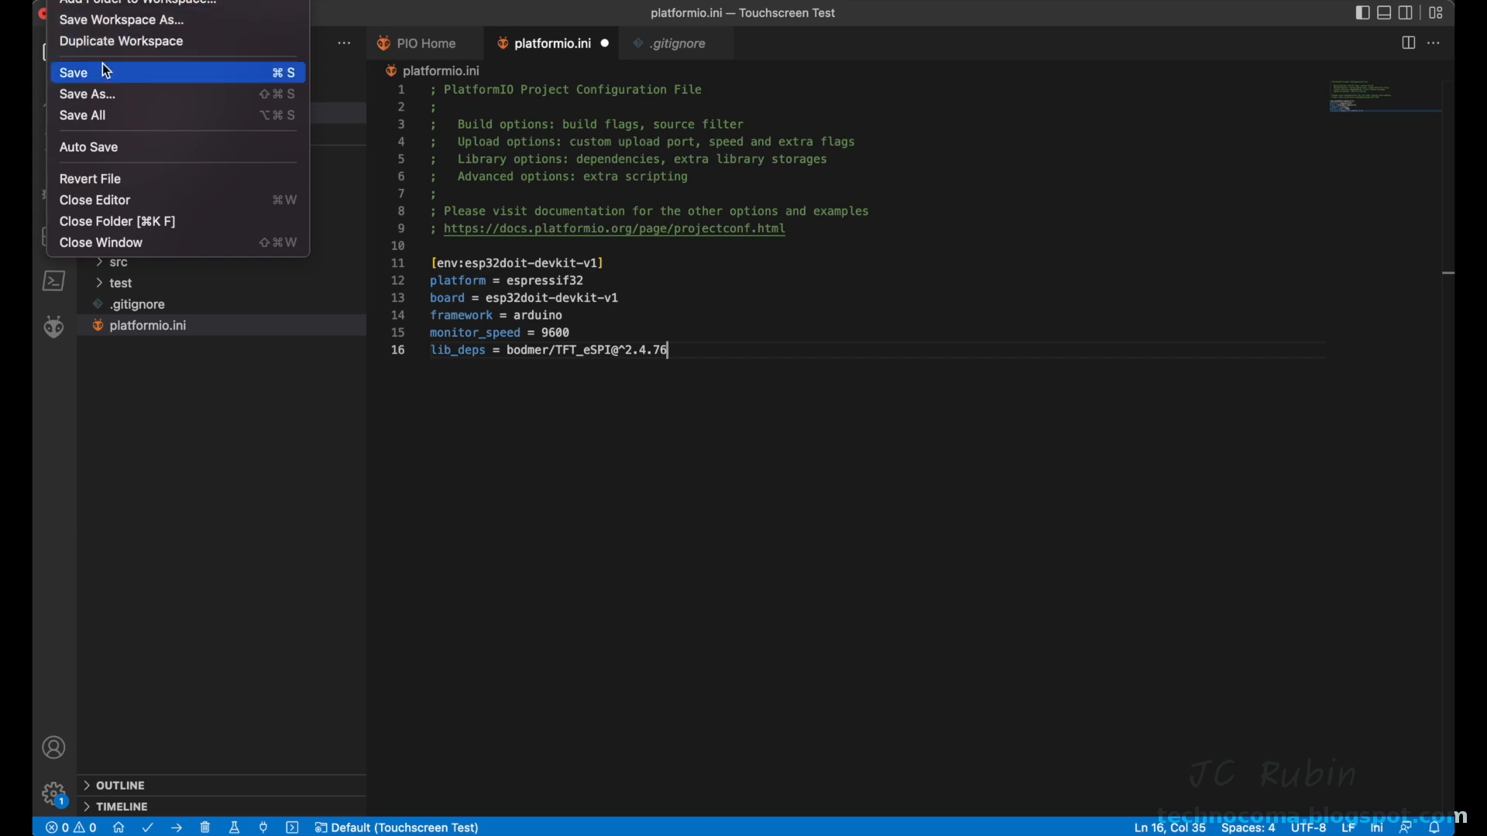
pyautogui.click(72, 73)
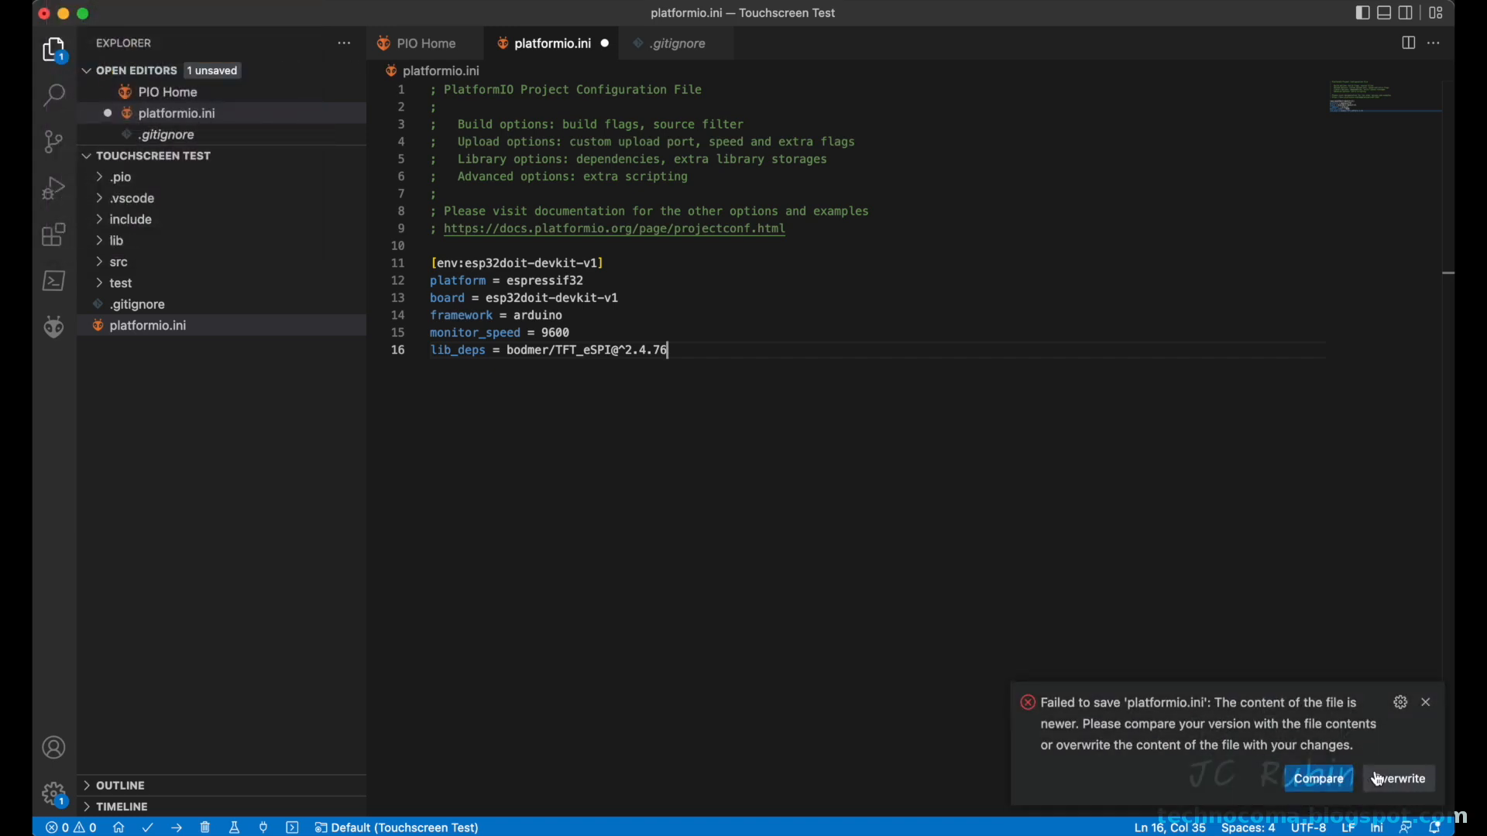
pyautogui.click(1398, 779)
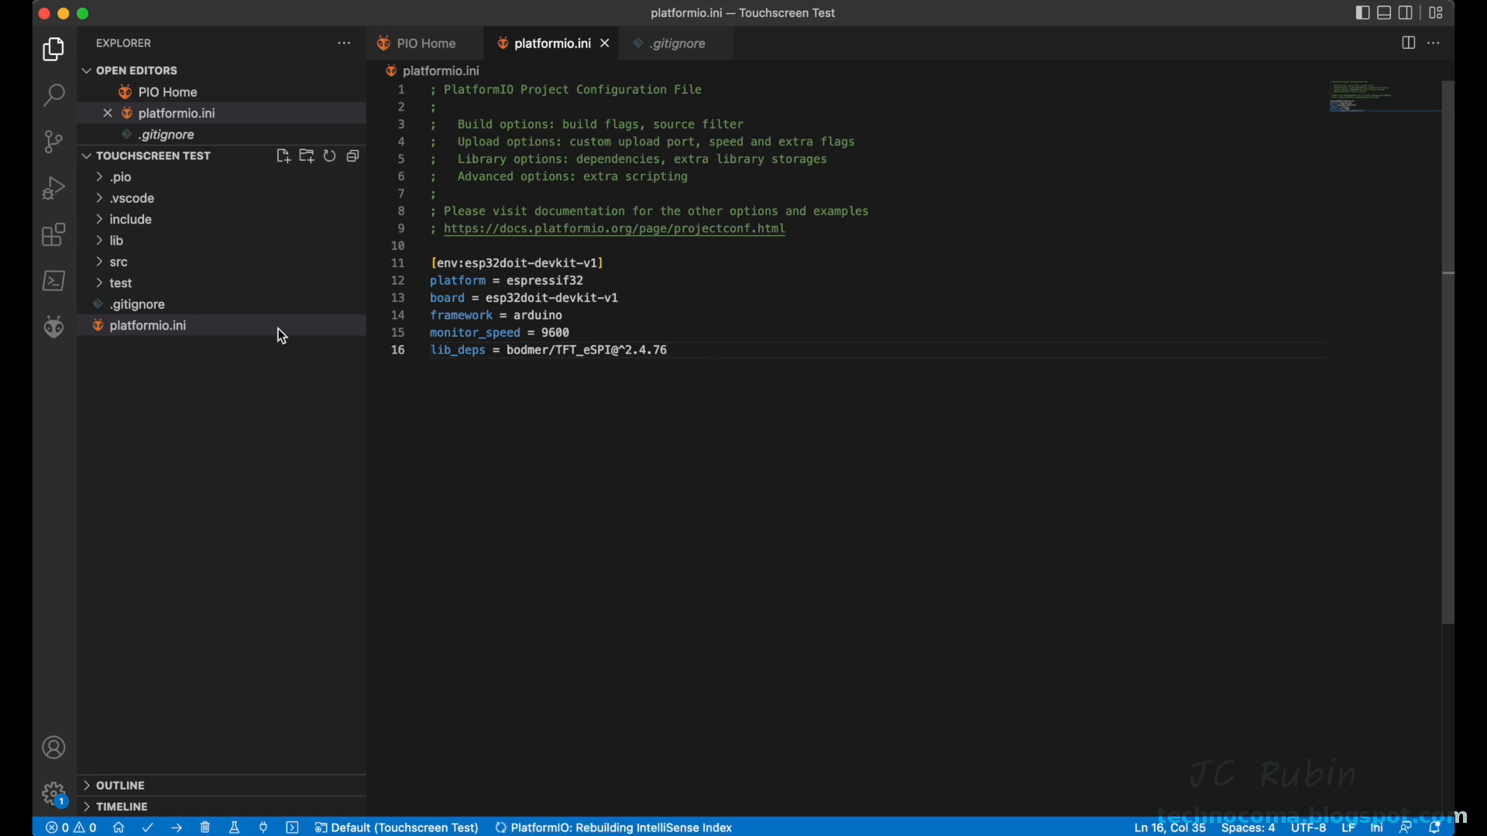
# Step: View main.cpp and expand .pio libdeps to list the installed TFT_eSPI library files
pyautogui.click(119, 261)
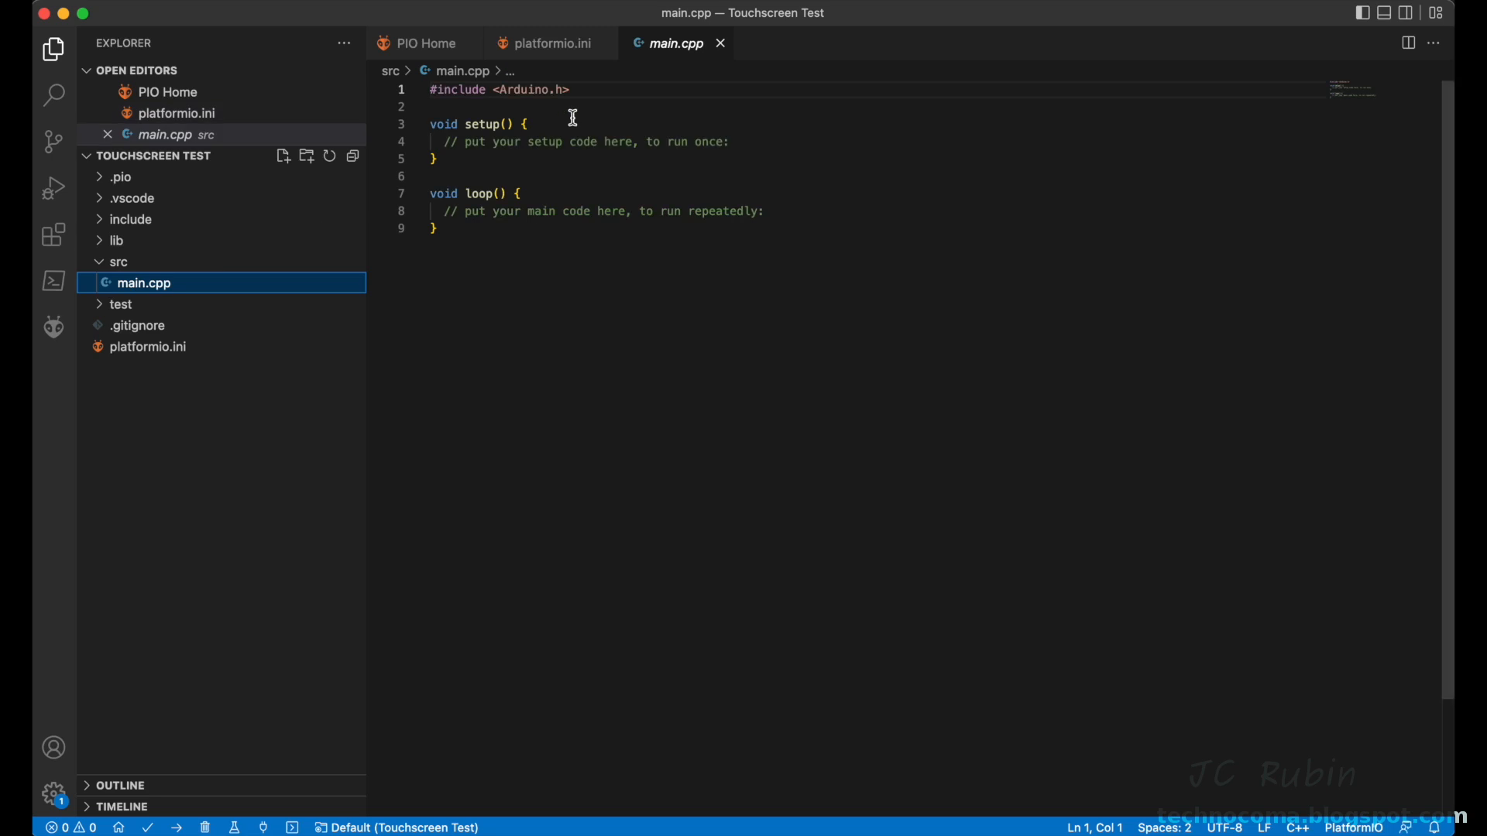
pyautogui.moveTo(463, 90); pyautogui.dragTo(570, 89)
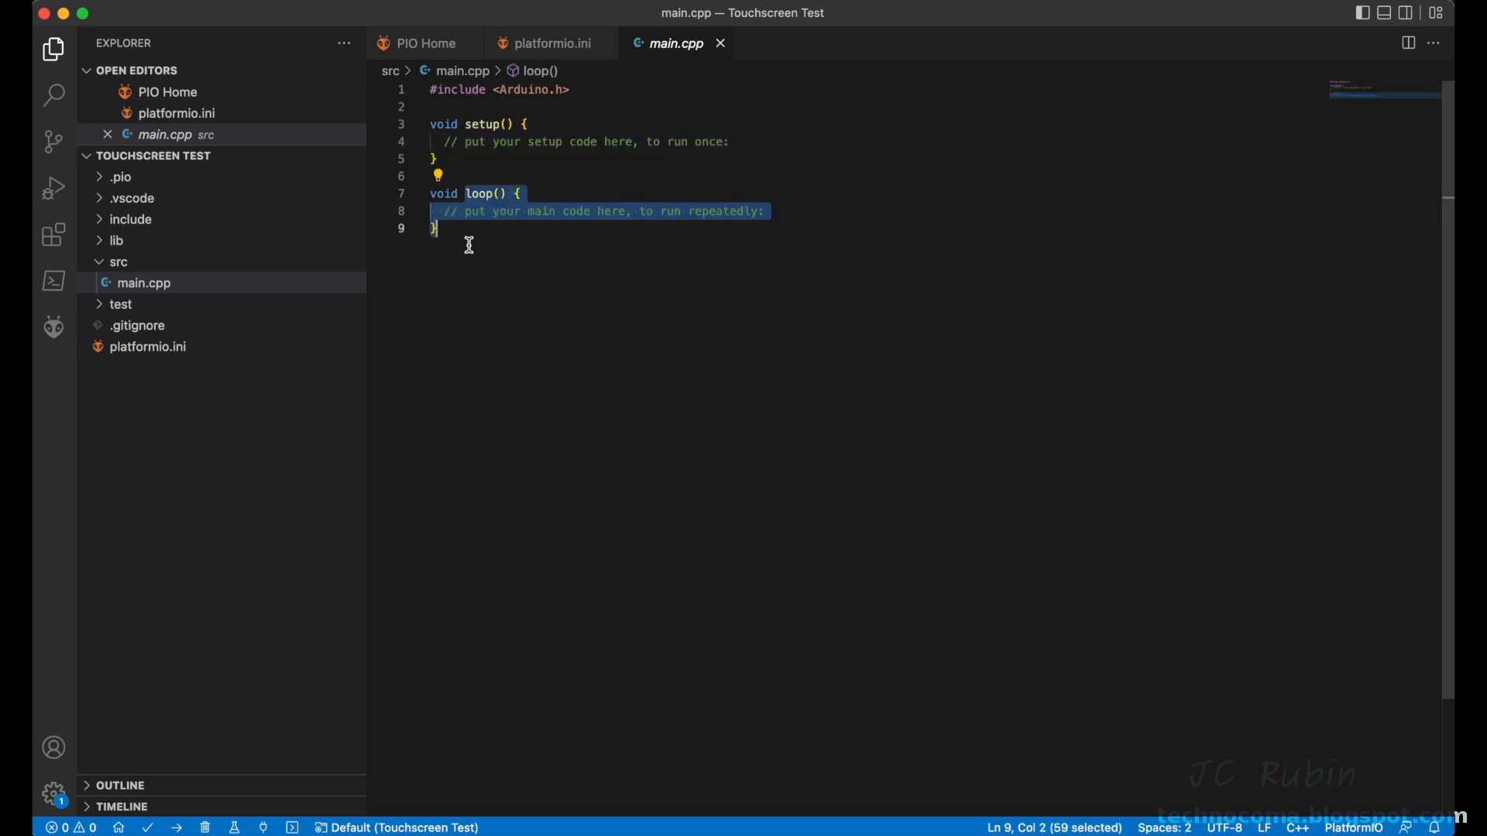
pyautogui.moveTo(310, 280)
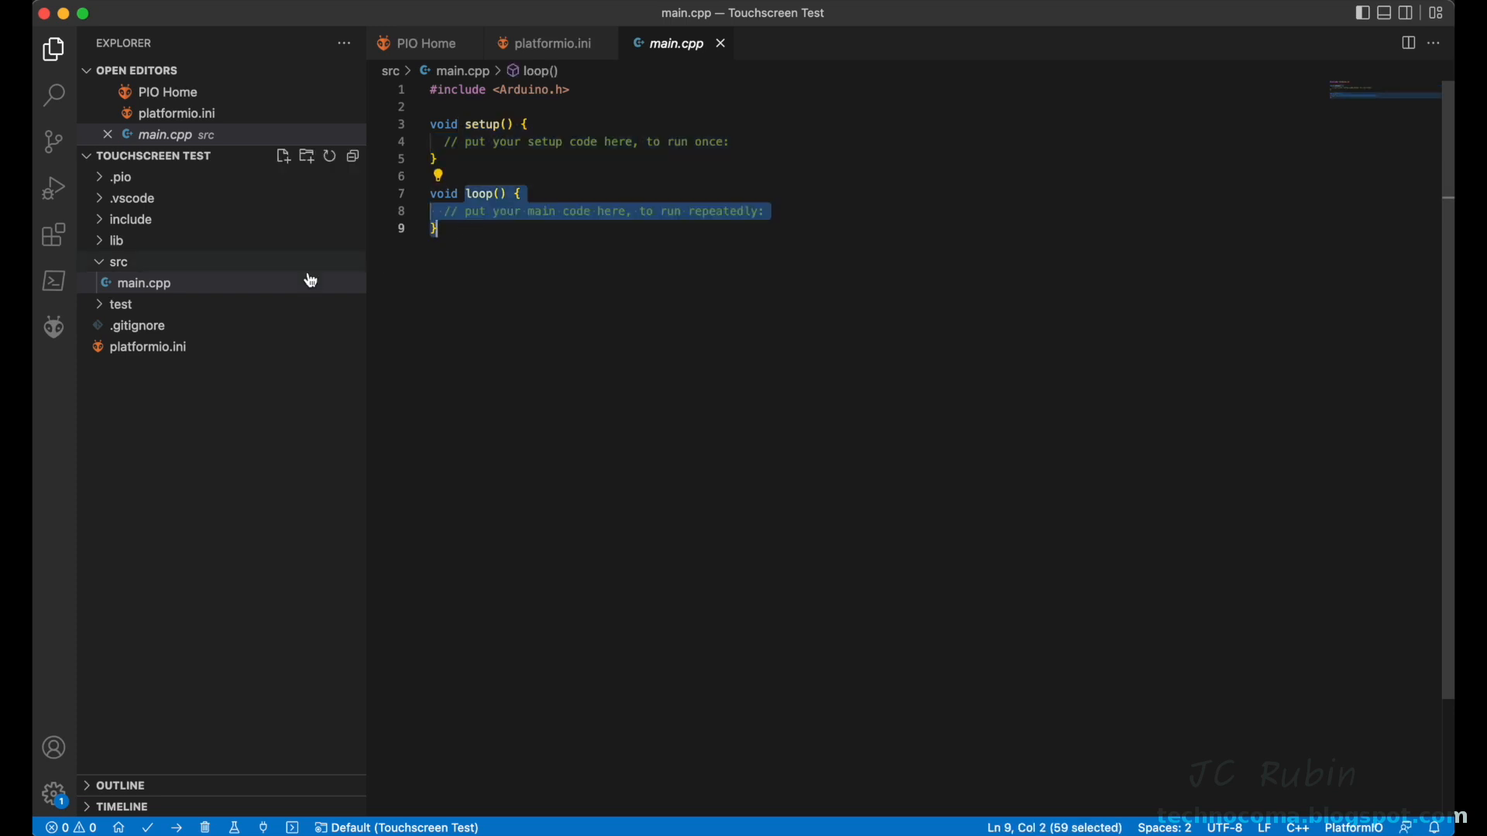
pyautogui.click(116, 240)
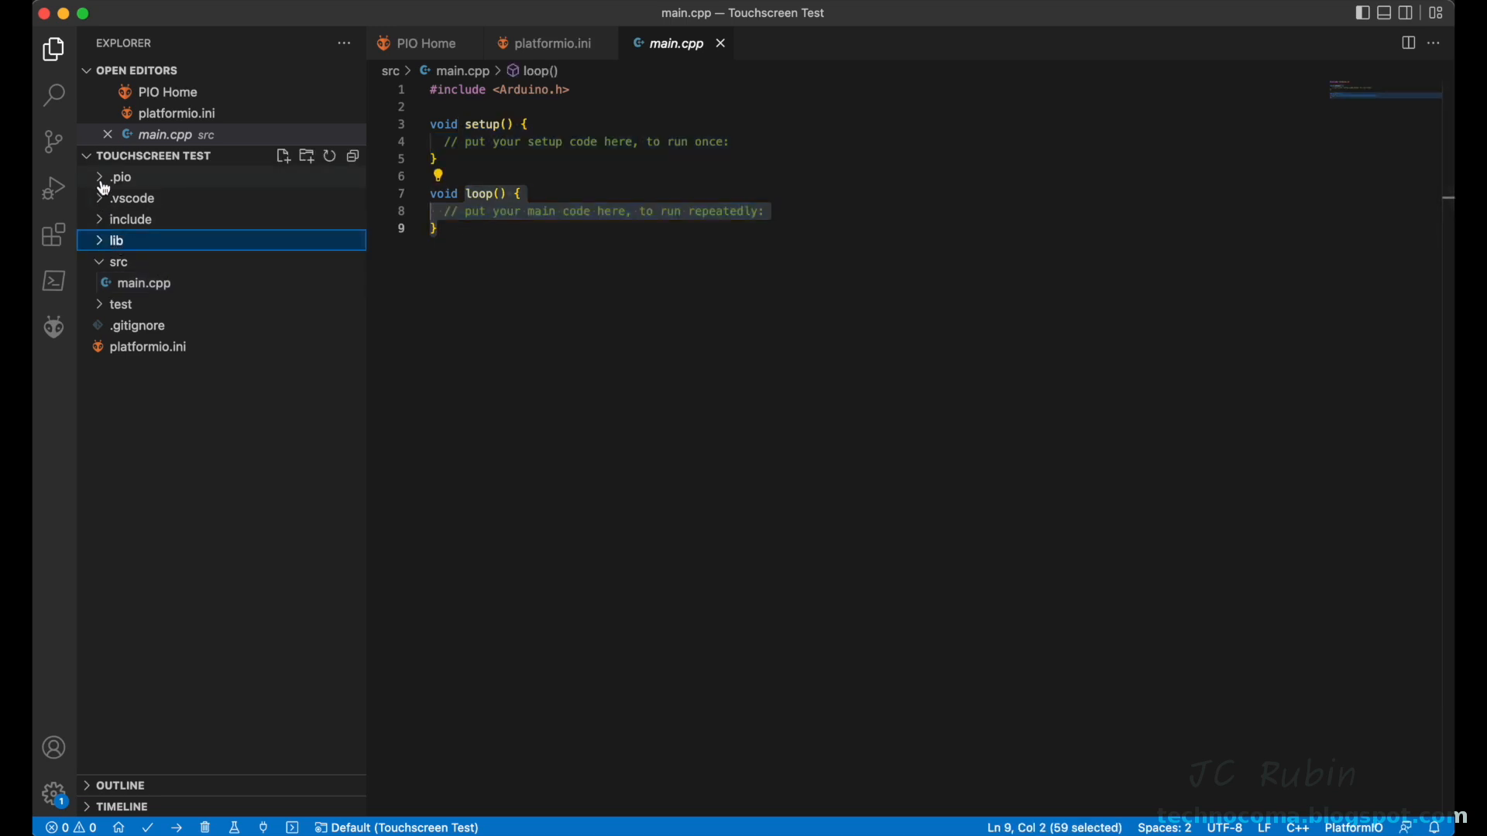
pyautogui.click(103, 177)
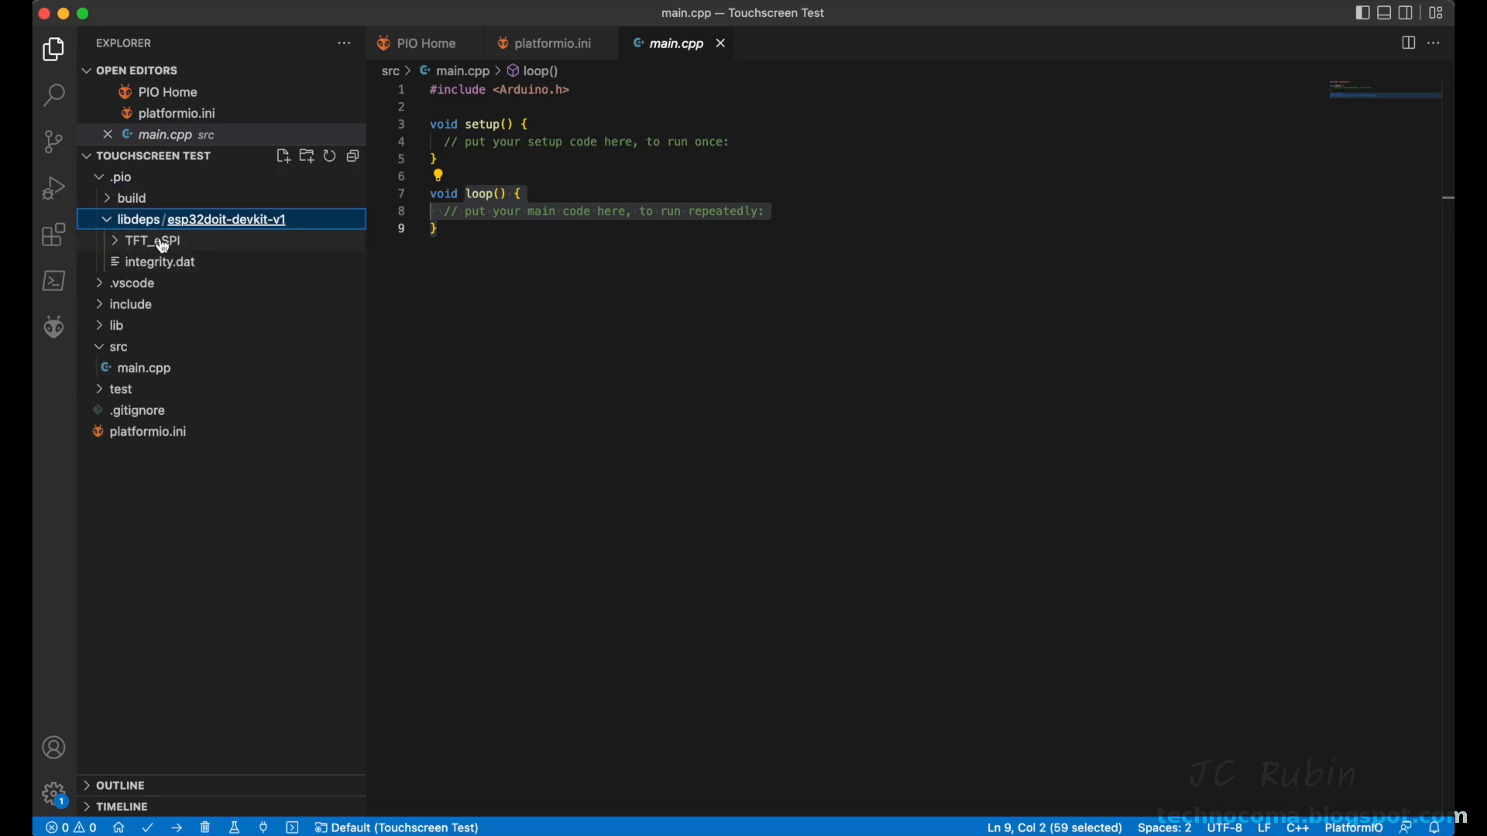
pyautogui.click(152, 240)
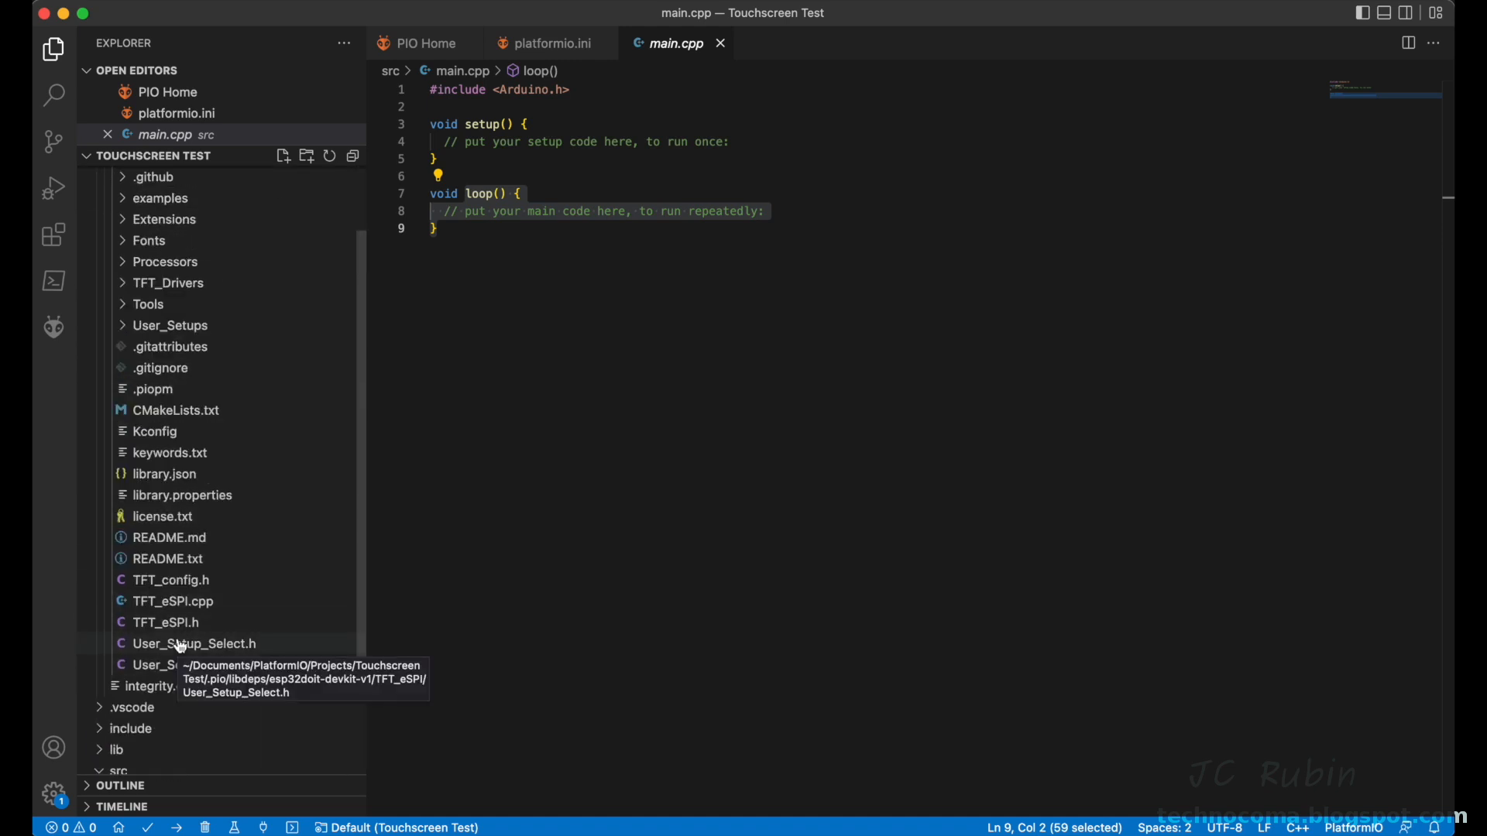
# Step: In User_Setup_Select.h comment out User_Setup.h, enable Setup42_ILI9341_ESP32.h, and save
pyautogui.doubleClick(190, 643)
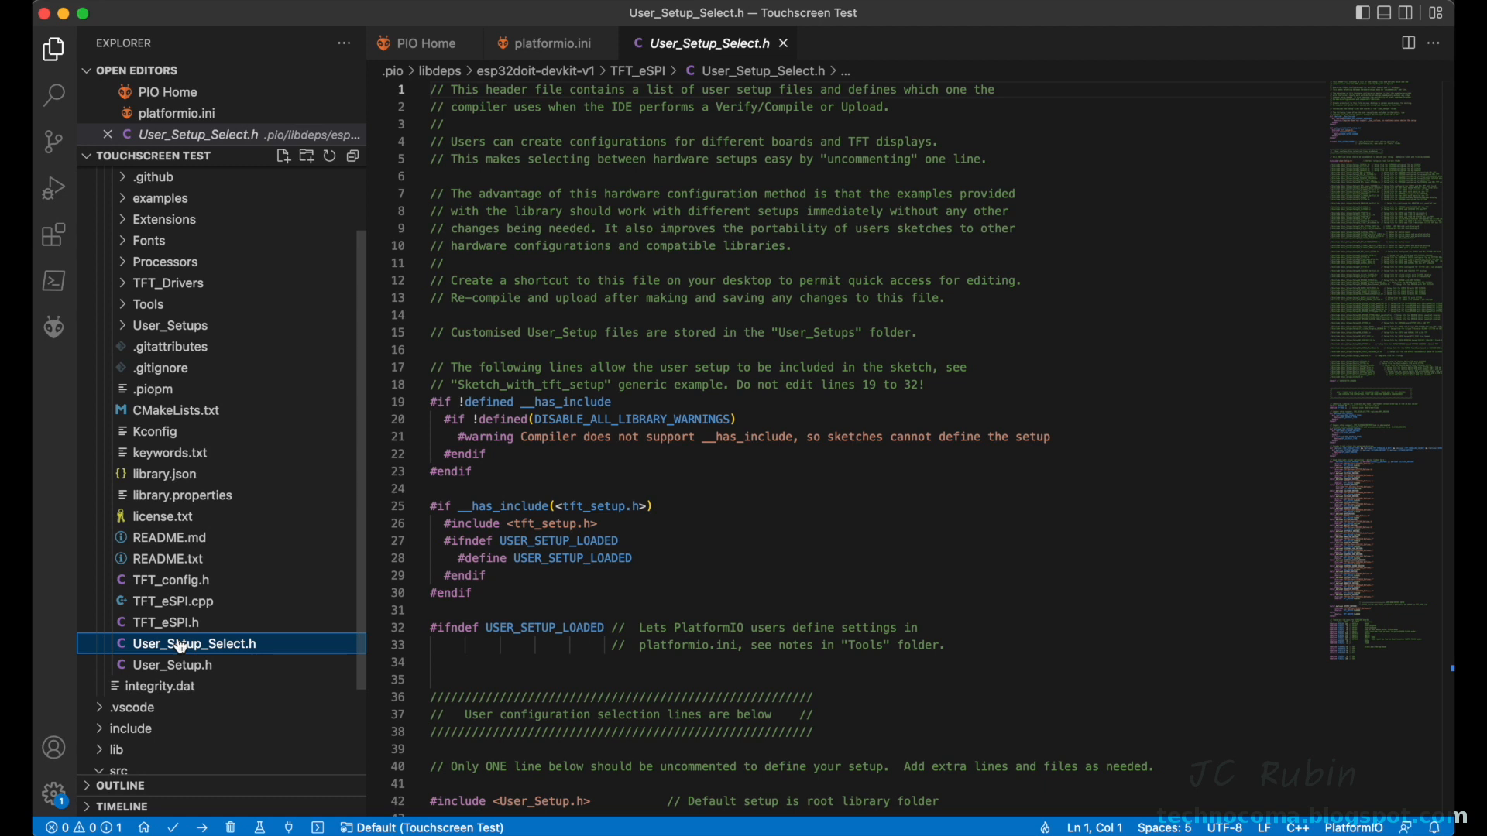
pyautogui.scroll(-3)
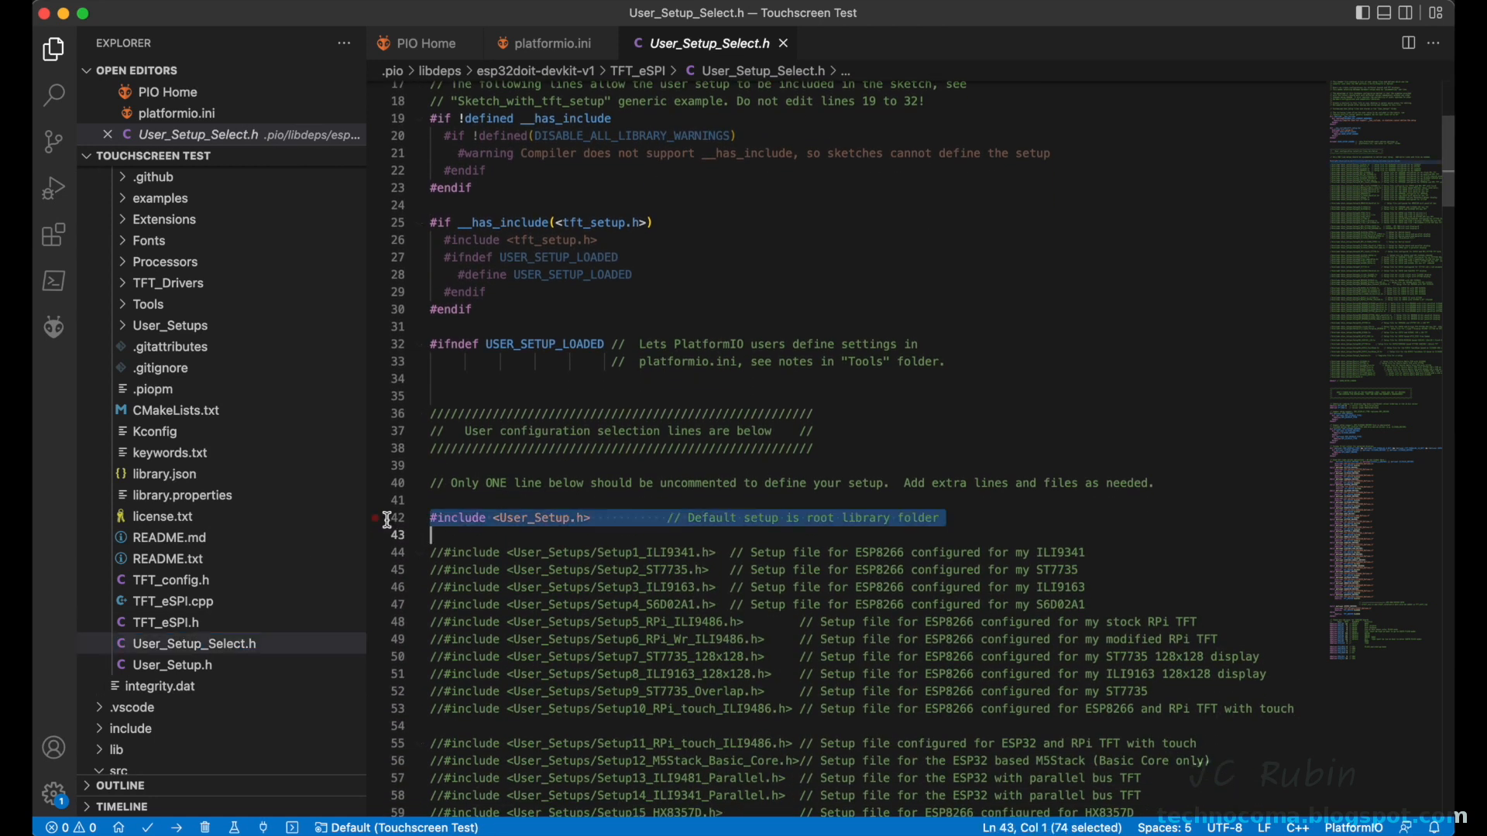
pyautogui.moveTo(435, 523)
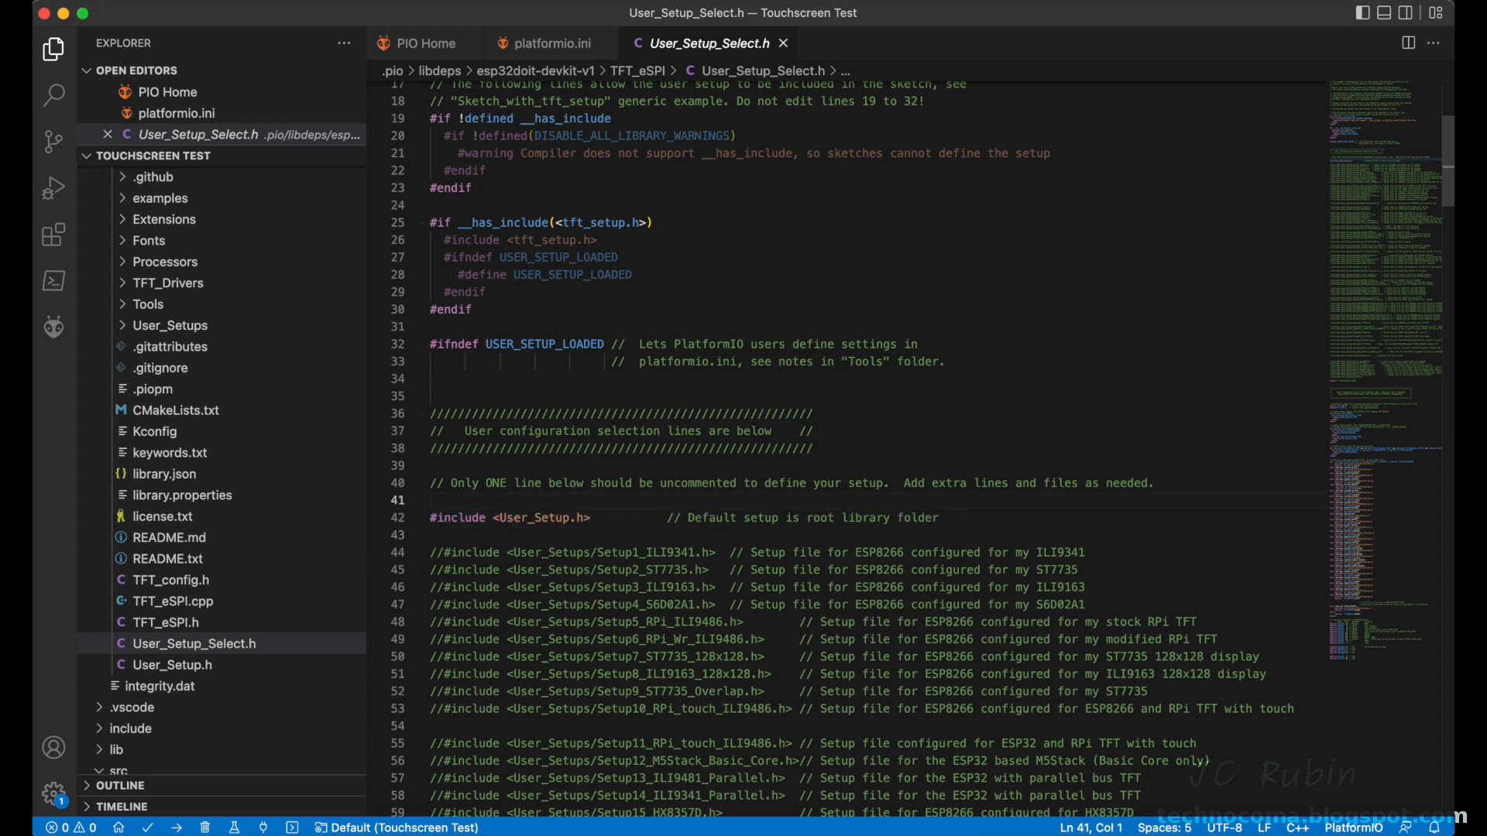
pyautogui.write('//')
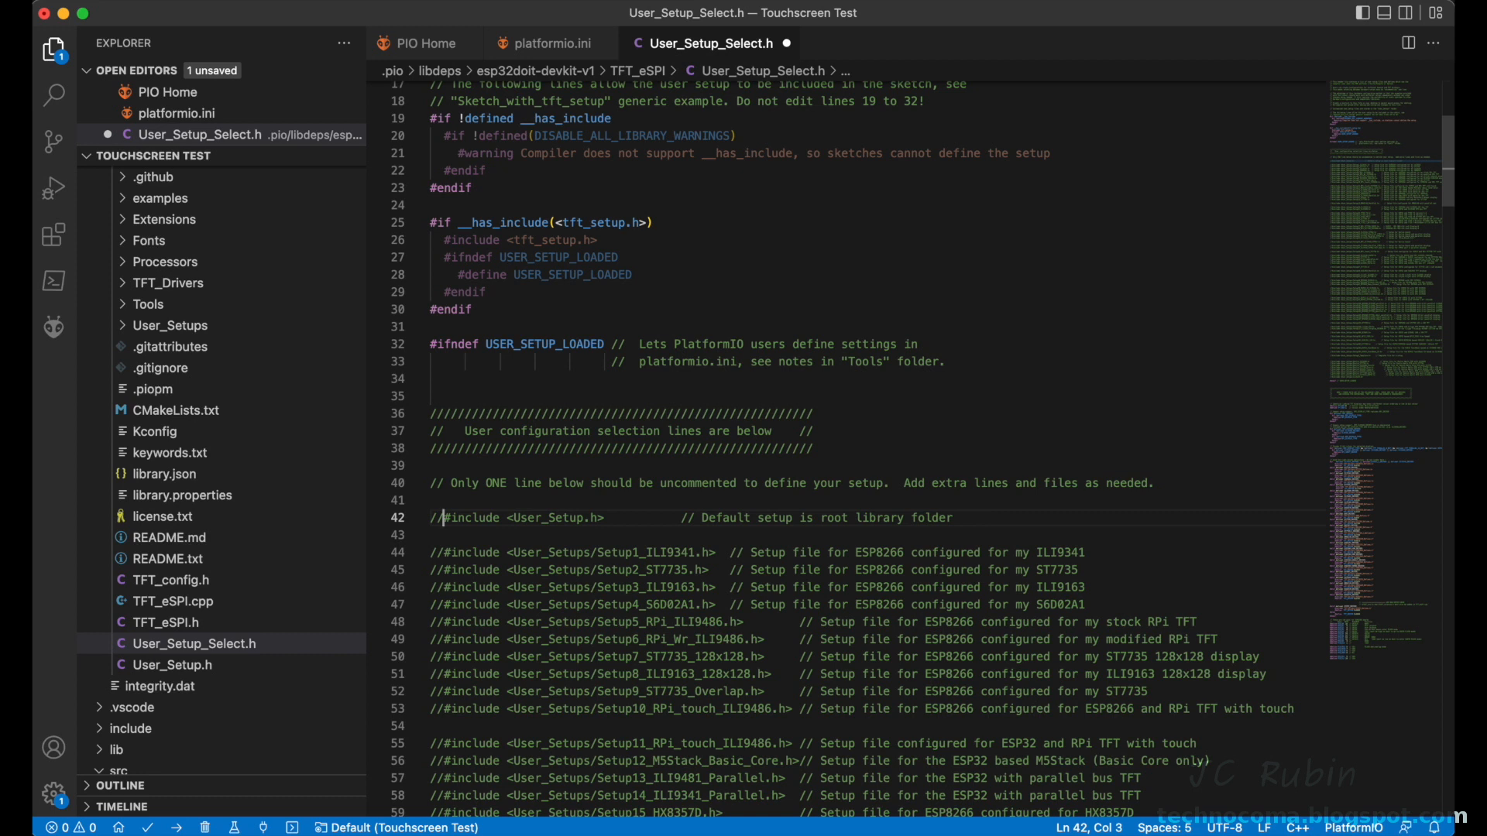
pyautogui.scroll(-3)
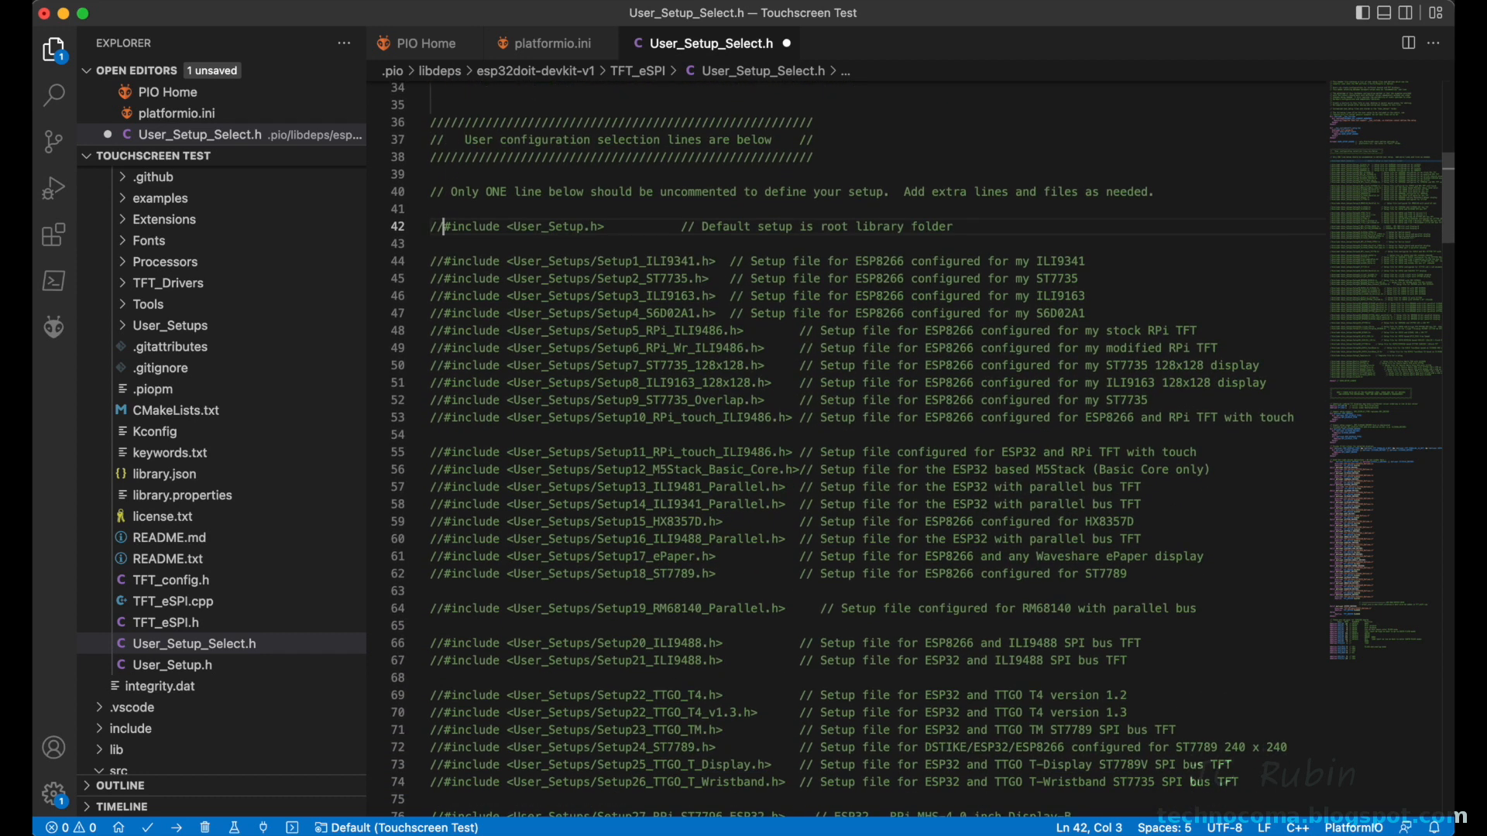
pyautogui.scroll(-3)
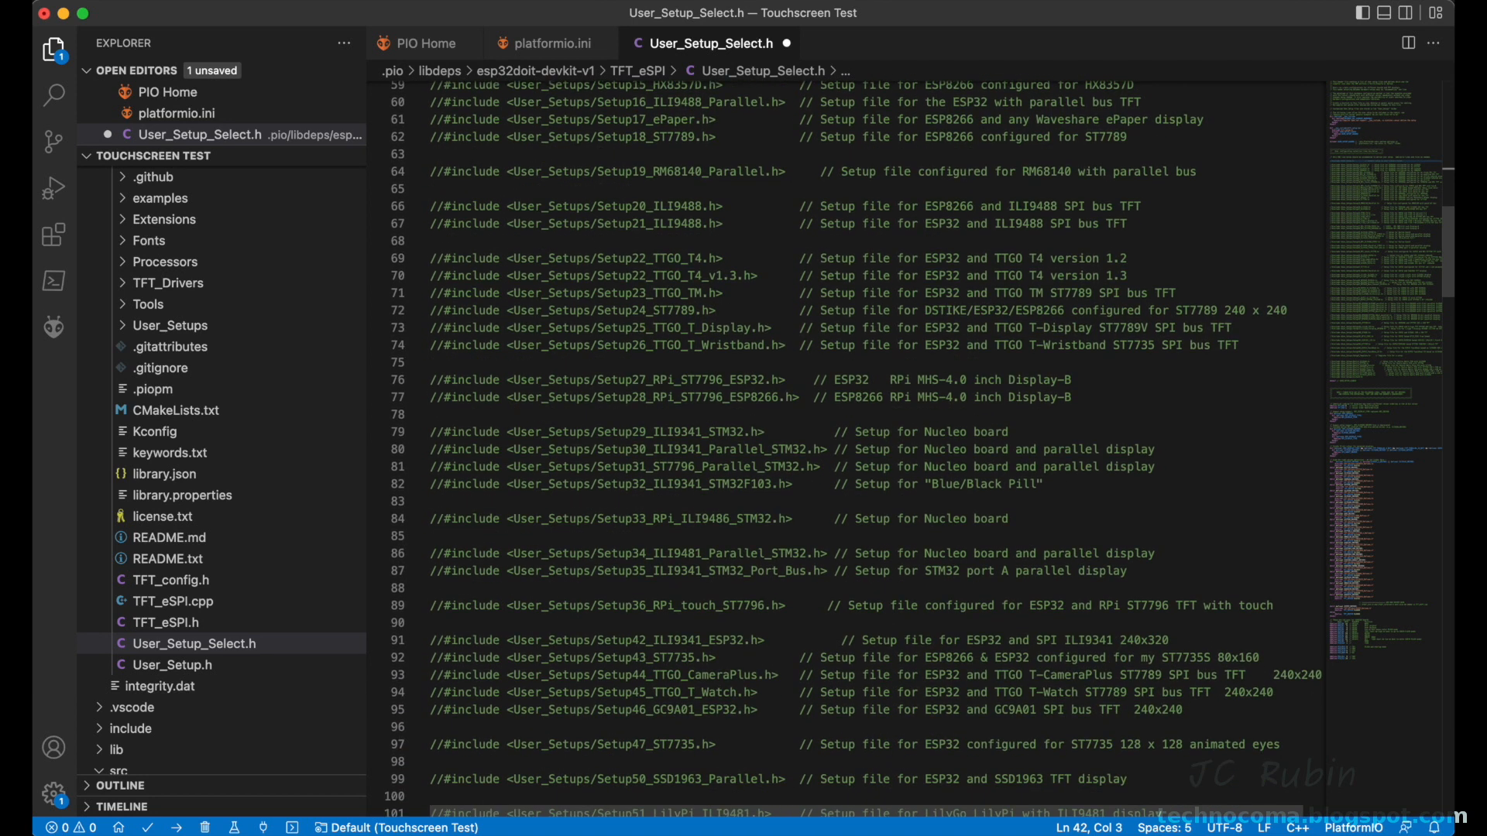
pyautogui.moveTo(664, 639)
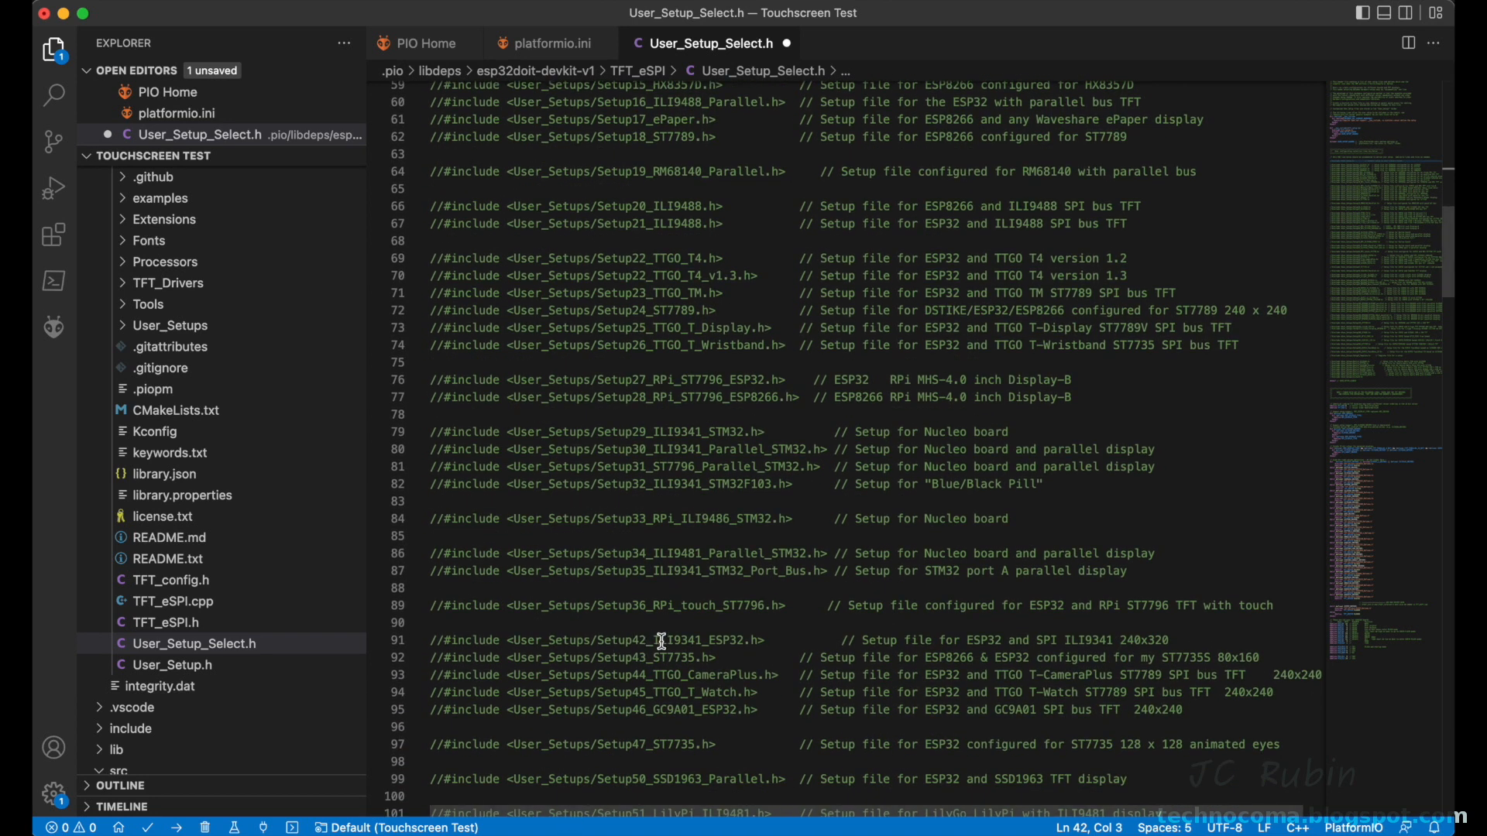
pyautogui.click(443, 641)
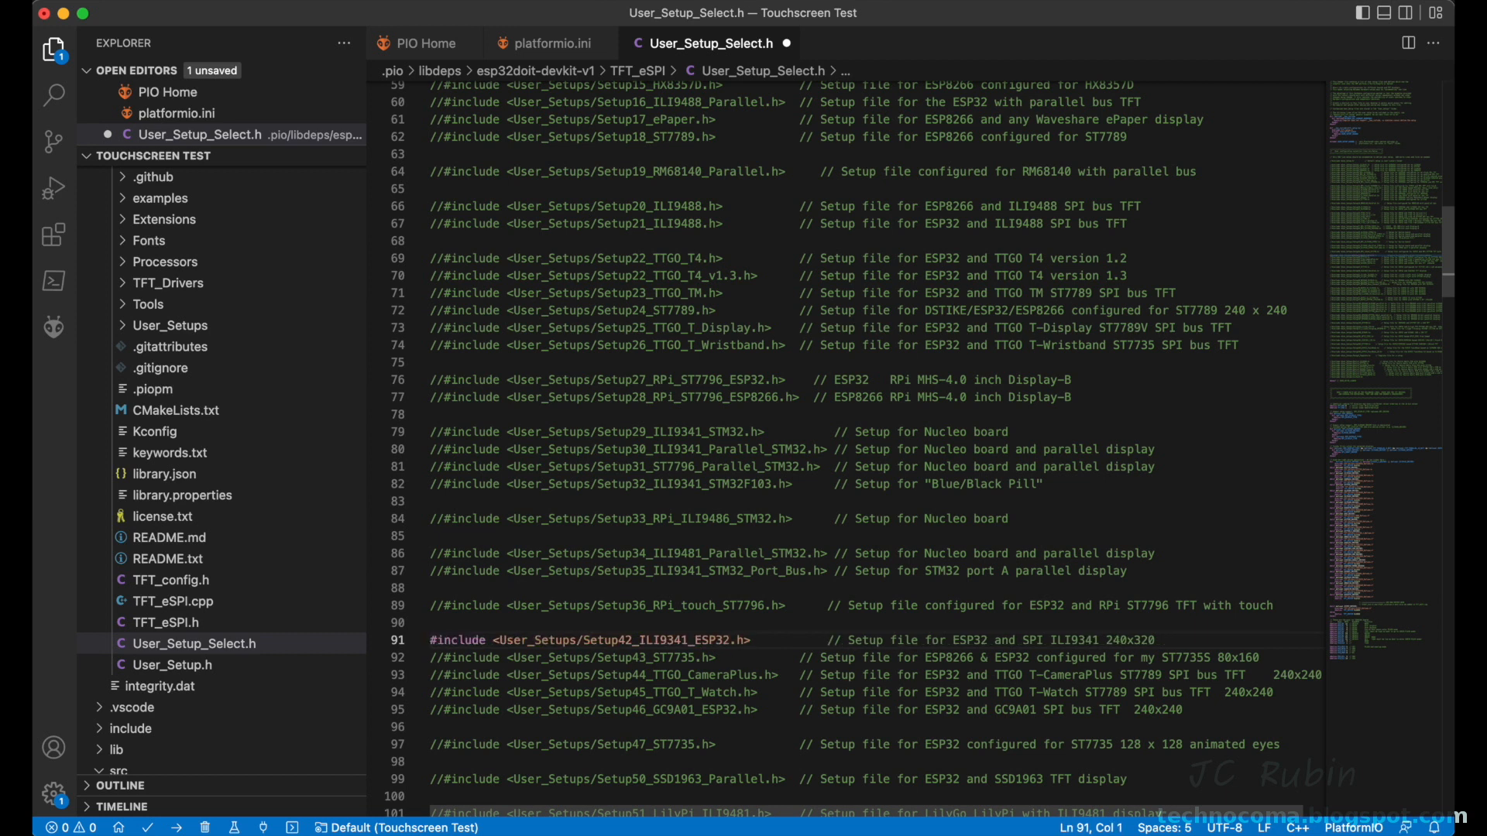
pyautogui.click(41, 10)
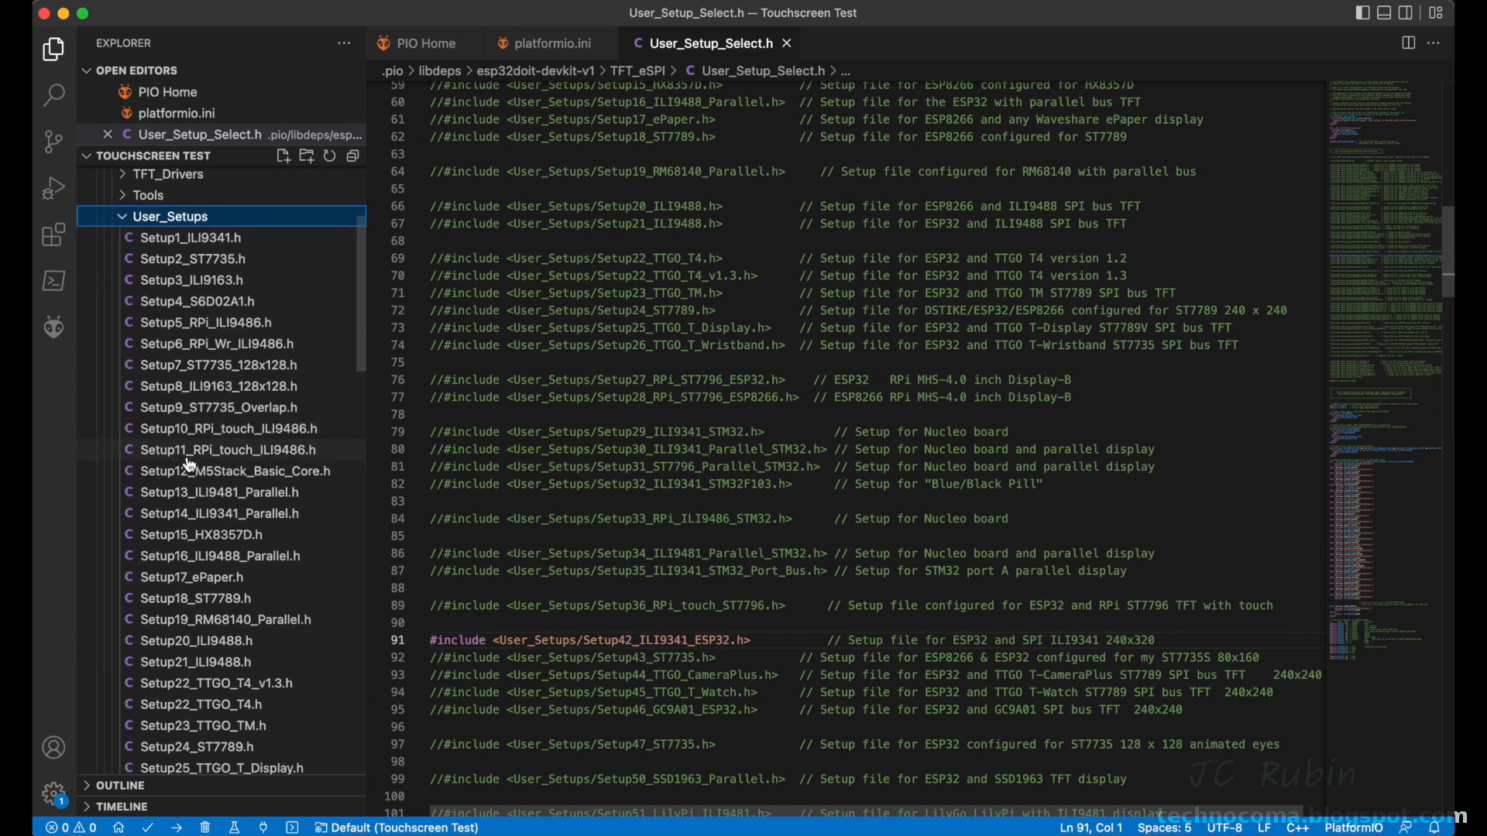
# Step: Uncomment #define TOUCH_CS 5 in Setup42_ILI9341_ESP32.h and save the file
pyautogui.scroll(-3)
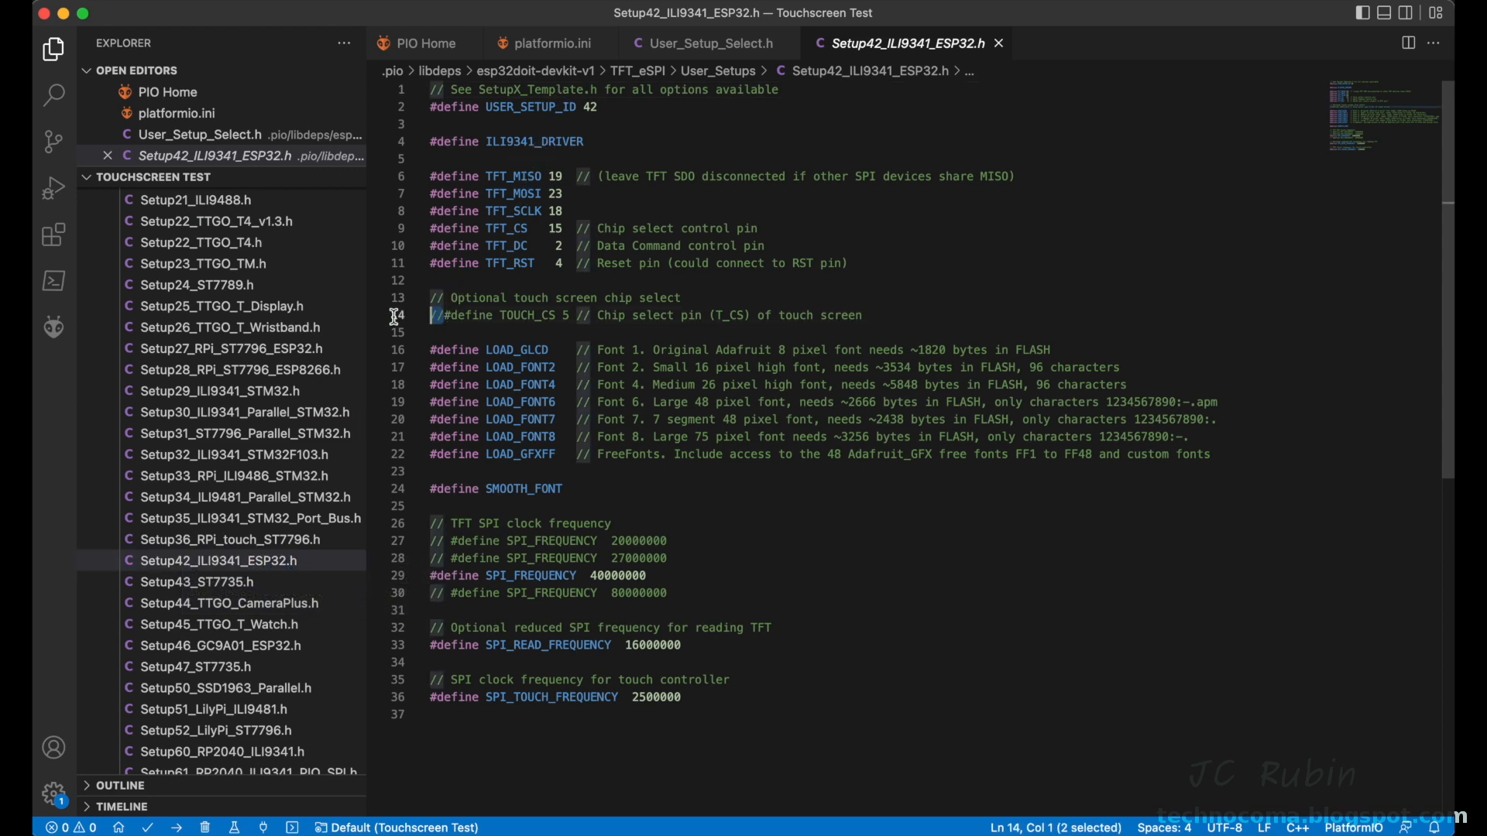
pyautogui.tripleClick(637, 316)
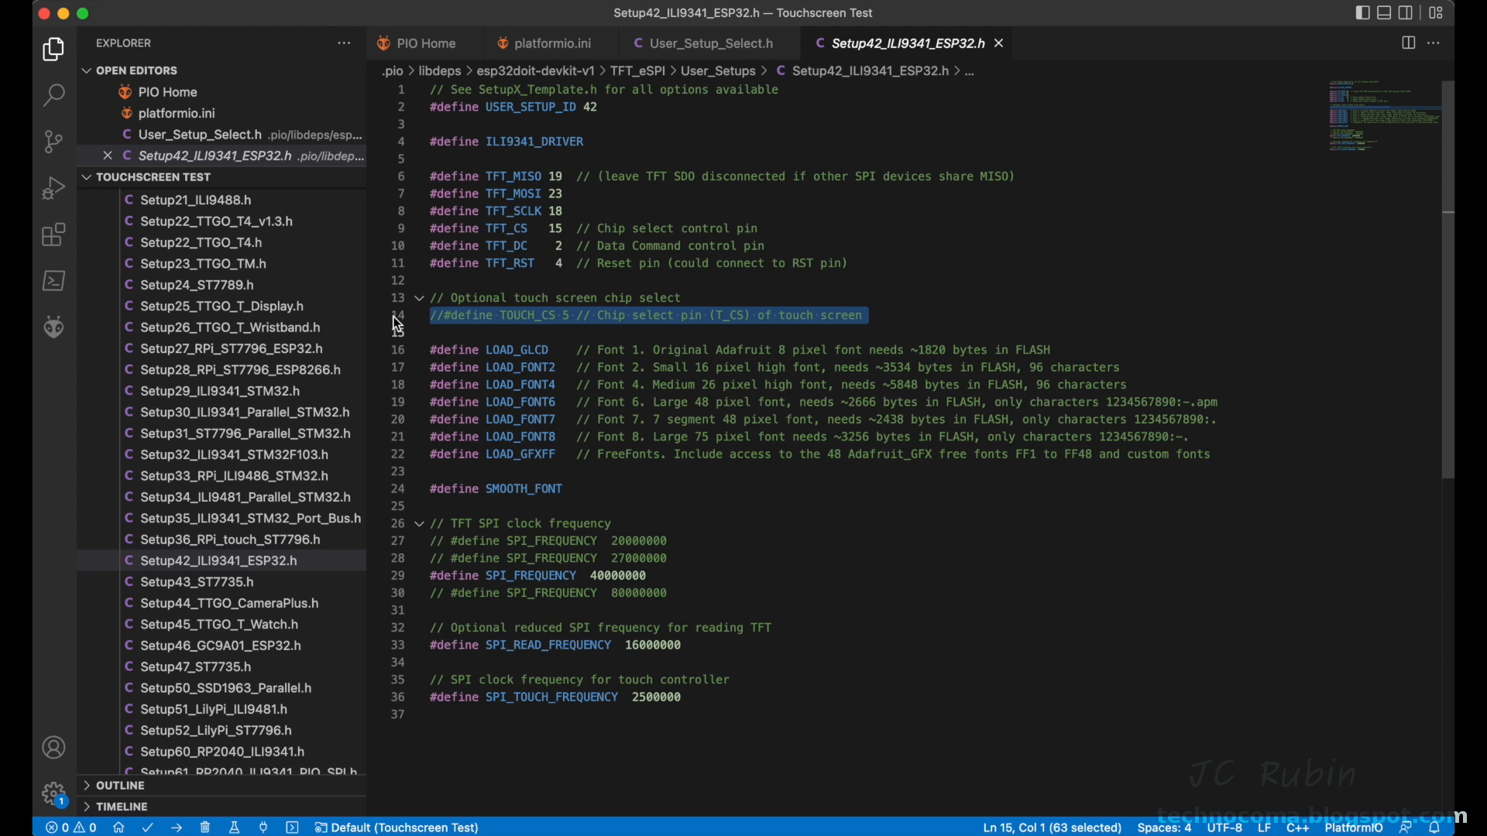
pyautogui.click(446, 316)
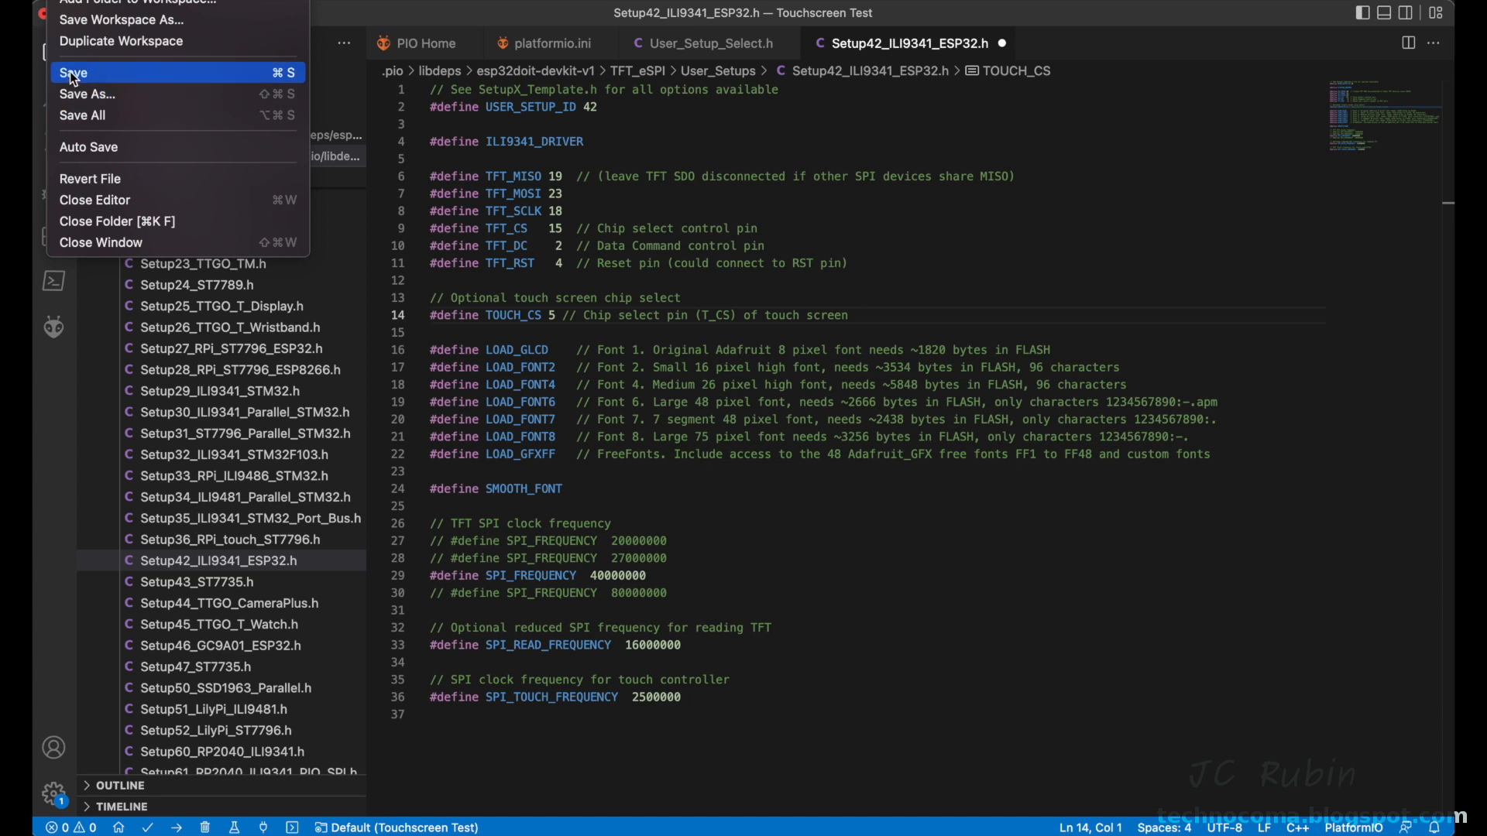
pyautogui.click(74, 71)
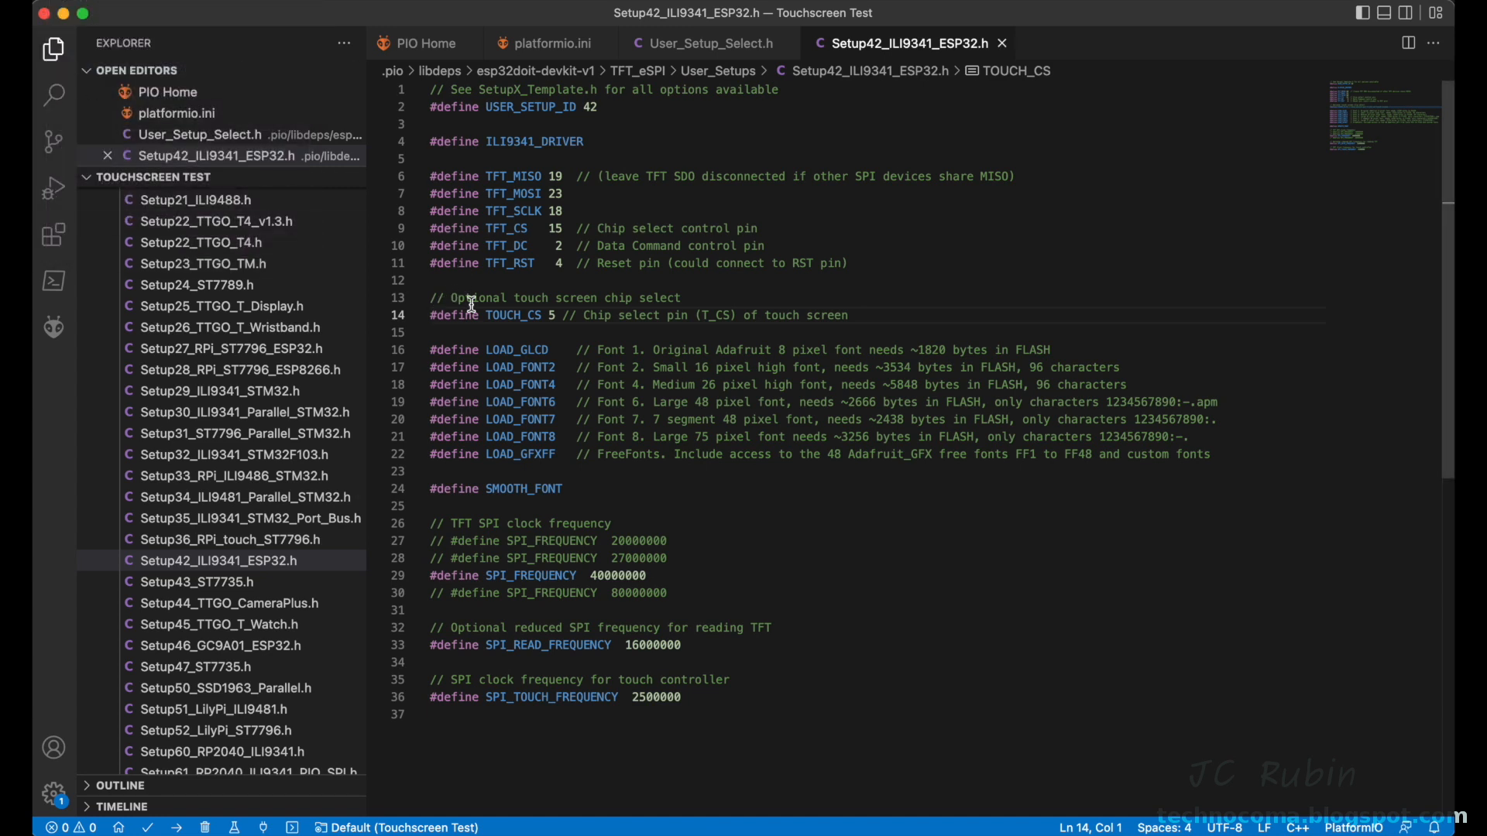
pyautogui.moveTo(294, 404)
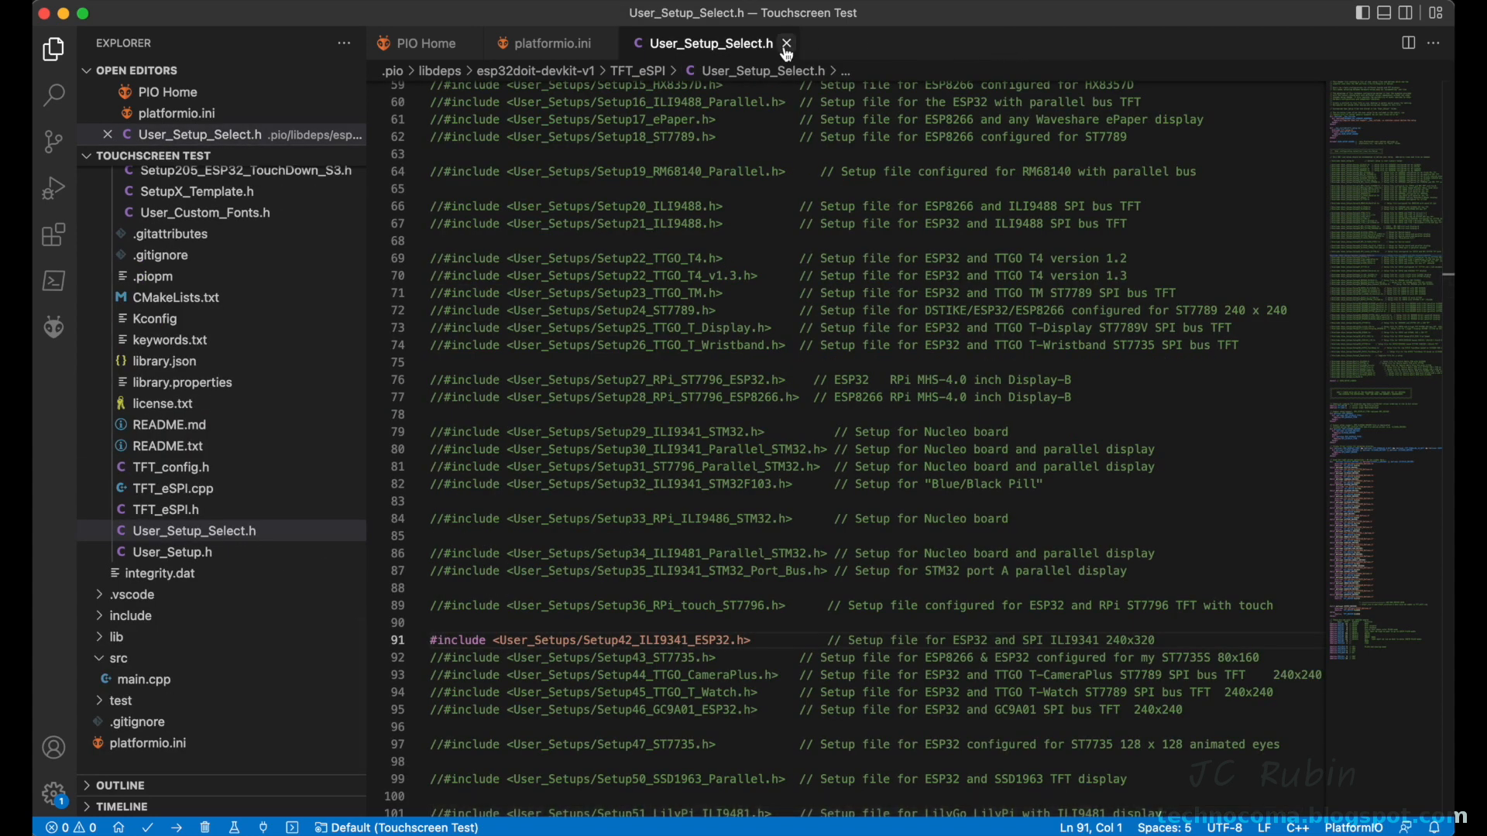
# Step: Close the User_Setup_Select.h editor tab
pyautogui.click(787, 42)
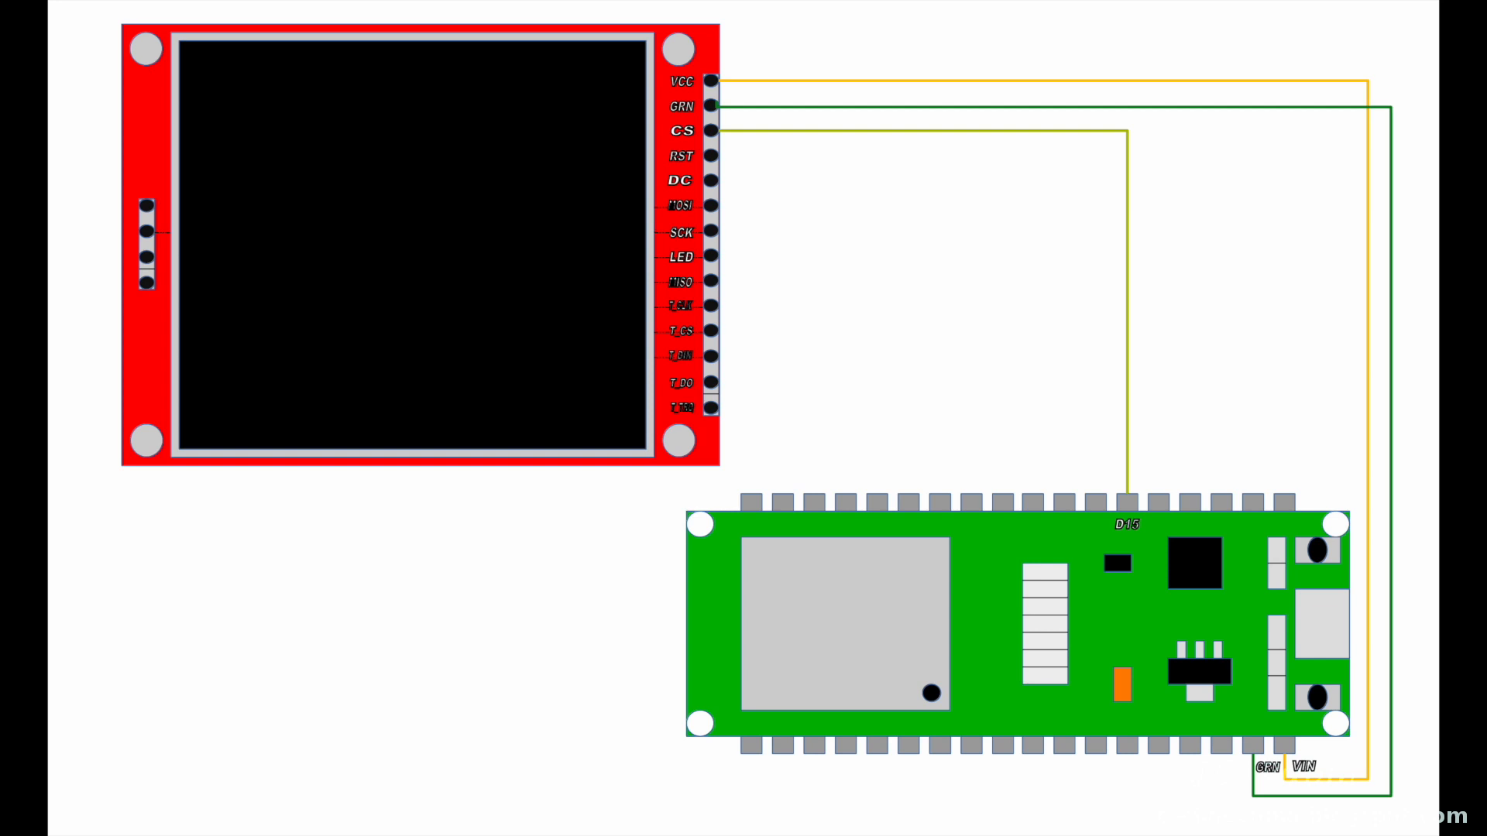
pyautogui.moveTo(713, 153); pyautogui.dragTo(1072, 502)
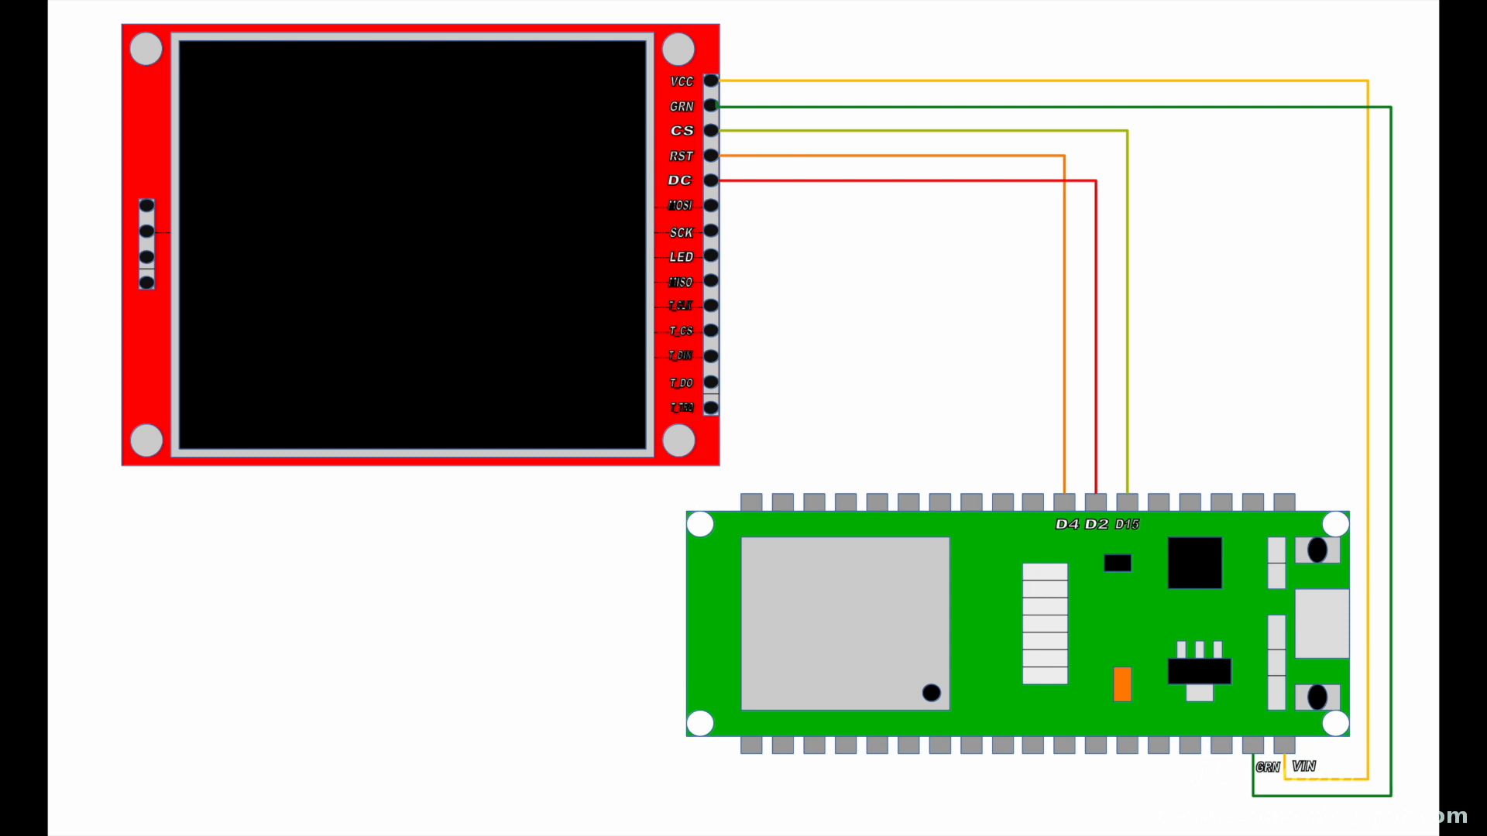
pyautogui.moveTo(716, 204); pyautogui.dragTo(755, 502)
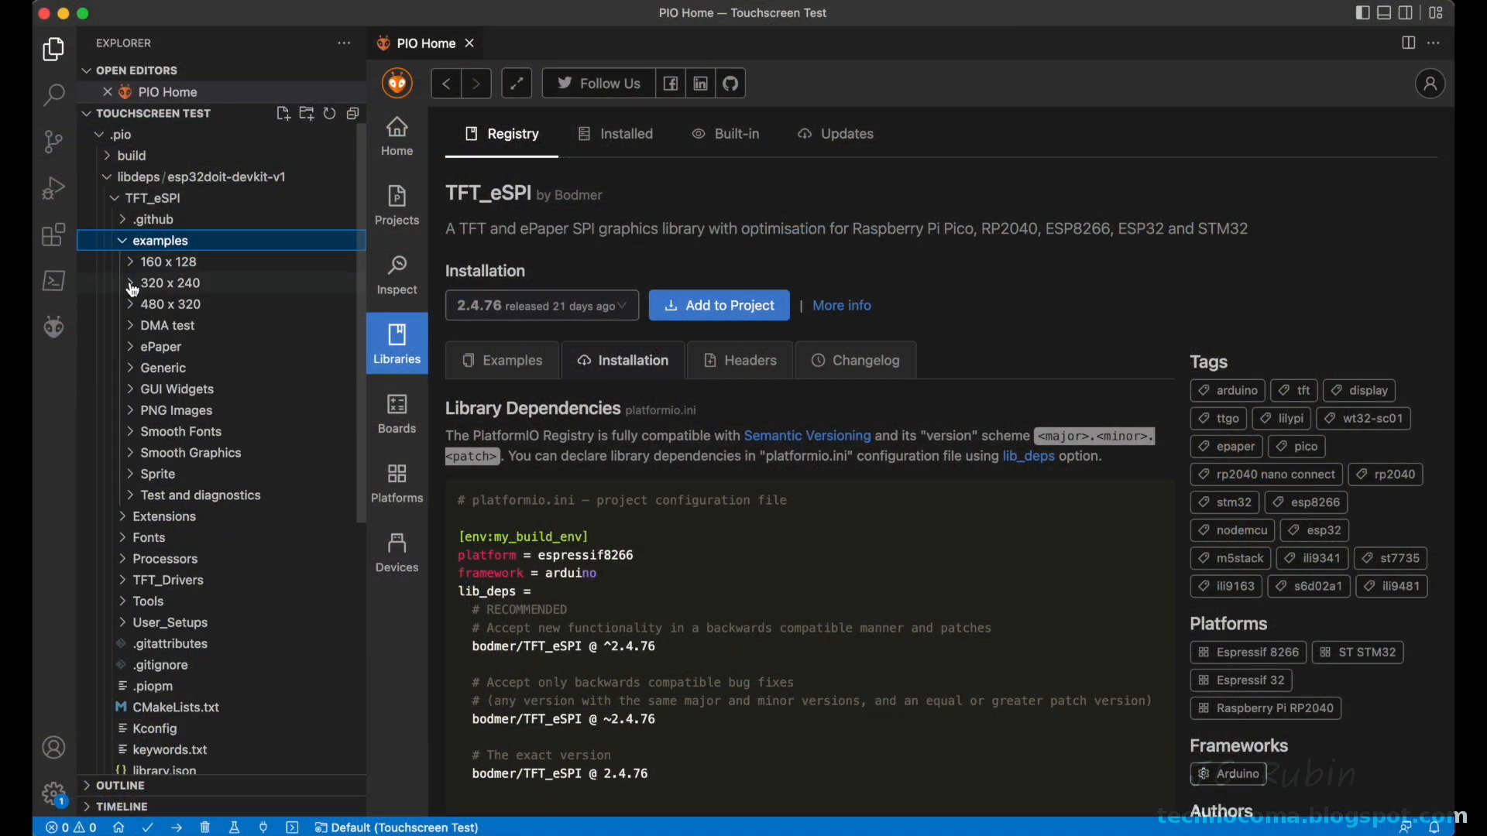
# Step: Copy TFT_Starfield.ino from the 320 x 240 examples into the project's src folder
pyautogui.click(171, 282)
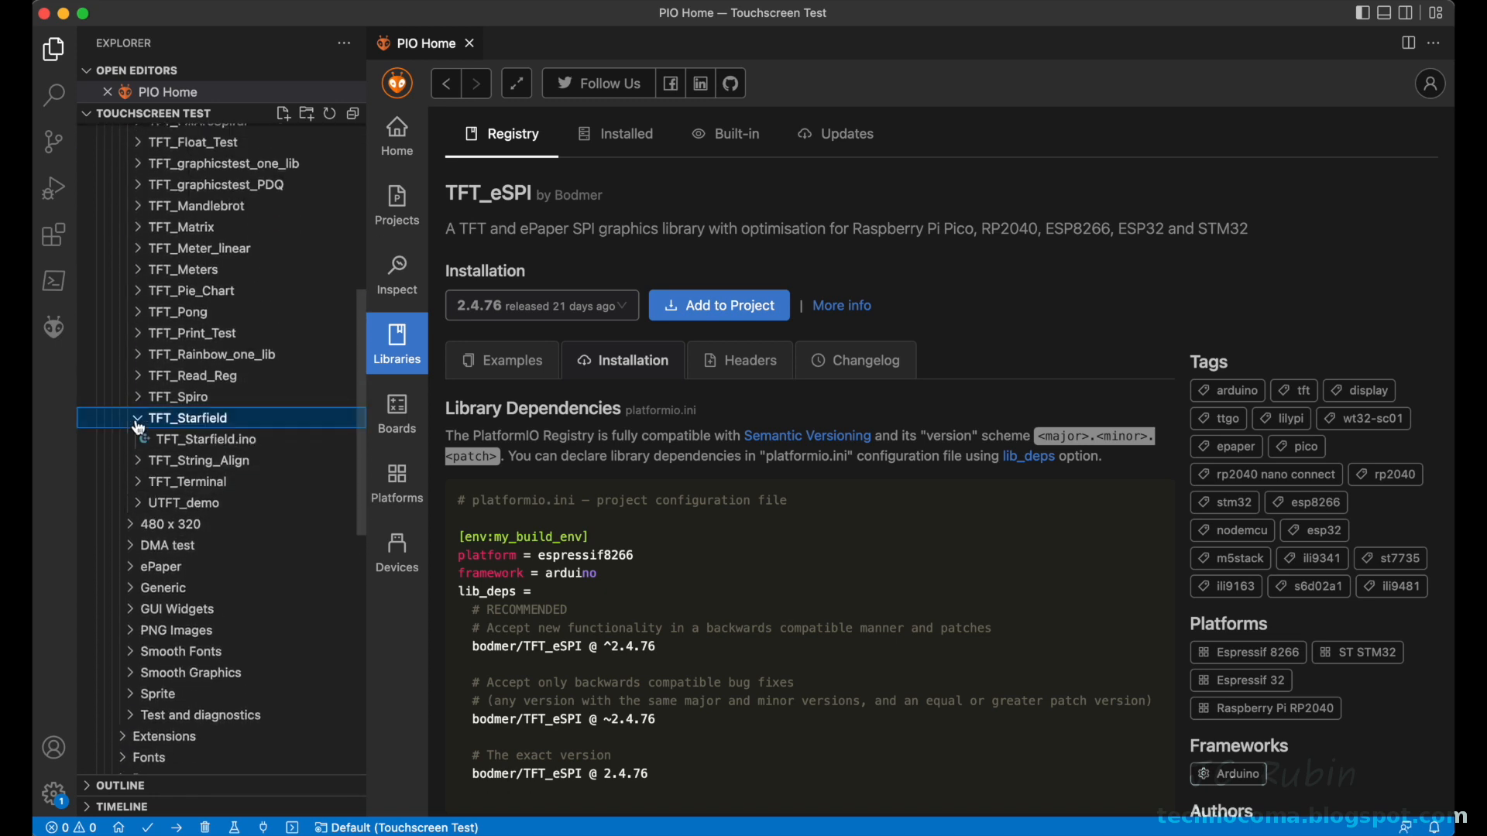
pyautogui.doubleClick(205, 462)
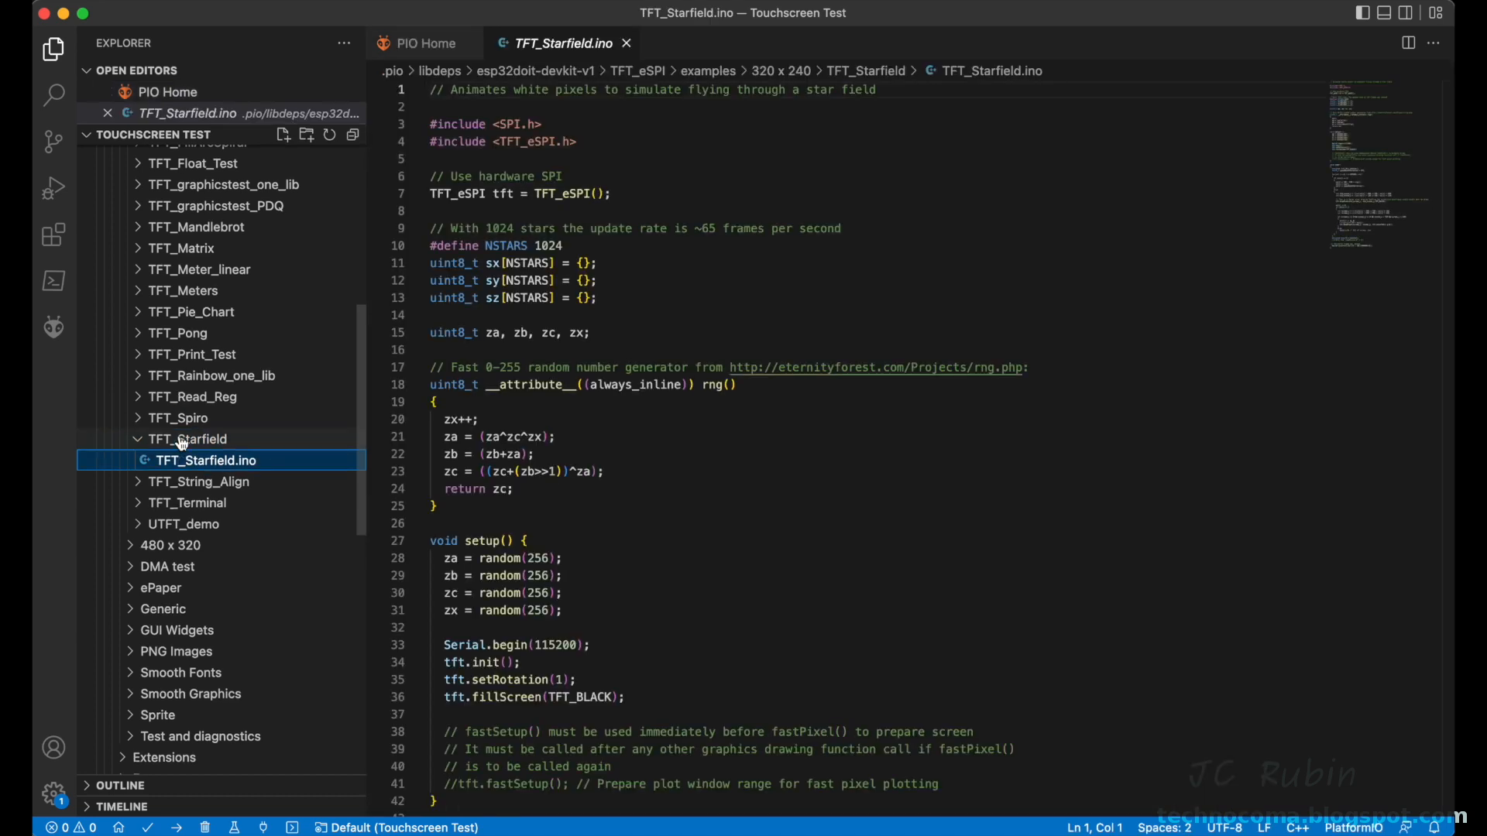
pyautogui.rightClick(204, 460)
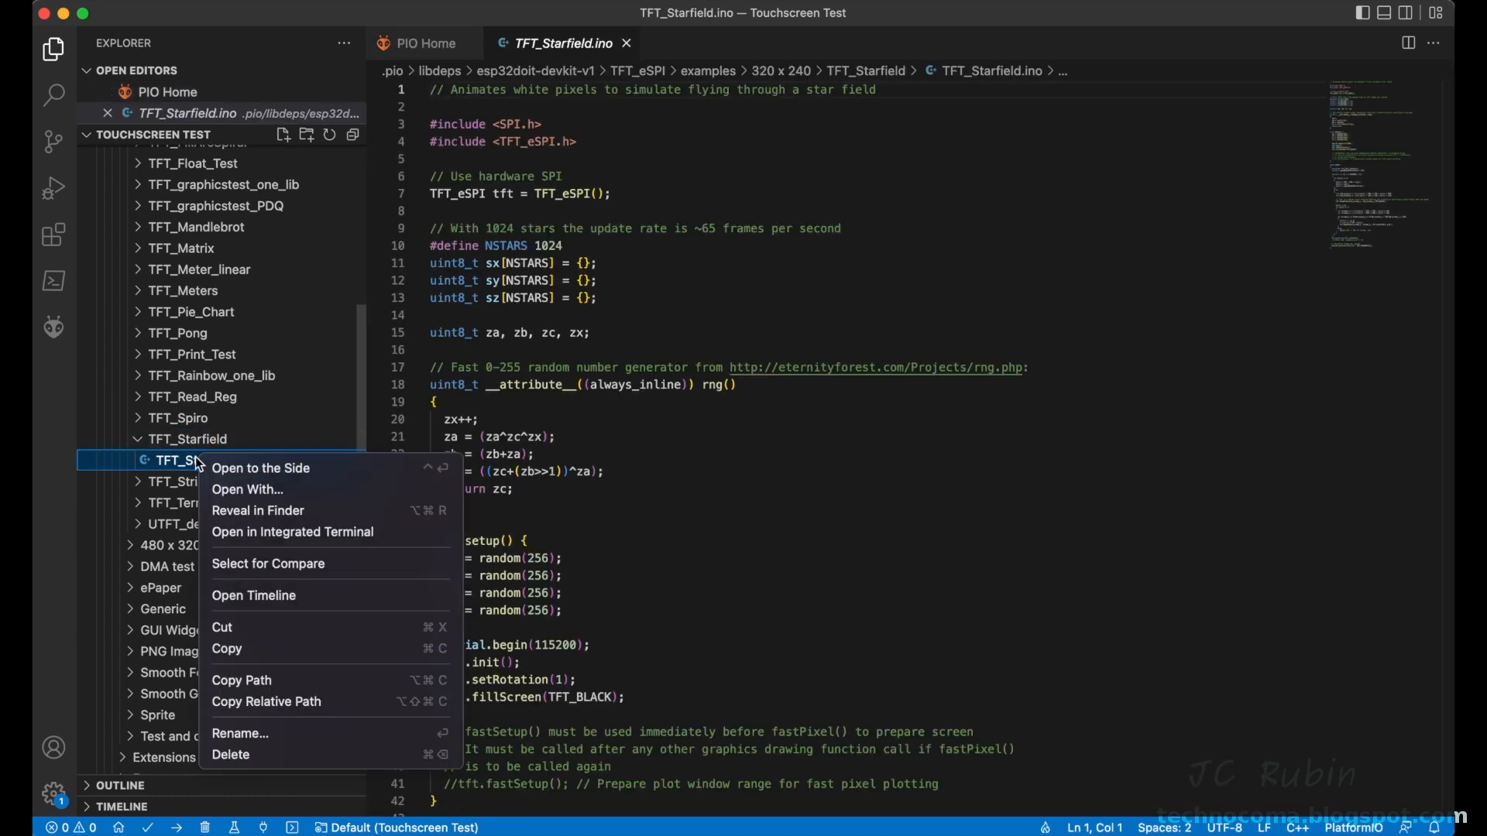
pyautogui.moveTo(238, 649)
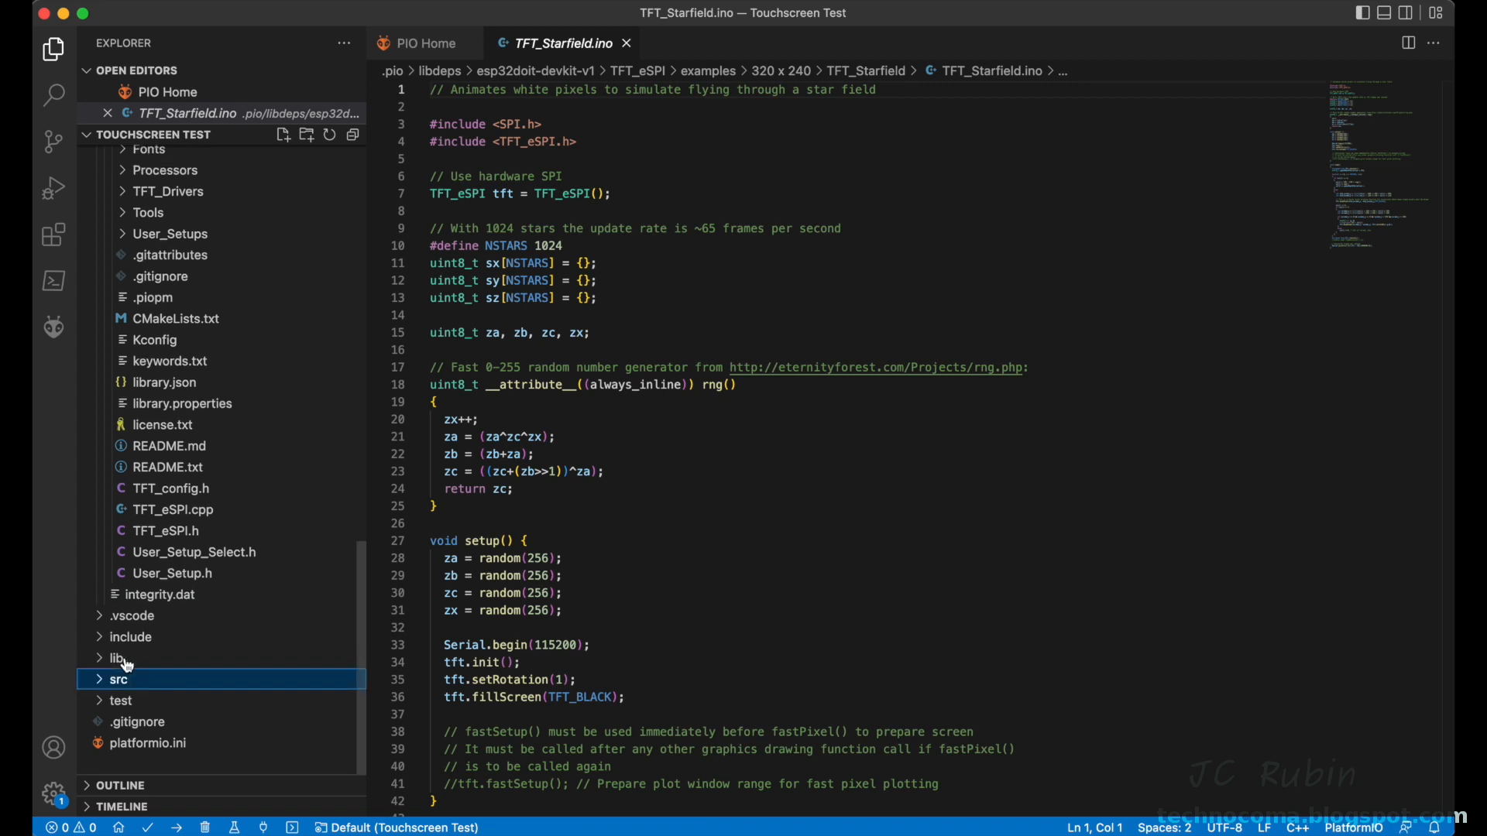
pyautogui.rightClick(118, 680)
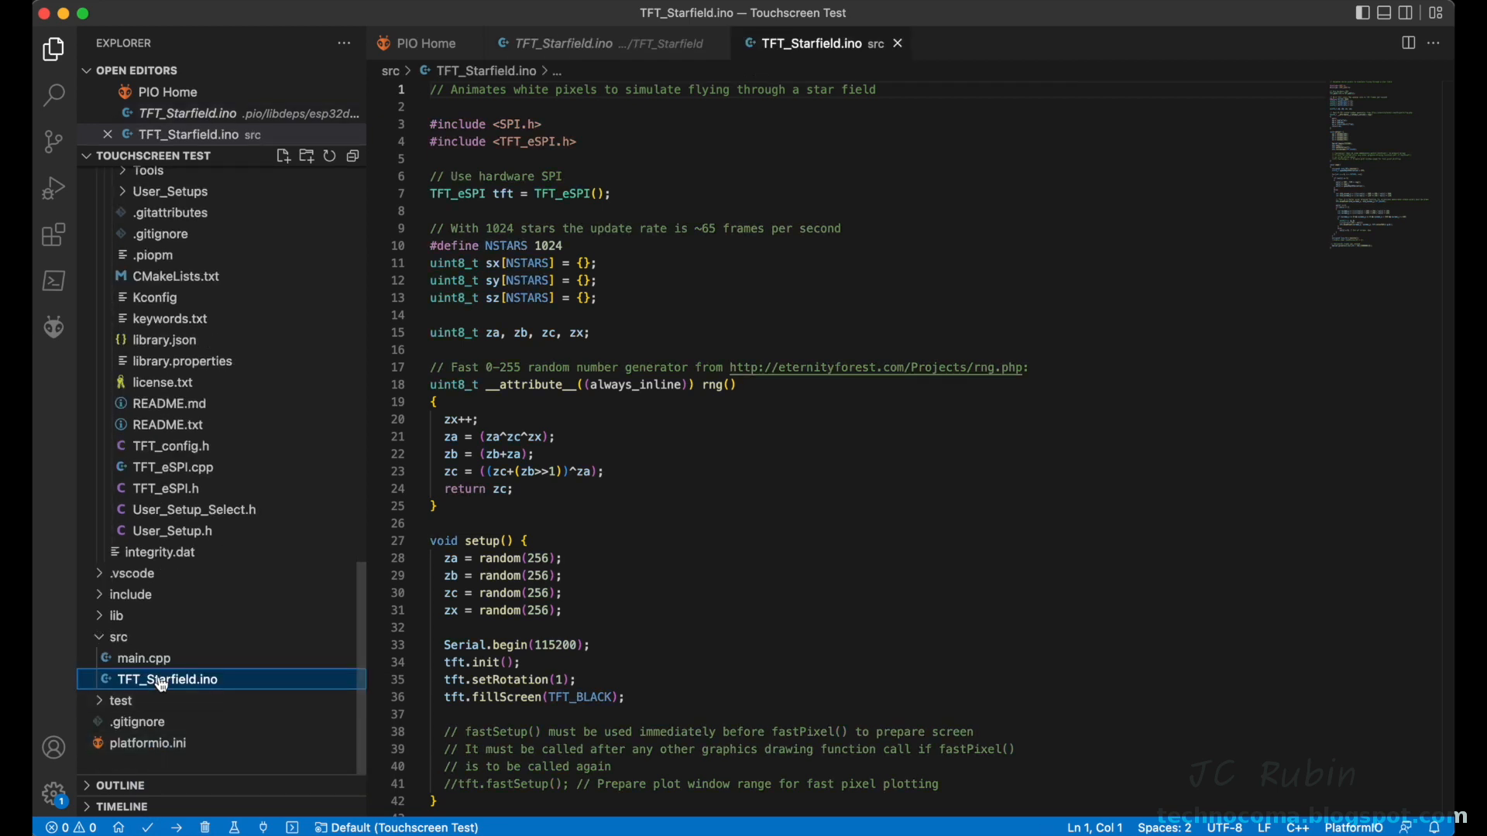
# Step: Rename the original main.cpp to main.bak and the Starfield sketch to main.cpp
pyautogui.rightClick(143, 658)
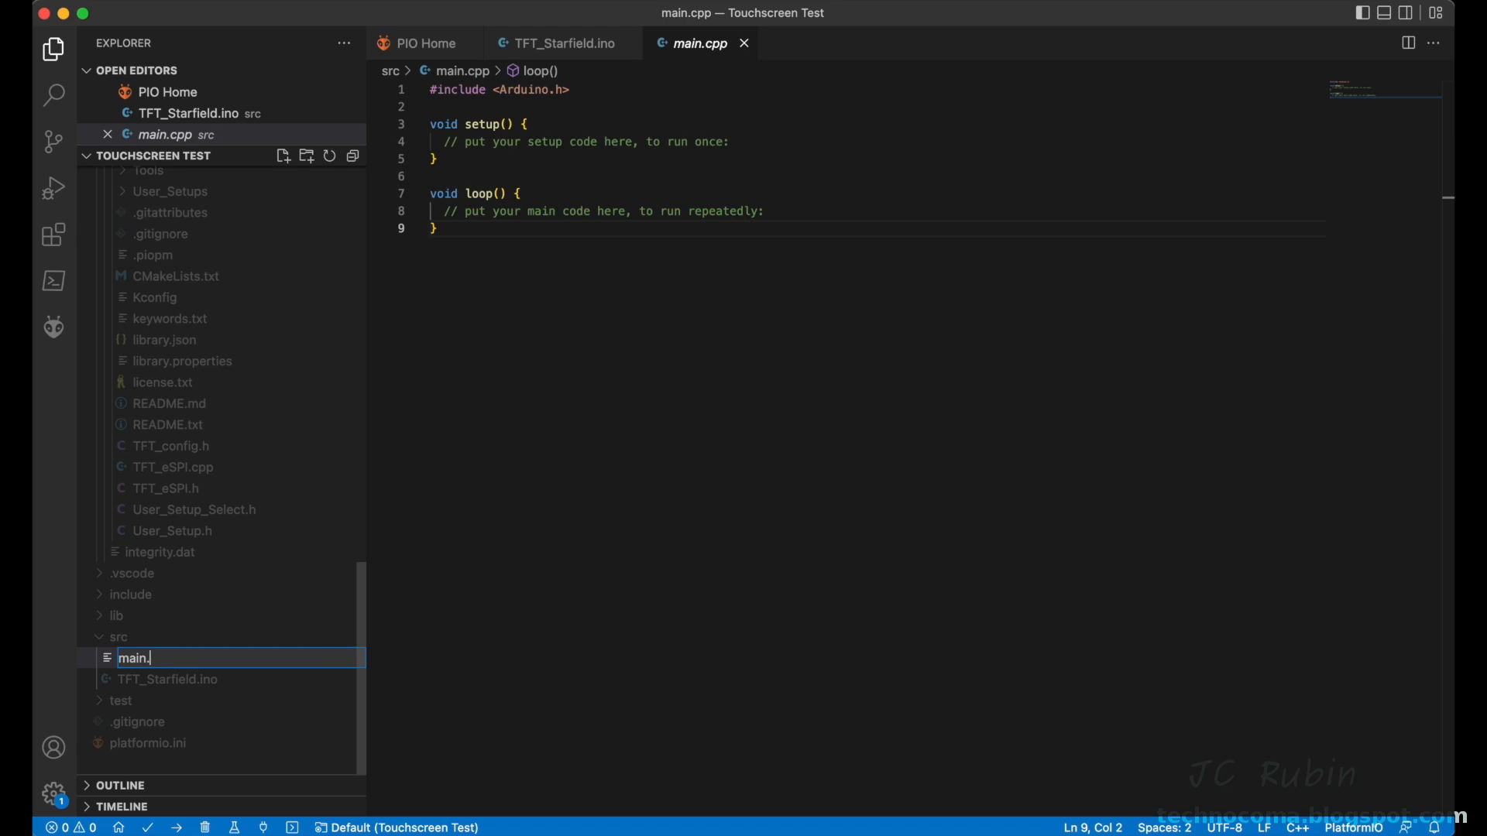
pyautogui.write('main.bak')
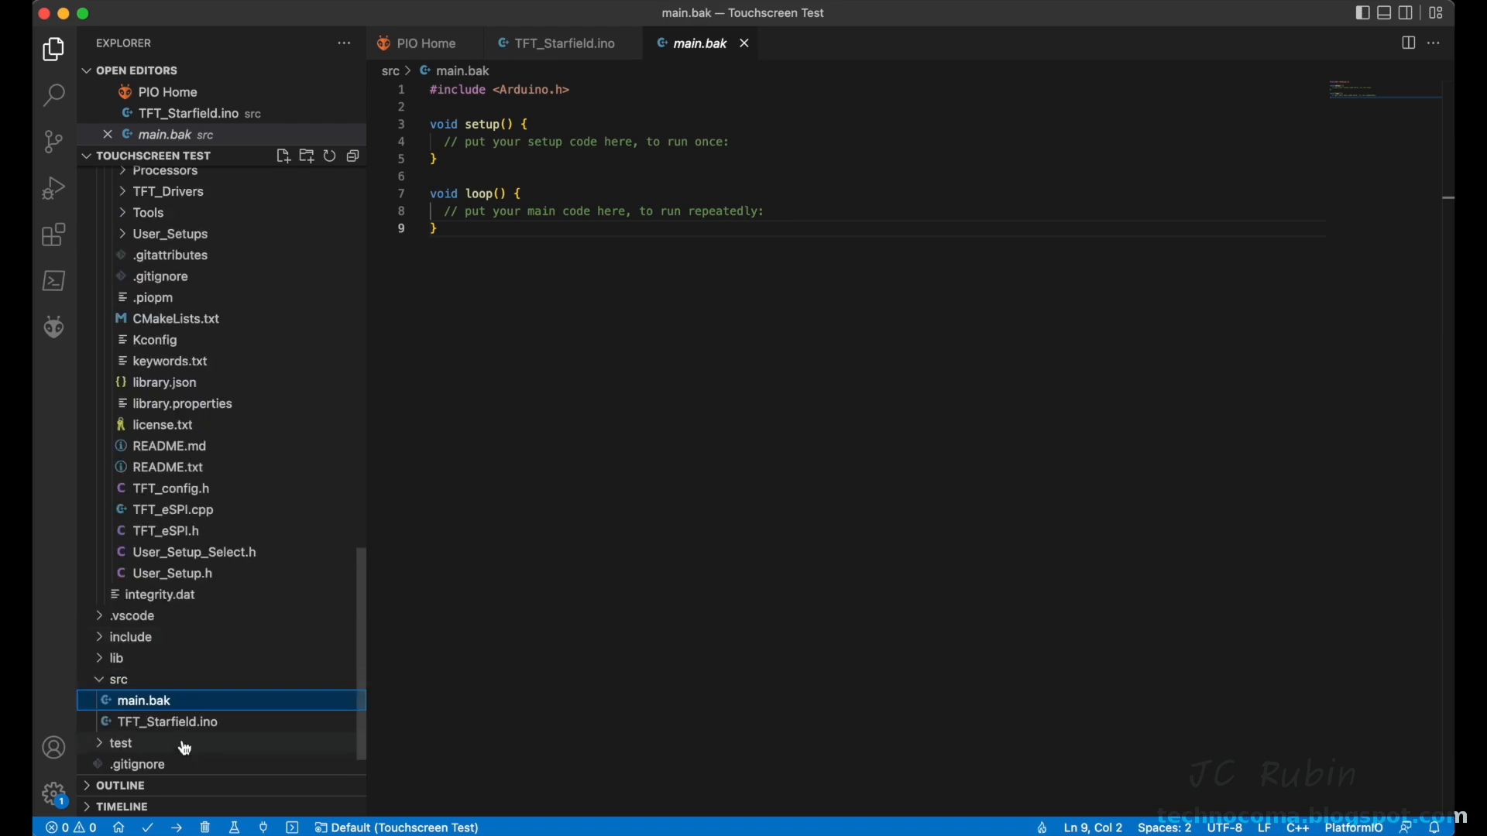
pyautogui.doubleClick(167, 722)
pyautogui.write('main.cpp')
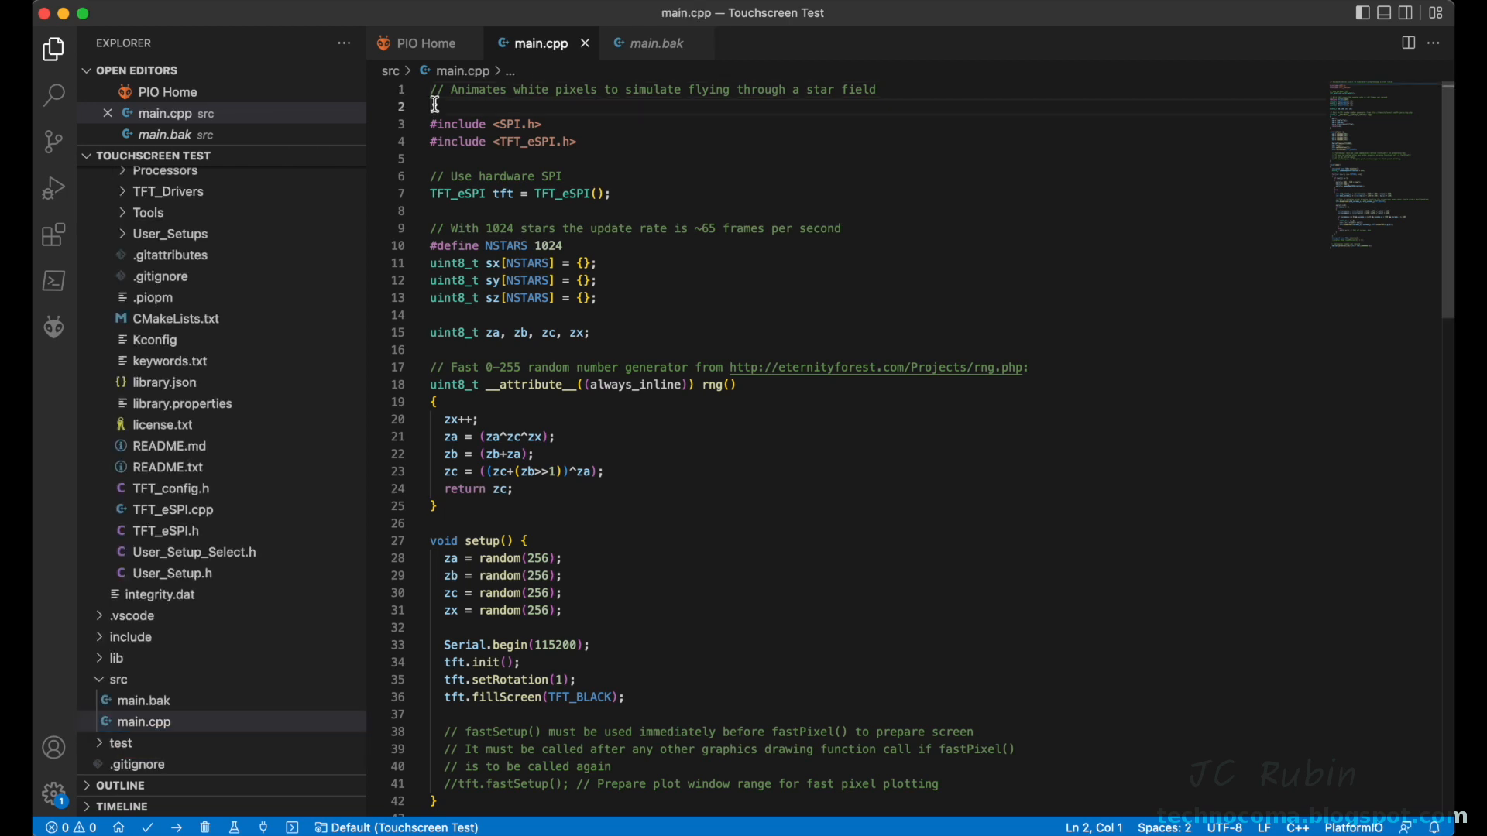
# Step: Add #include <Arduino.h> to main.cpp and build the Starfield project
pyautogui.write('#include <Arduino.h>')
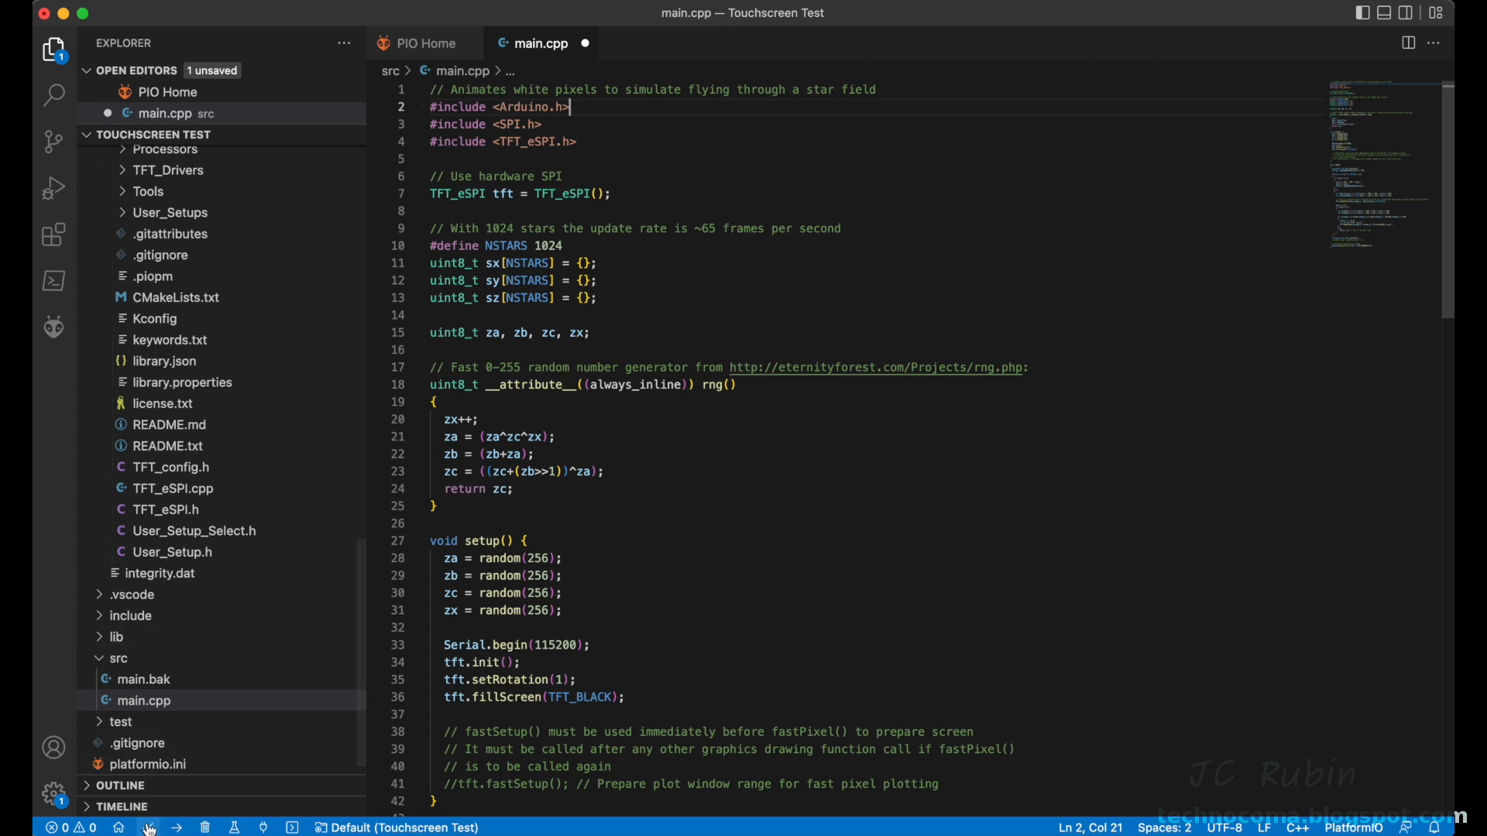
pyautogui.click(149, 827)
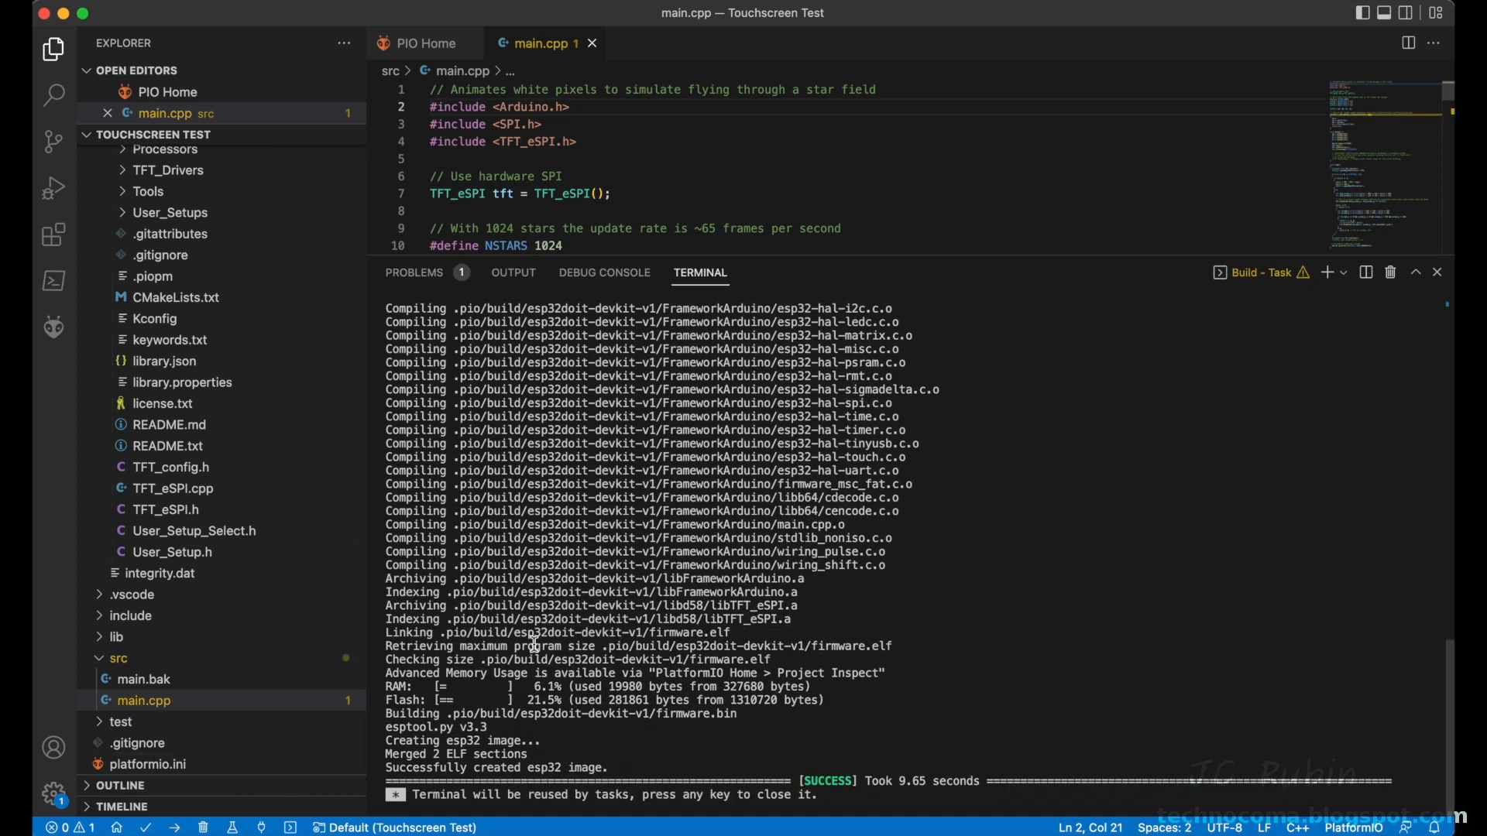
pyautogui.moveTo(178, 833)
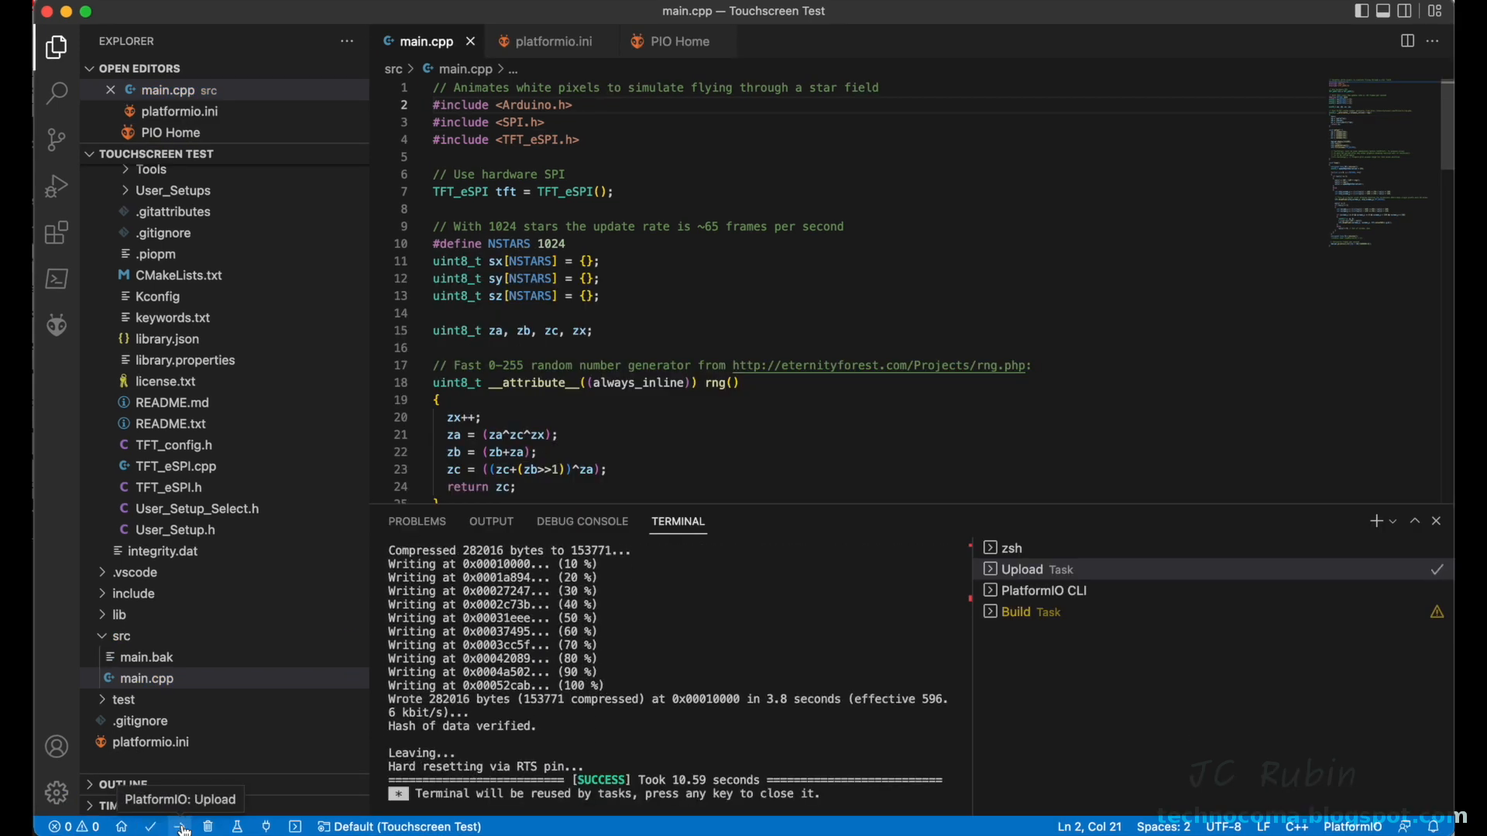
pyautogui.moveTo(259, 825)
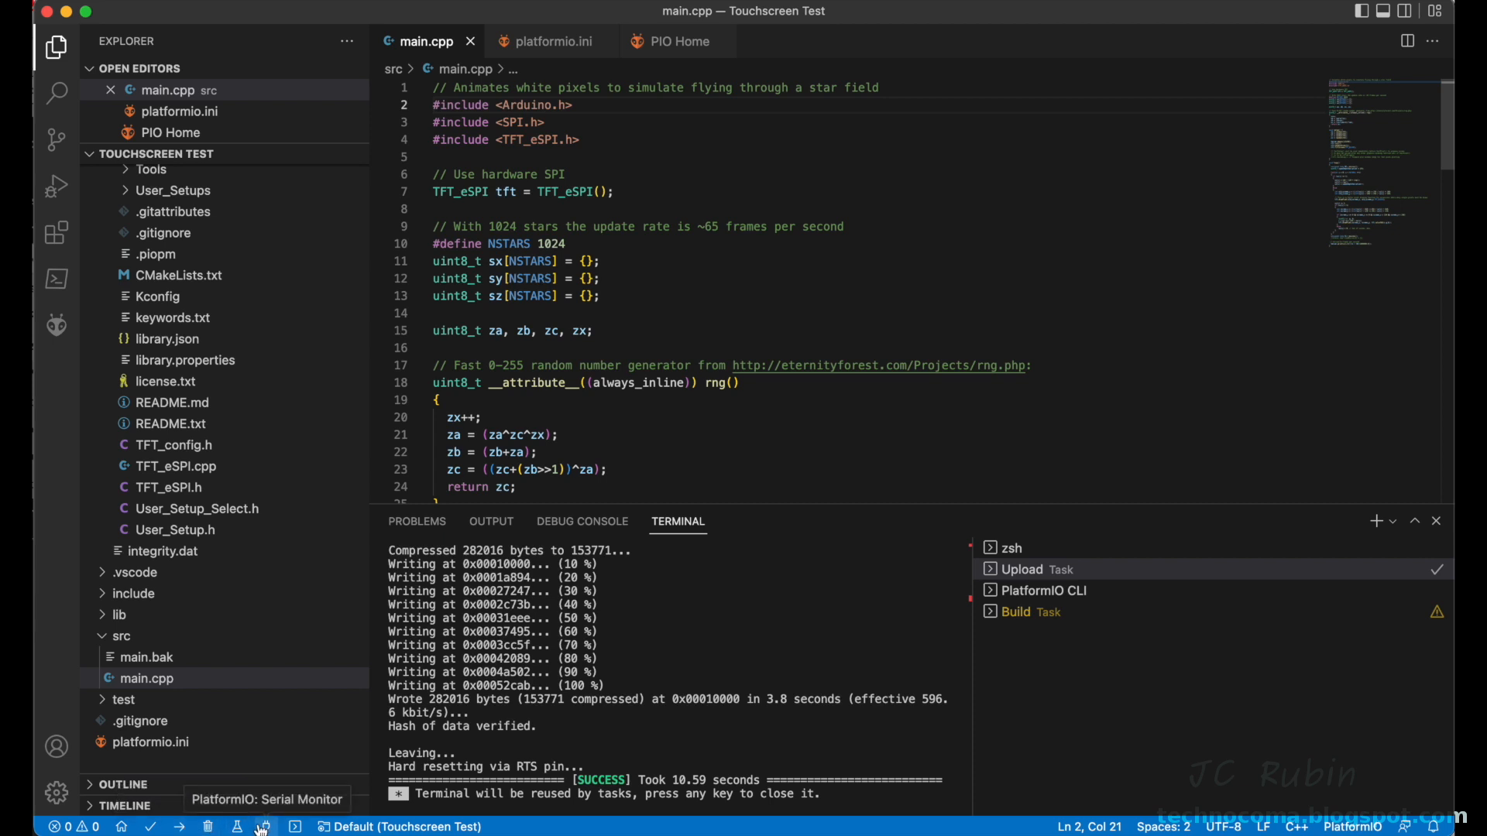
# Step: Start the PlatformIO serial monitor for the ESP32
pyautogui.click(260, 827)
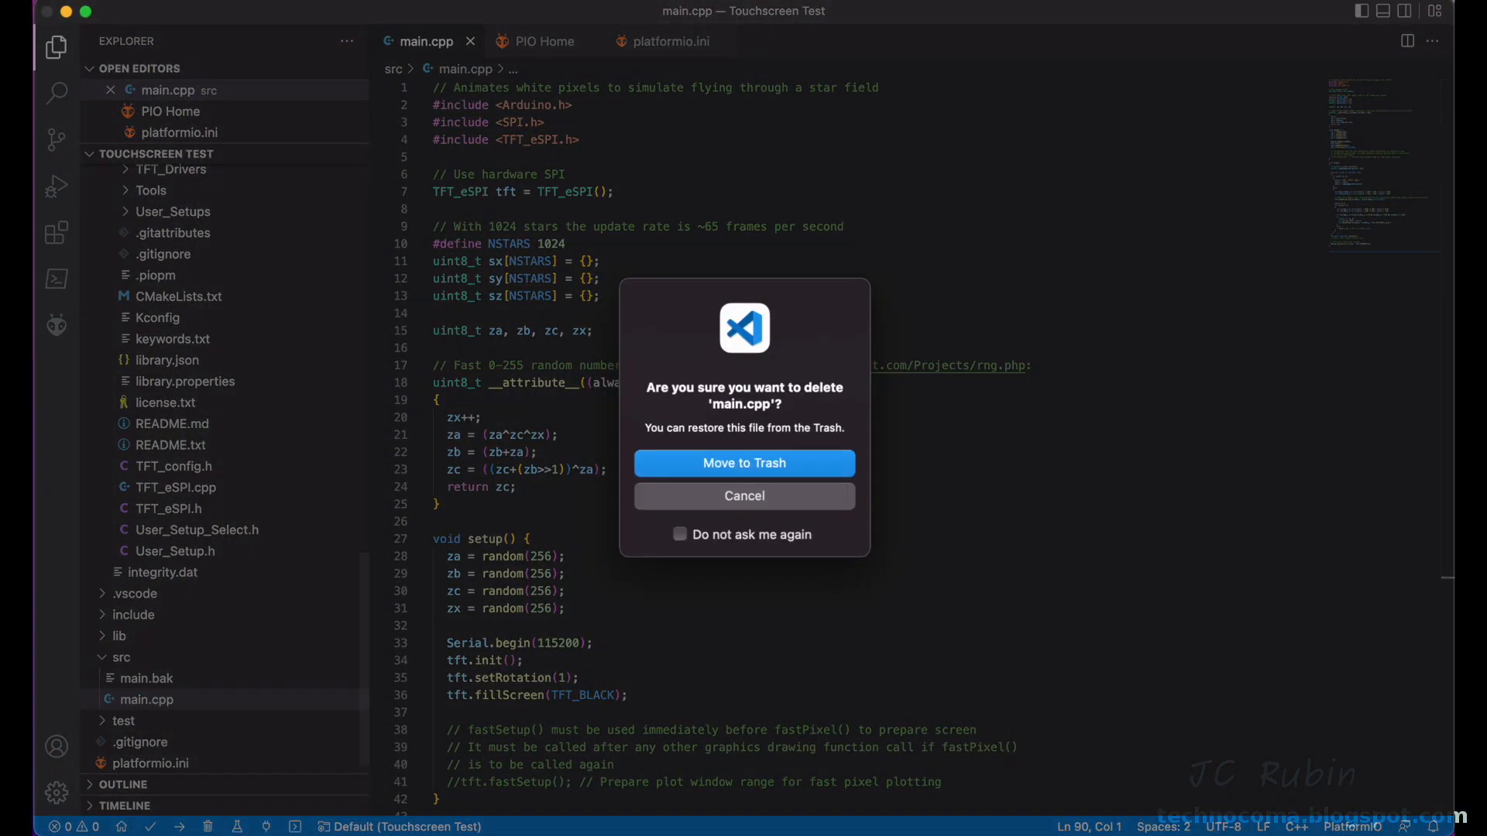
# Step: Delete the Starfield main.cpp and expand the Keypad_240x320 example folder
pyautogui.click(744, 496)
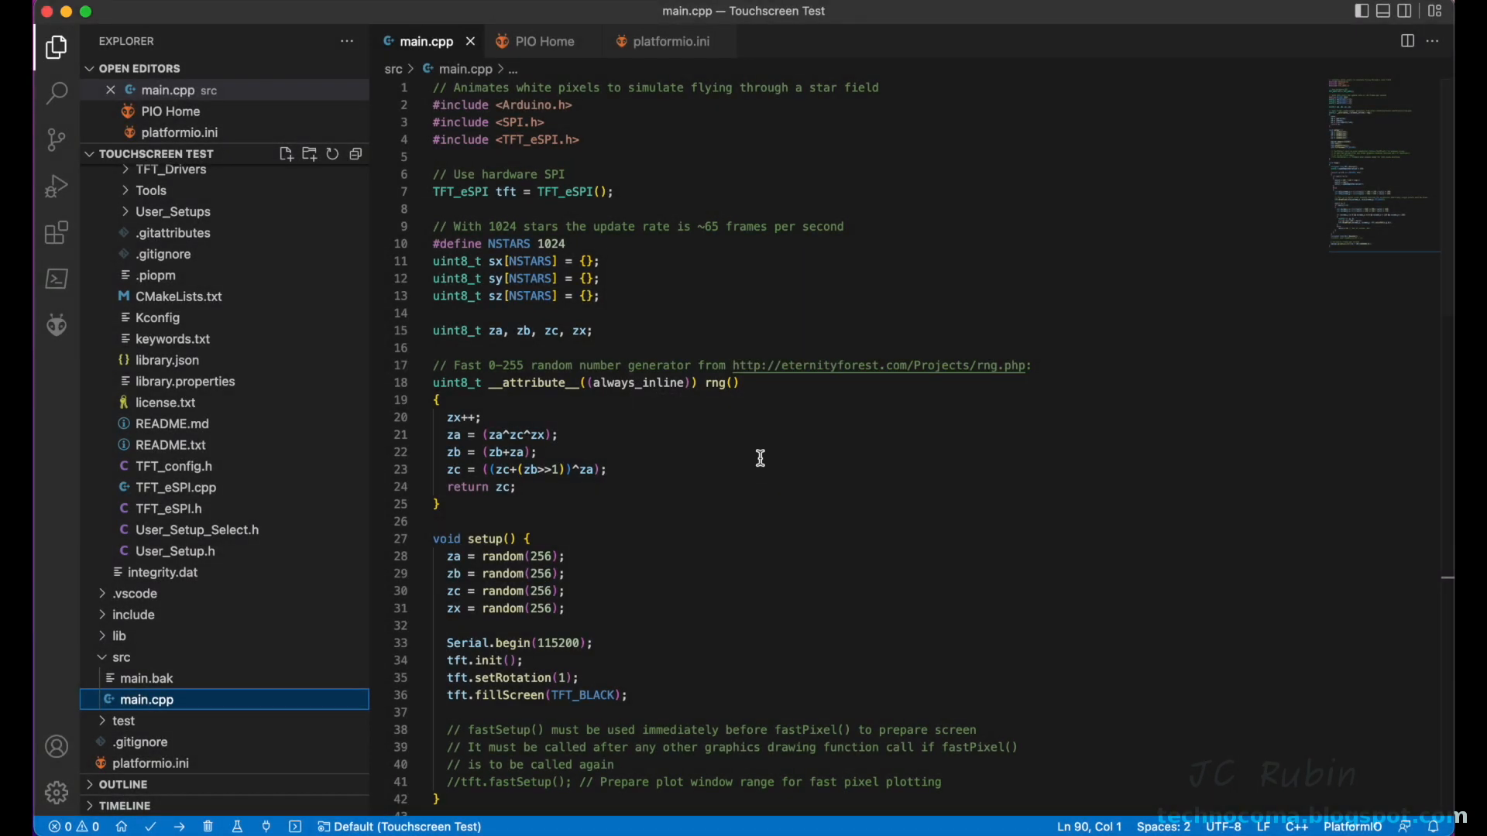
pyautogui.click(539, 40)
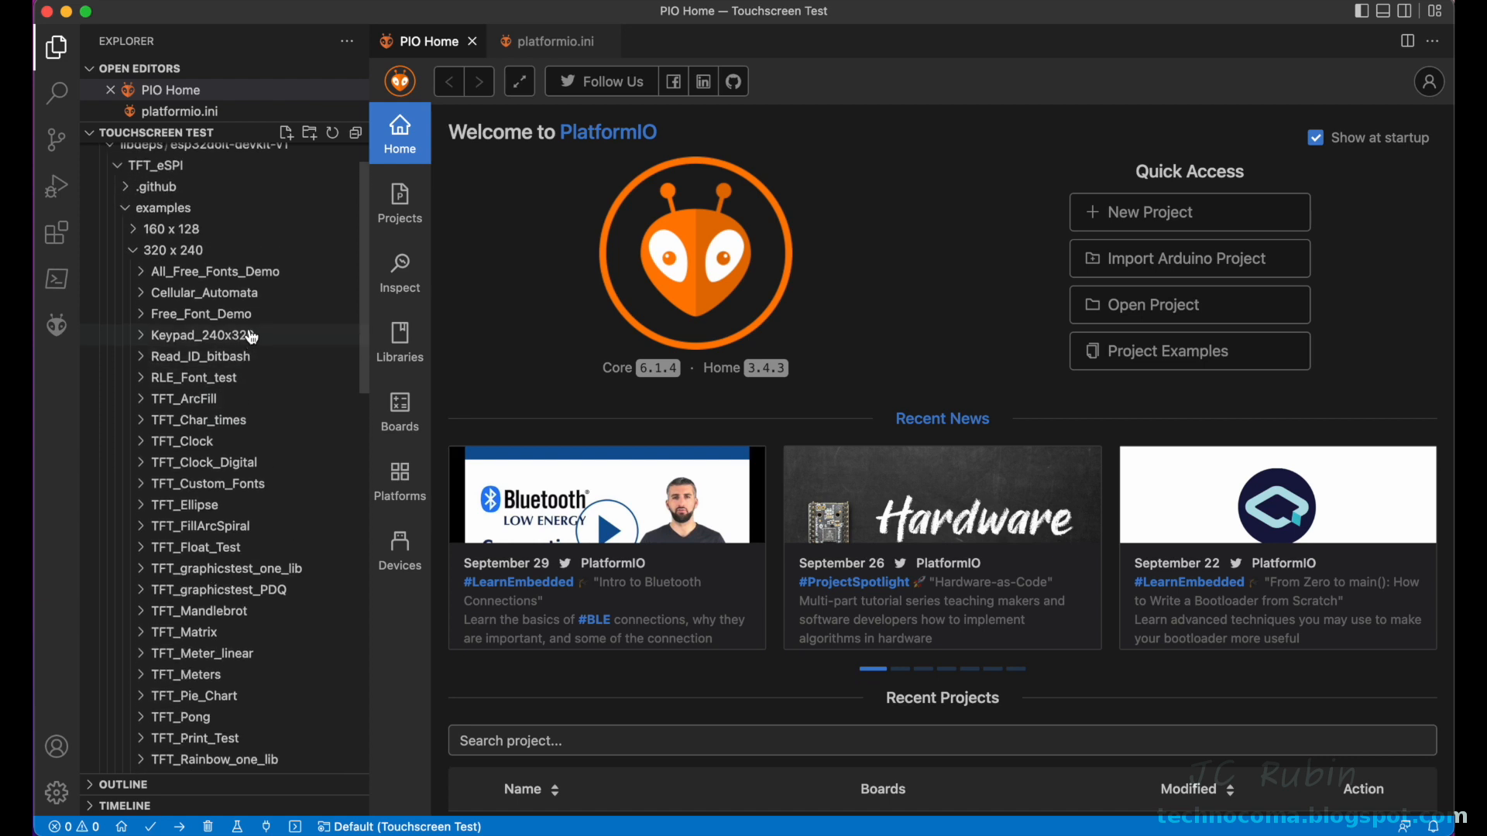
pyautogui.click(204, 335)
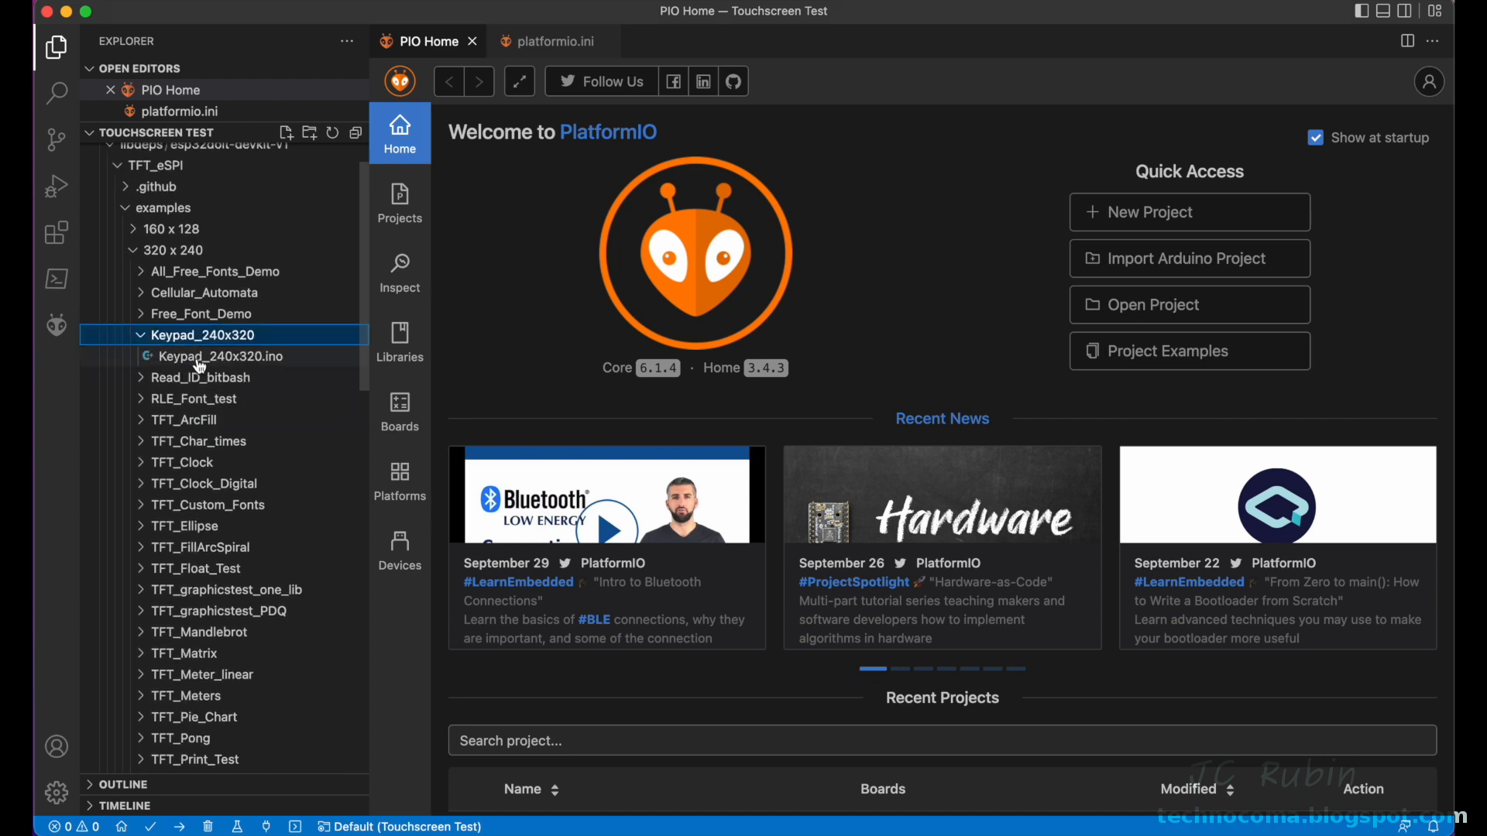
# Step: Copy Keypad_240x320.ino into src and rename it to main.cpp
pyautogui.rightClick(202, 356)
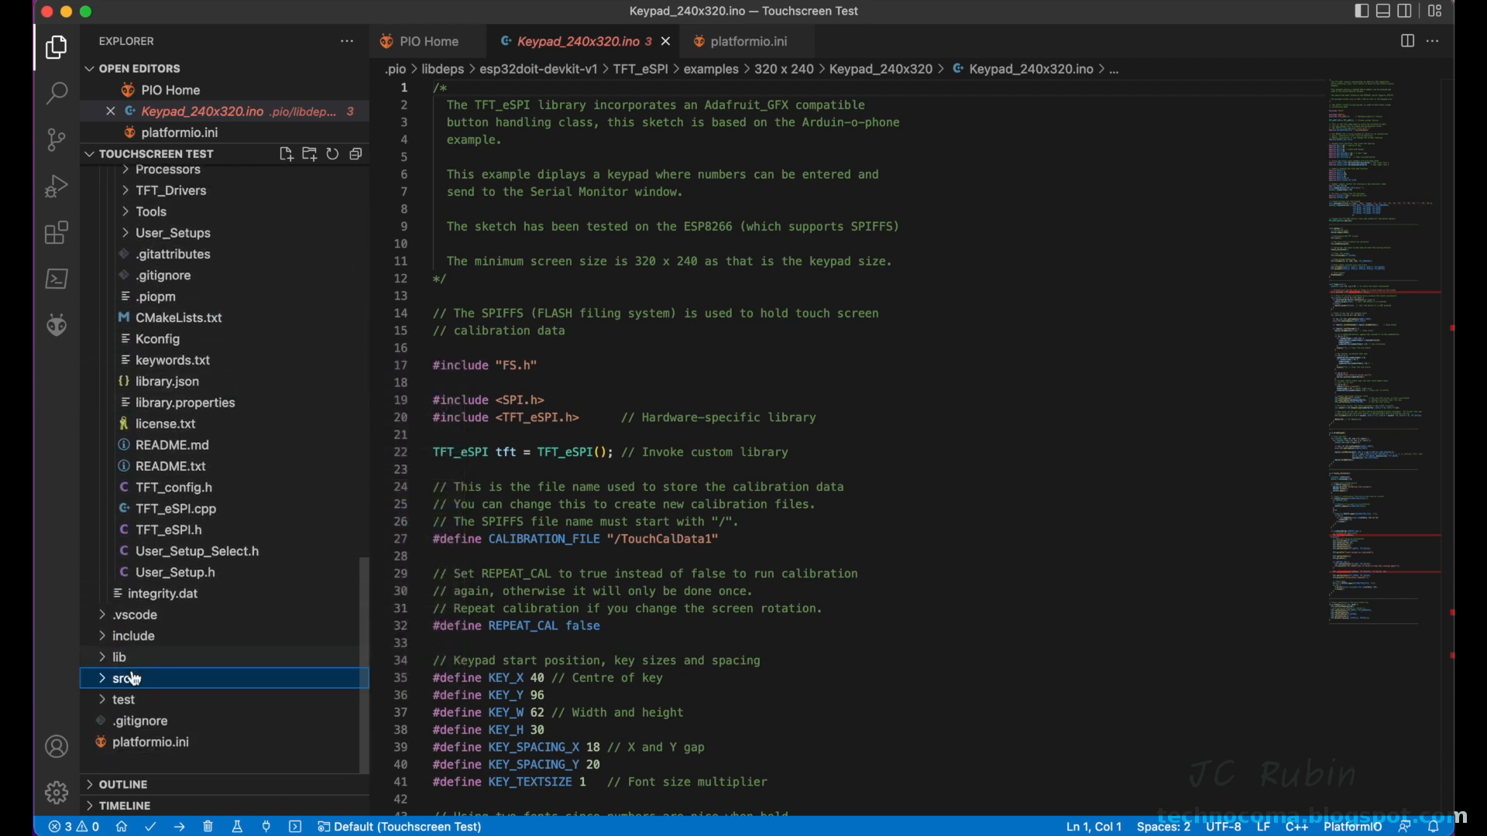
pyautogui.rightClick(118, 678)
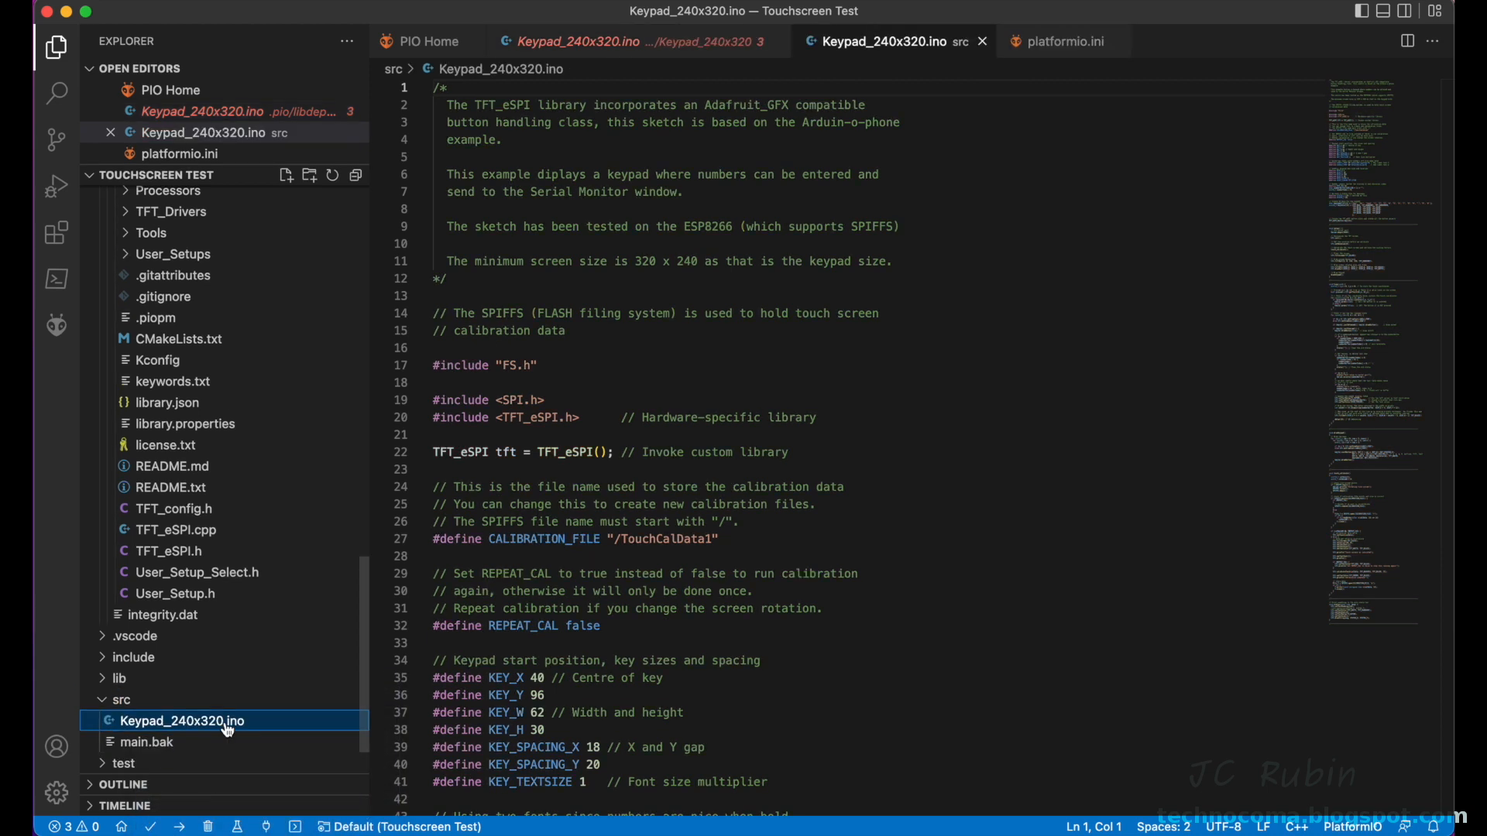
pyautogui.rightClick(183, 720)
pyautogui.write('main.cpp')
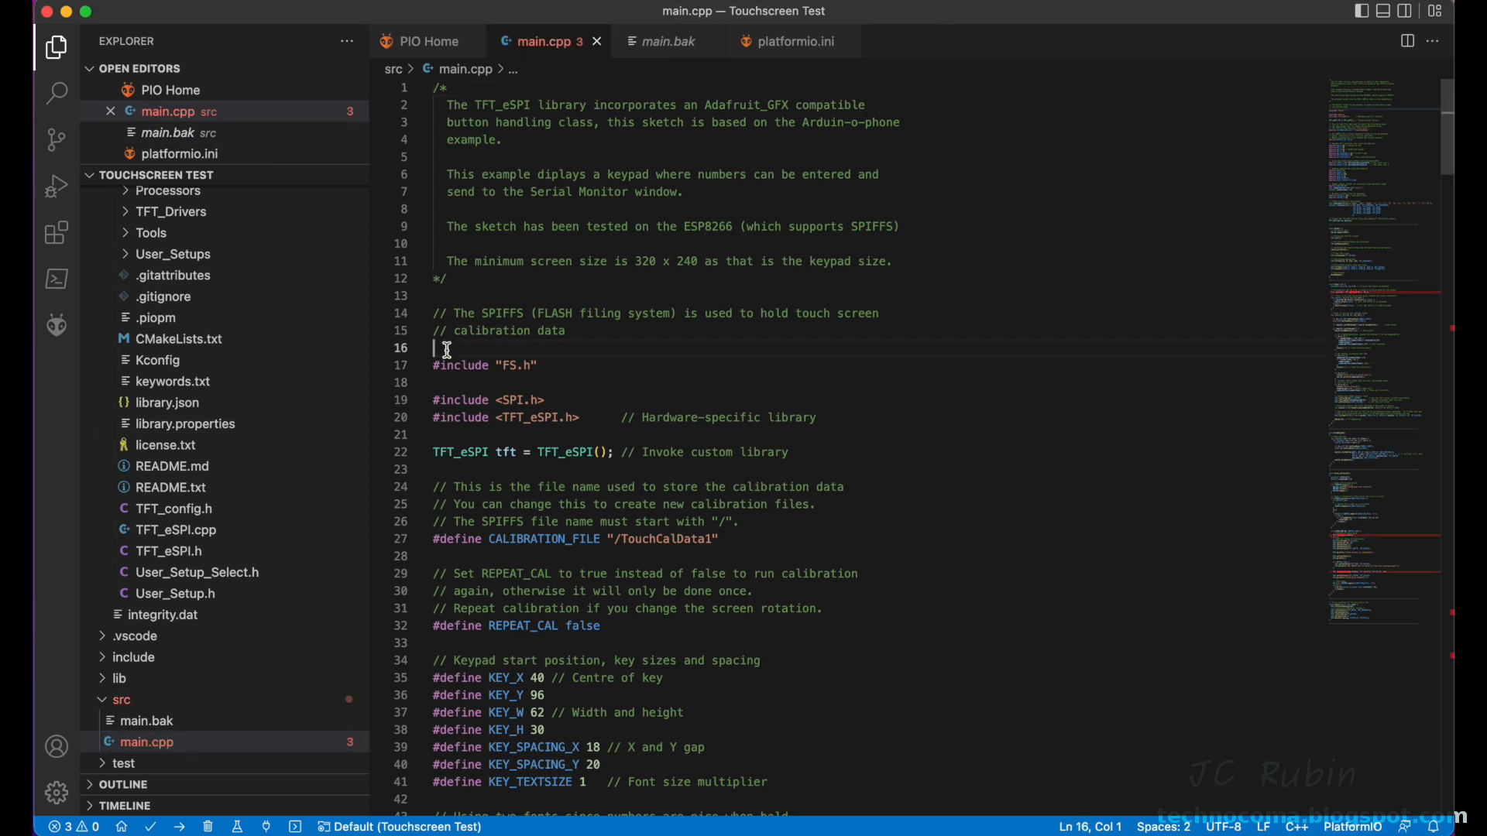
# Step: Add #include <Arduino.h> to the Keypad main.cpp and build, revealing undeclared-function errors
pyautogui.write('#include <Arduino.h>')
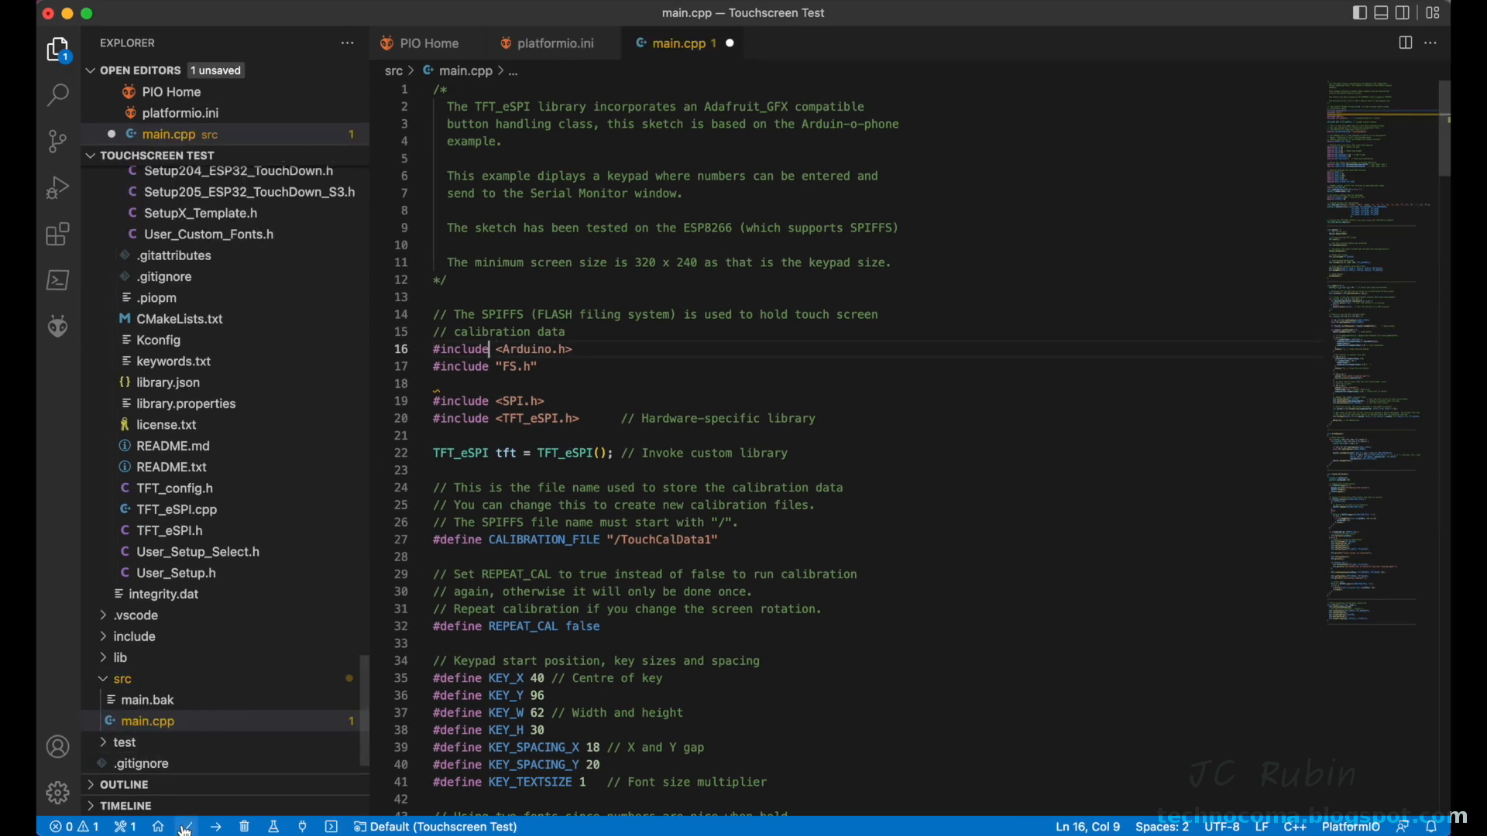
pyautogui.click(181, 827)
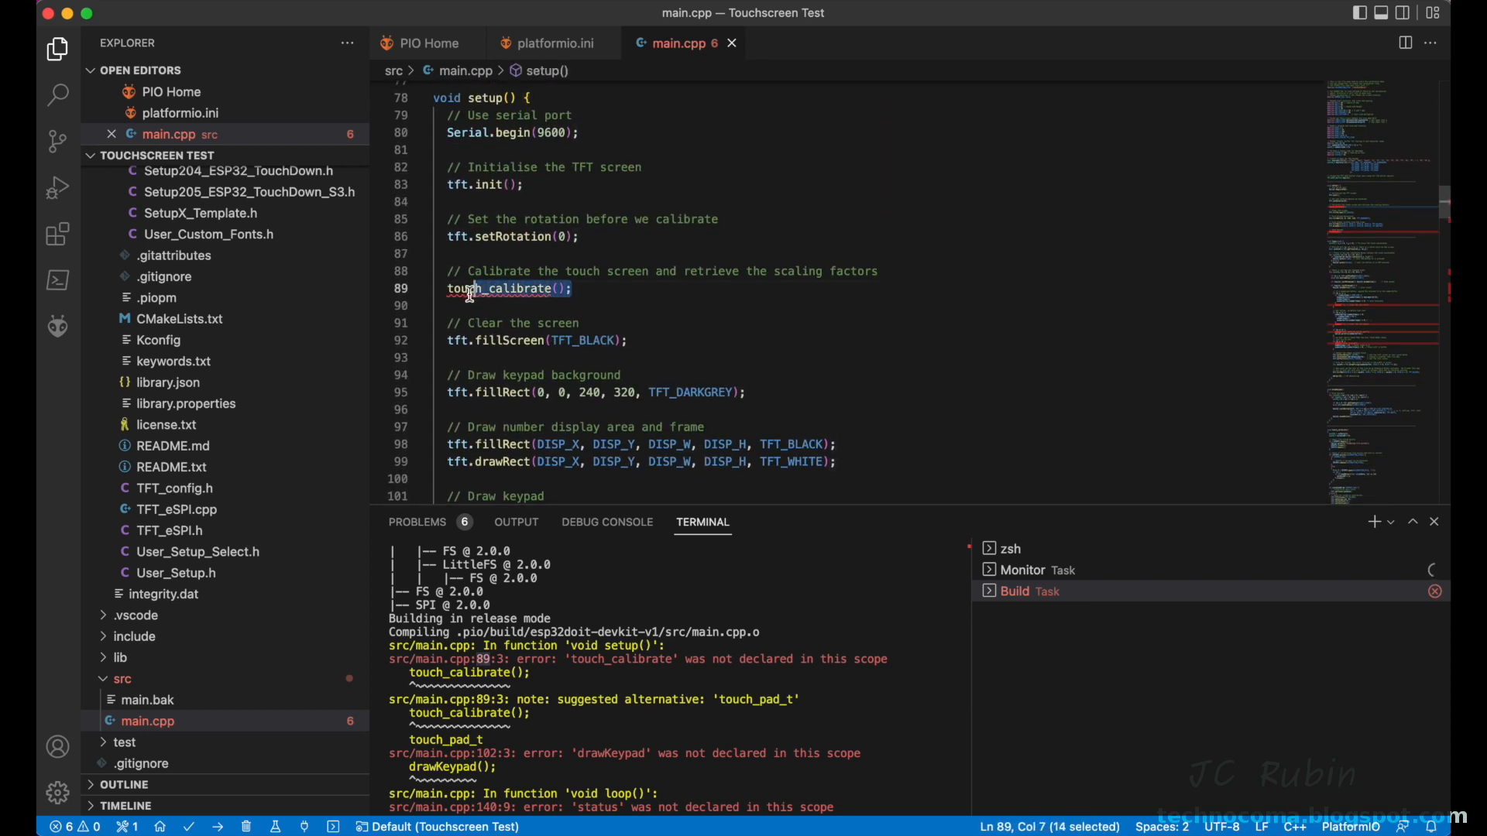
# Step: Add the forward declaration void touchCalibrate(); below the tft object
pyautogui.scroll(-3)
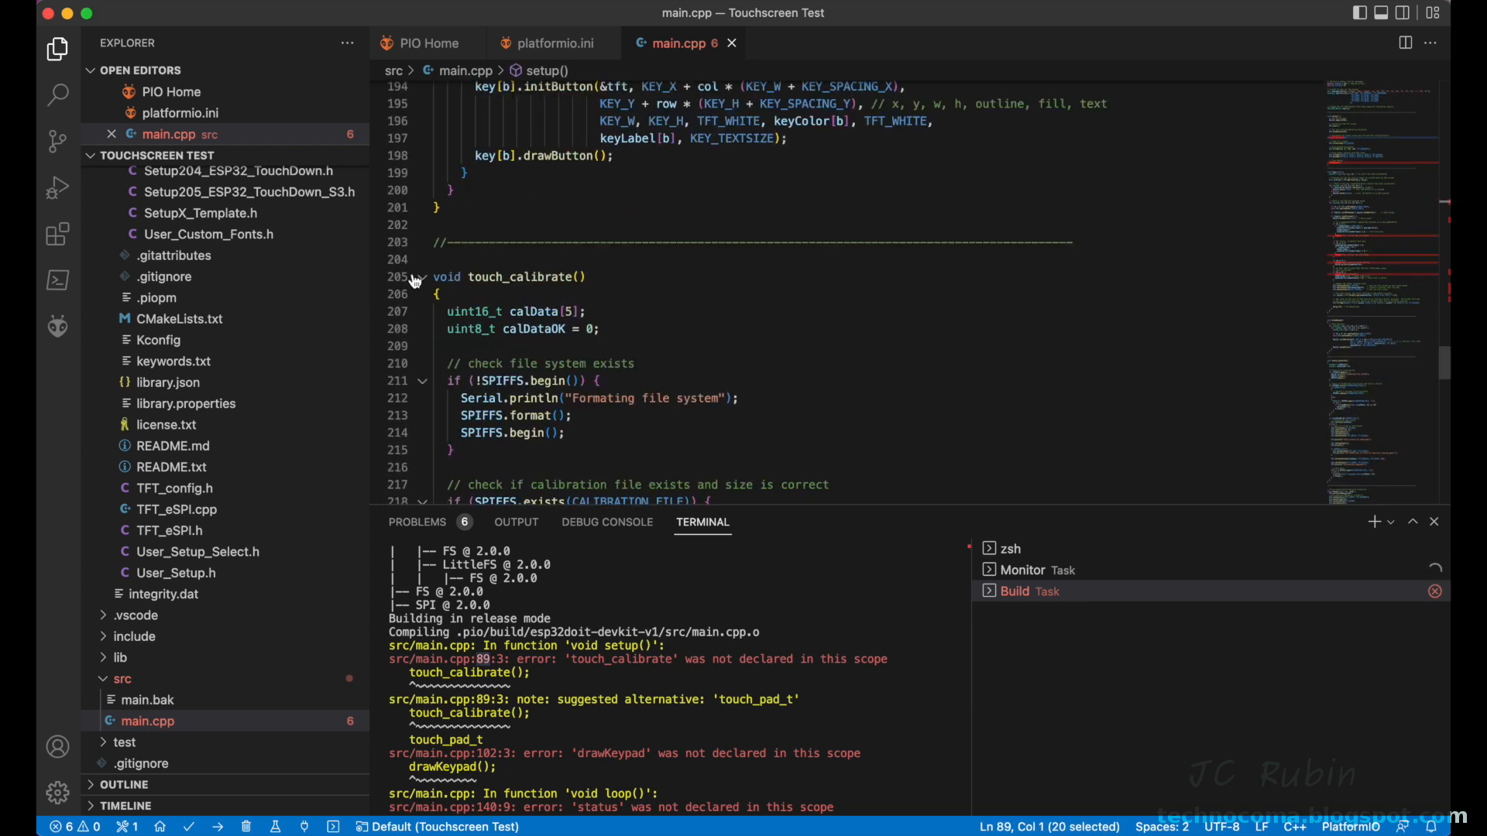
pyautogui.click(380, 278)
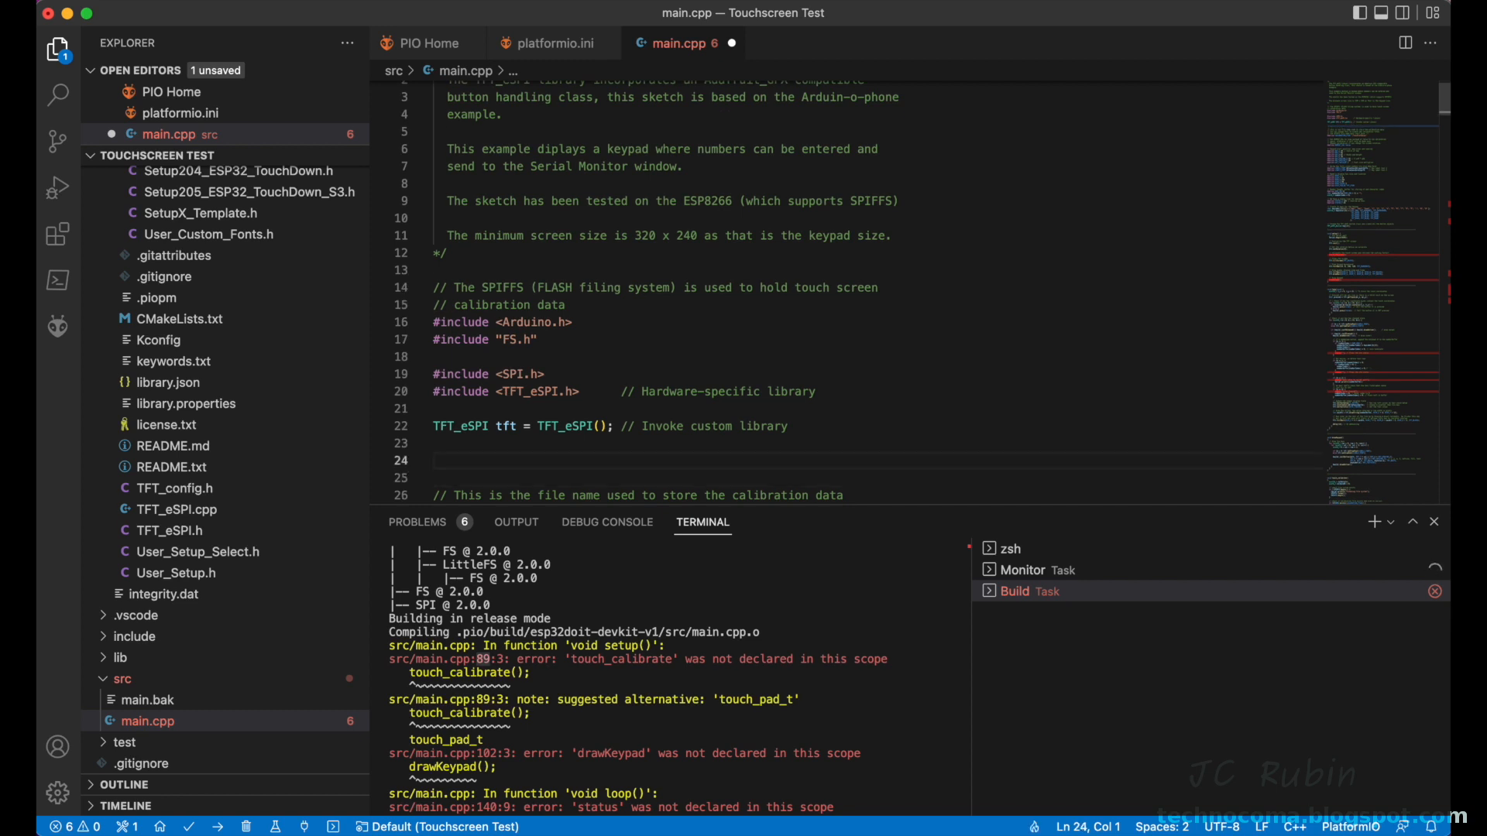
pyautogui.write('void tou')
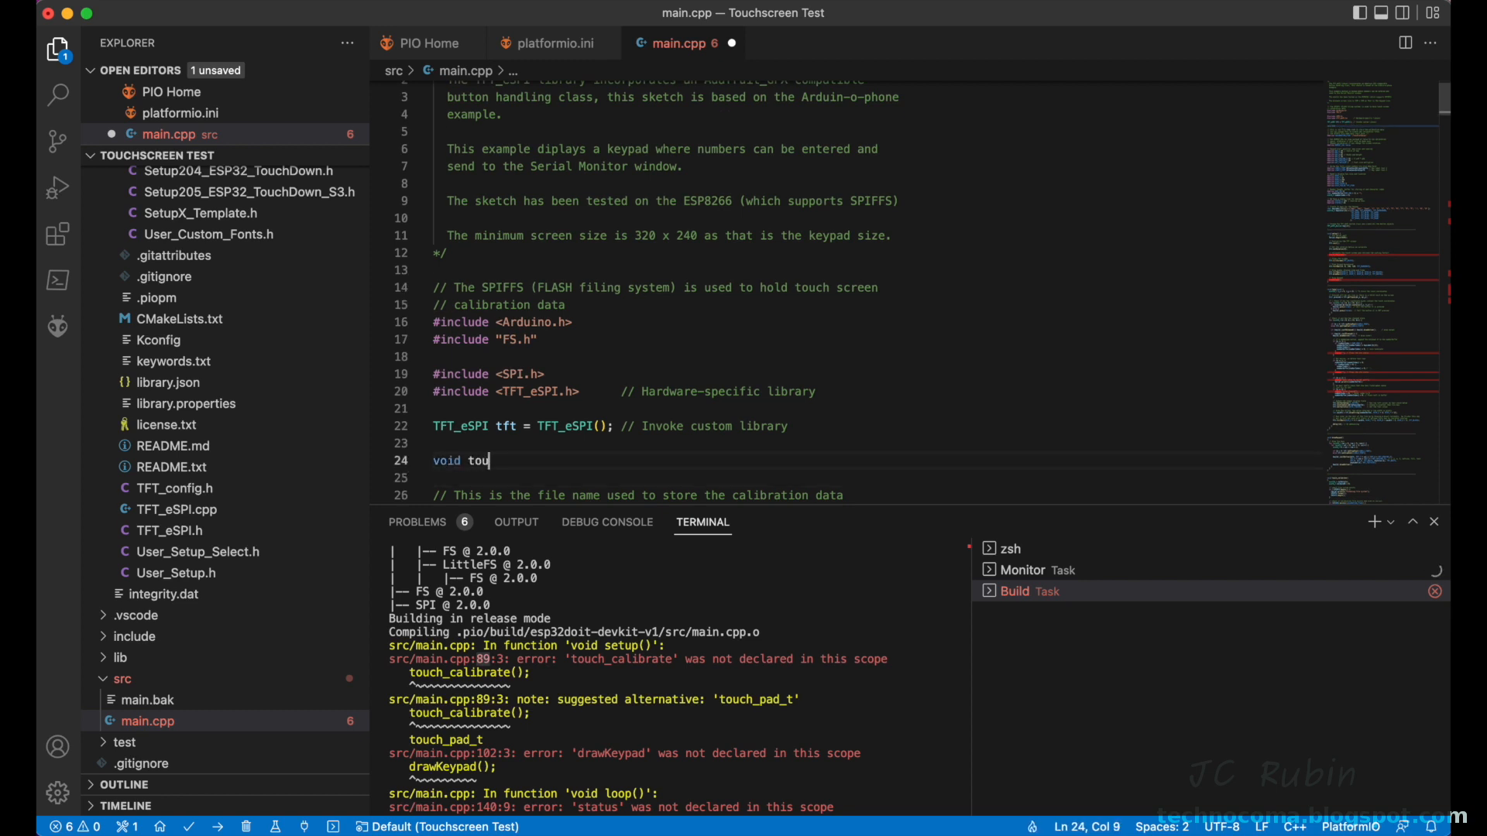
pyautogui.write('chCalib')
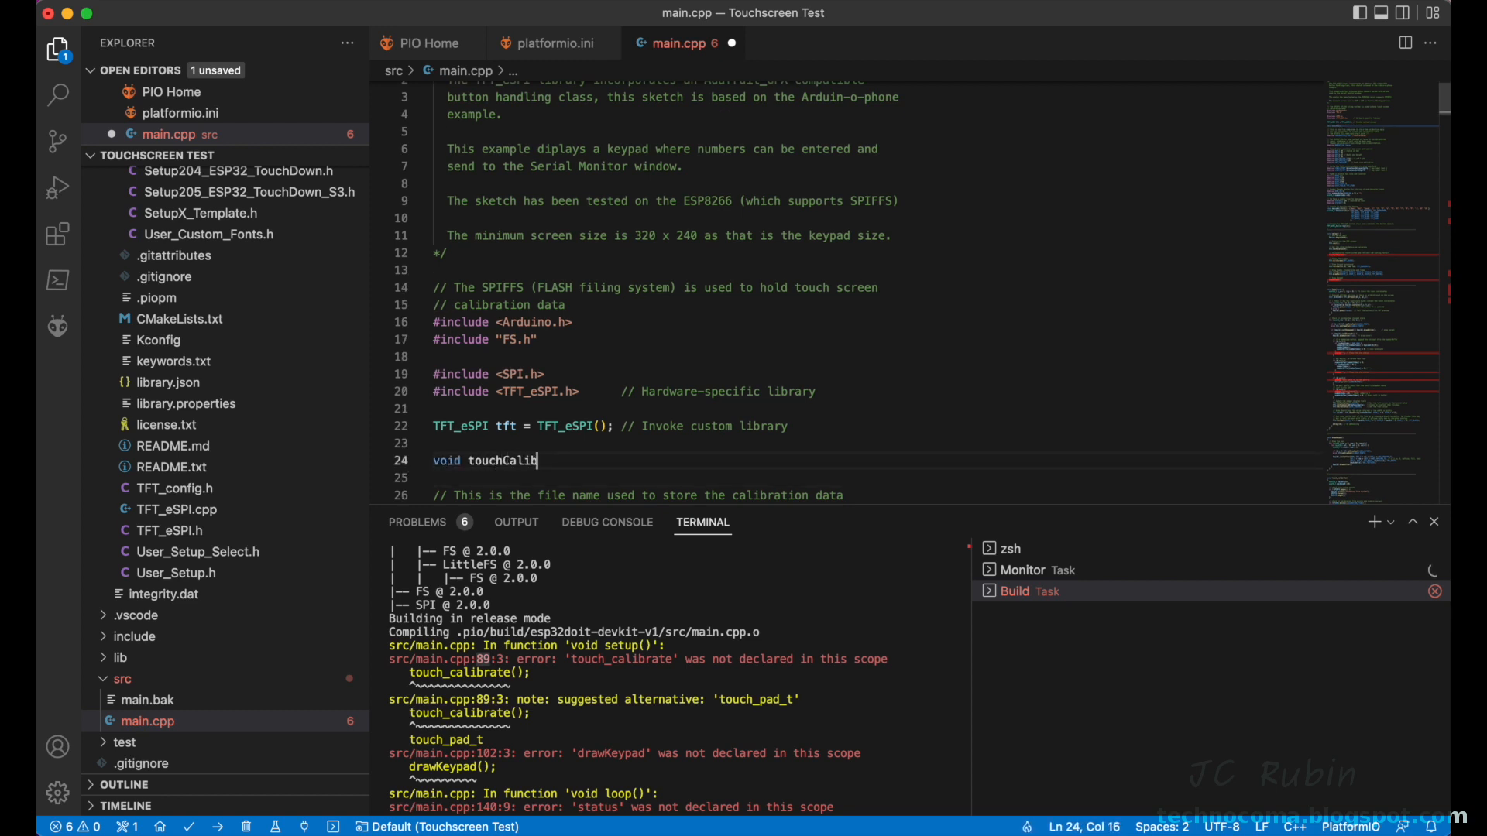
pyautogui.write('ra')
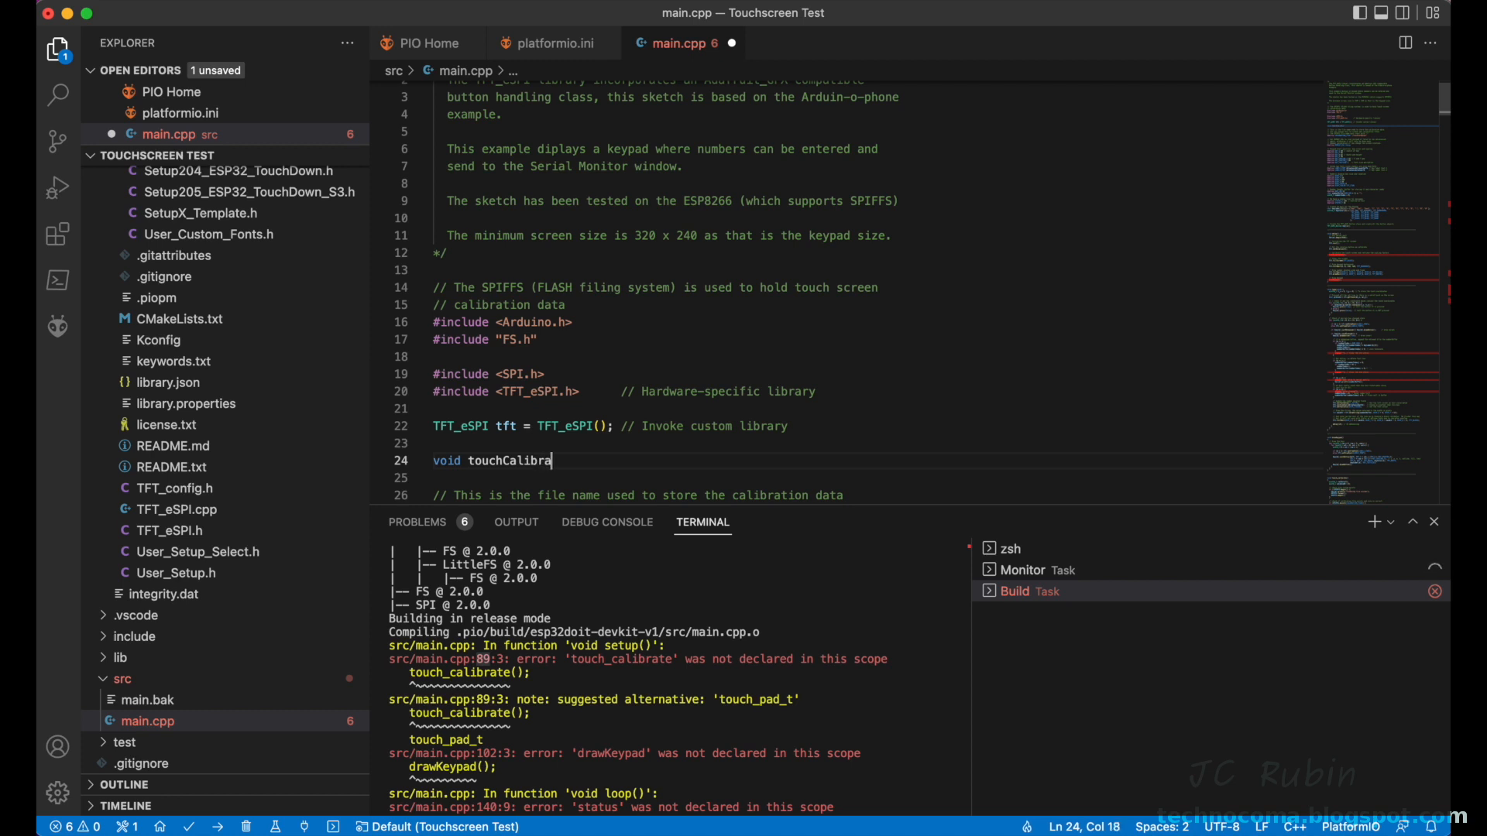
pyautogui.write('te();')
pyautogui.write('void ();')
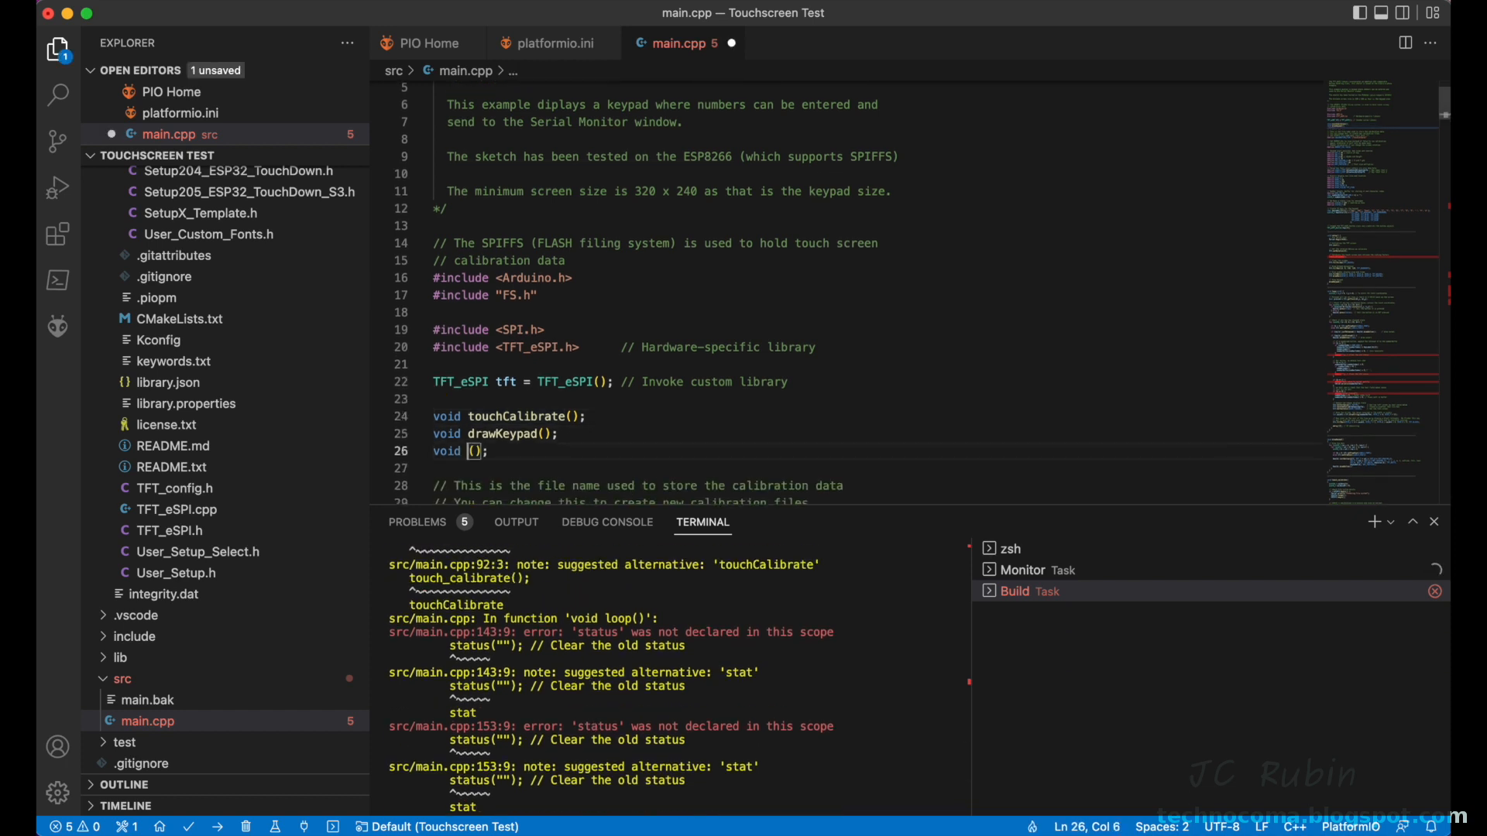
# Step: Declare the prototype void status(const char*); alongside the others
pyautogui.write('status')
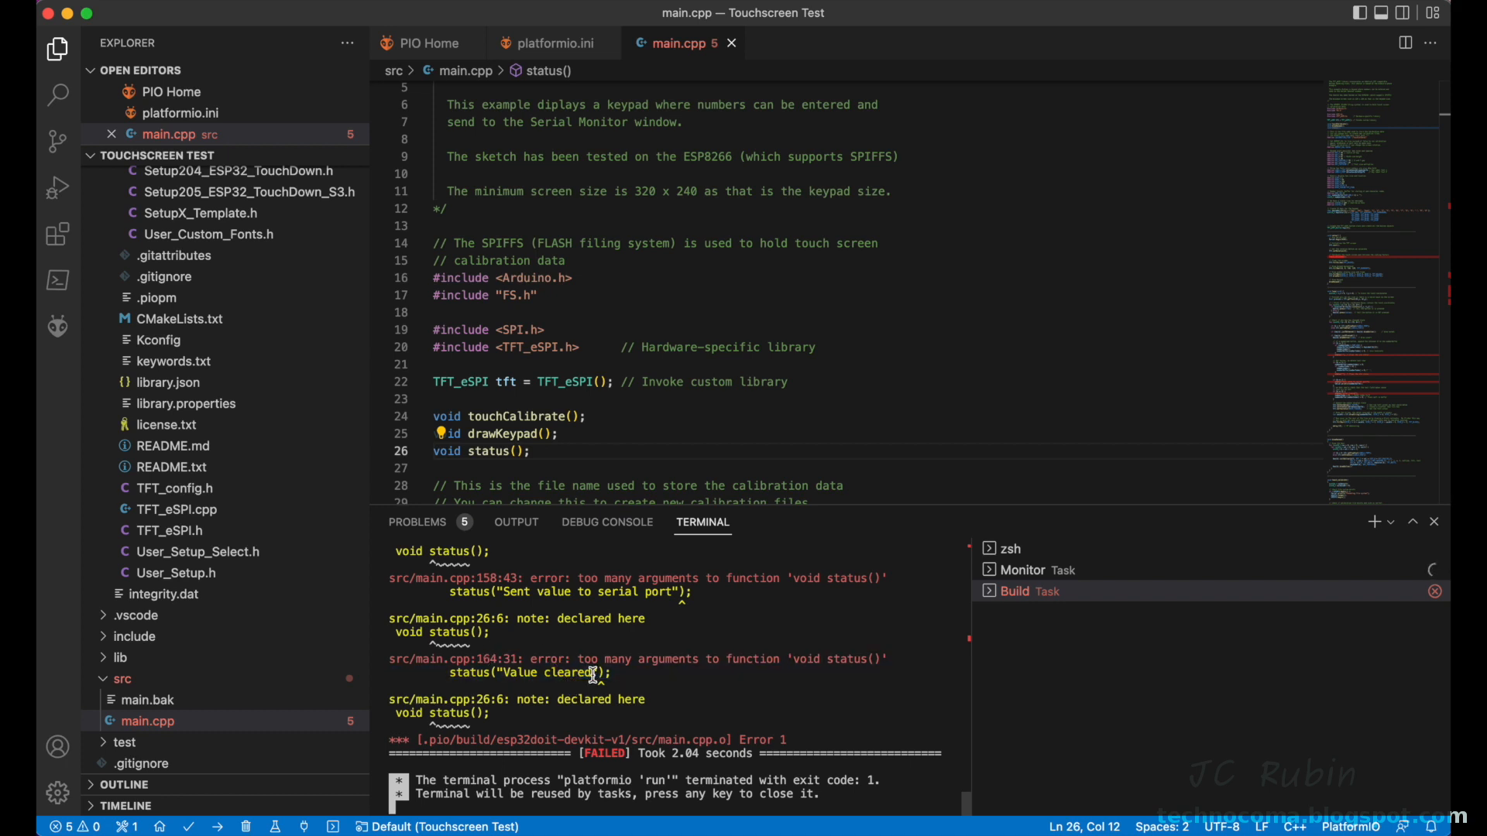
pyautogui.doubleClick(567, 672)
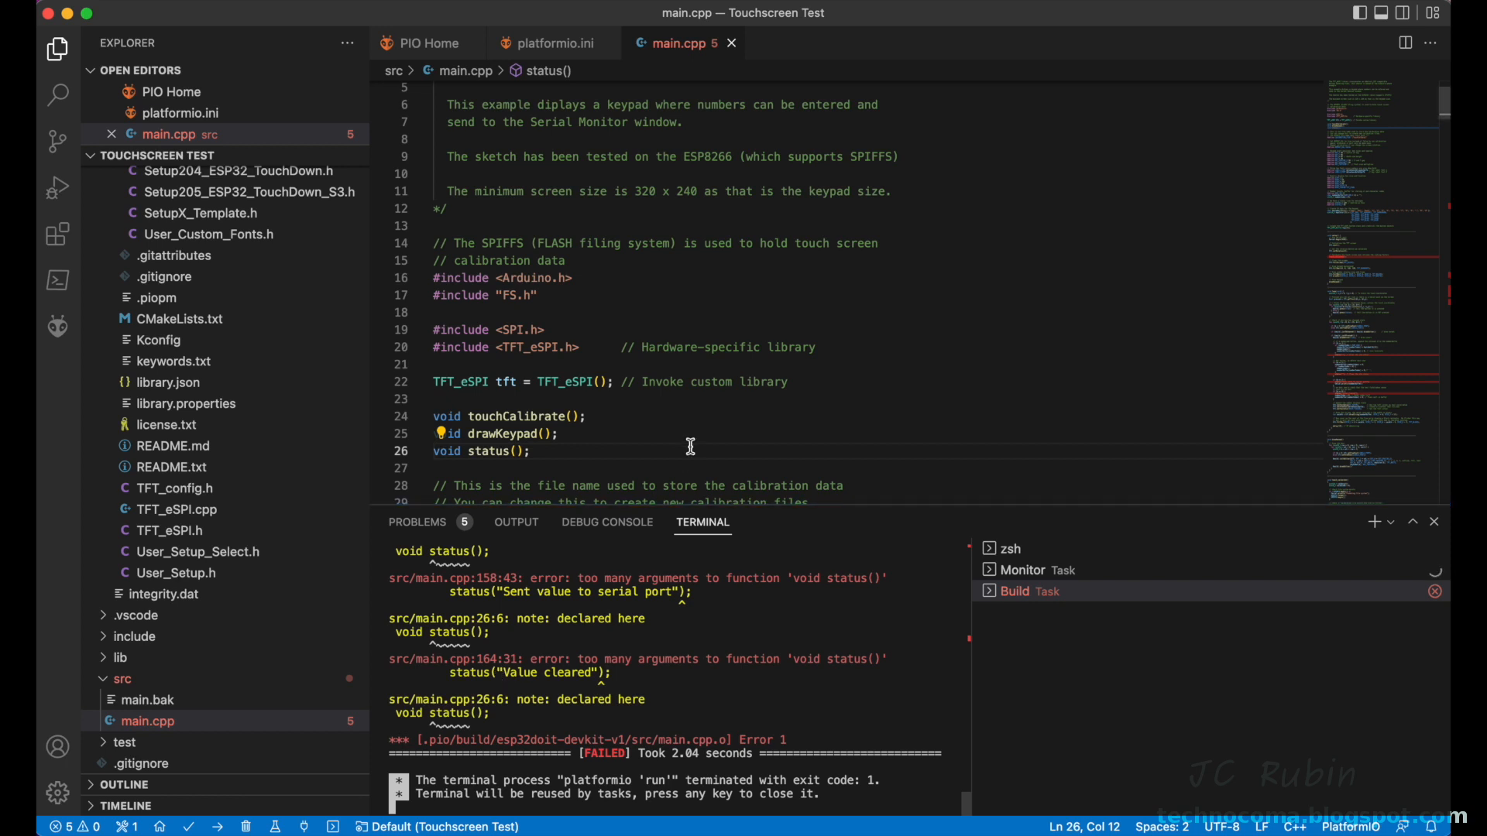
pyautogui.scroll(-3)
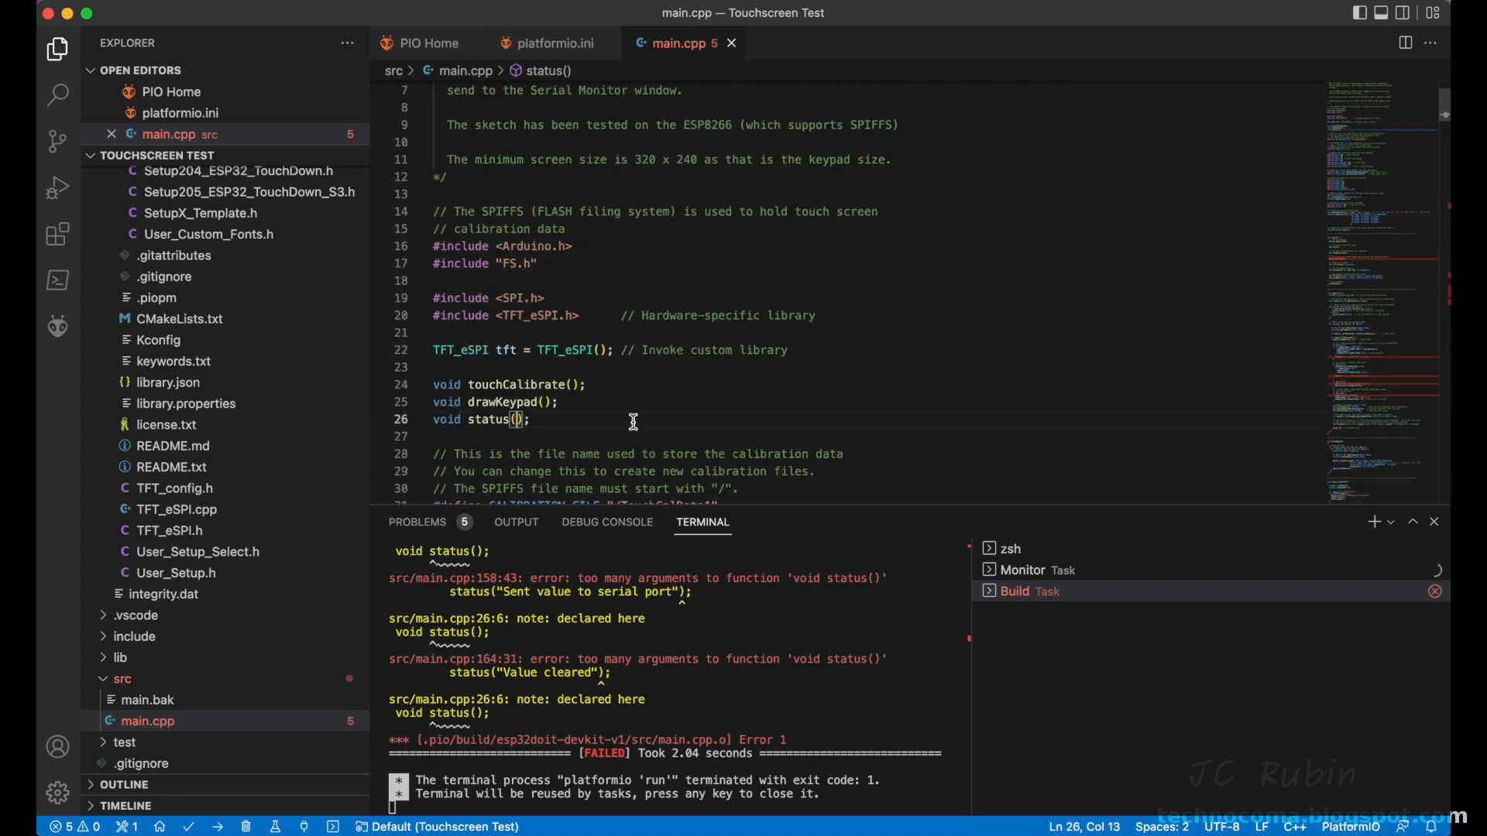
pyautogui.write('const char')
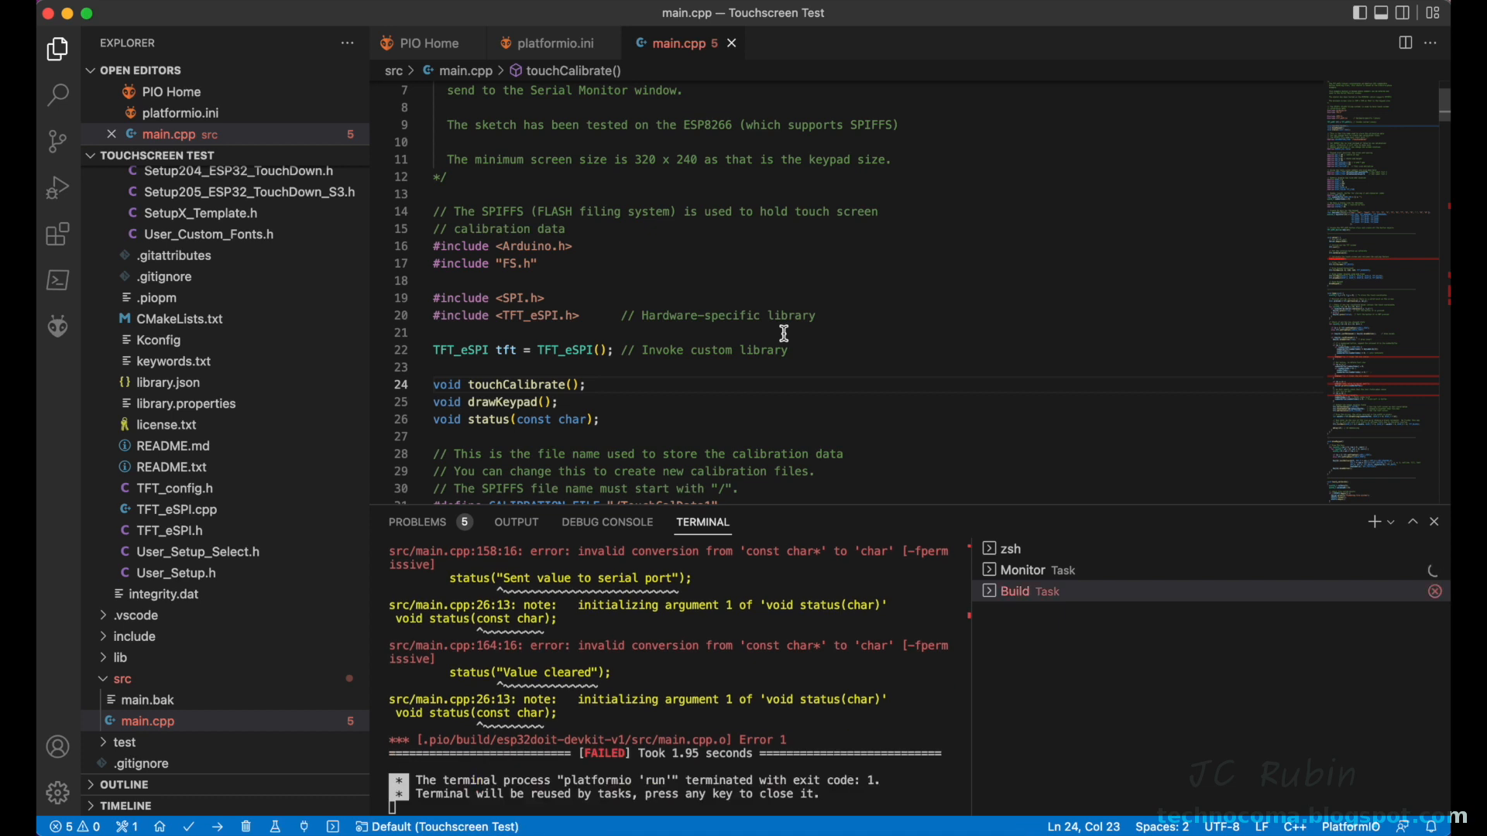
pyautogui.moveTo(619, 390)
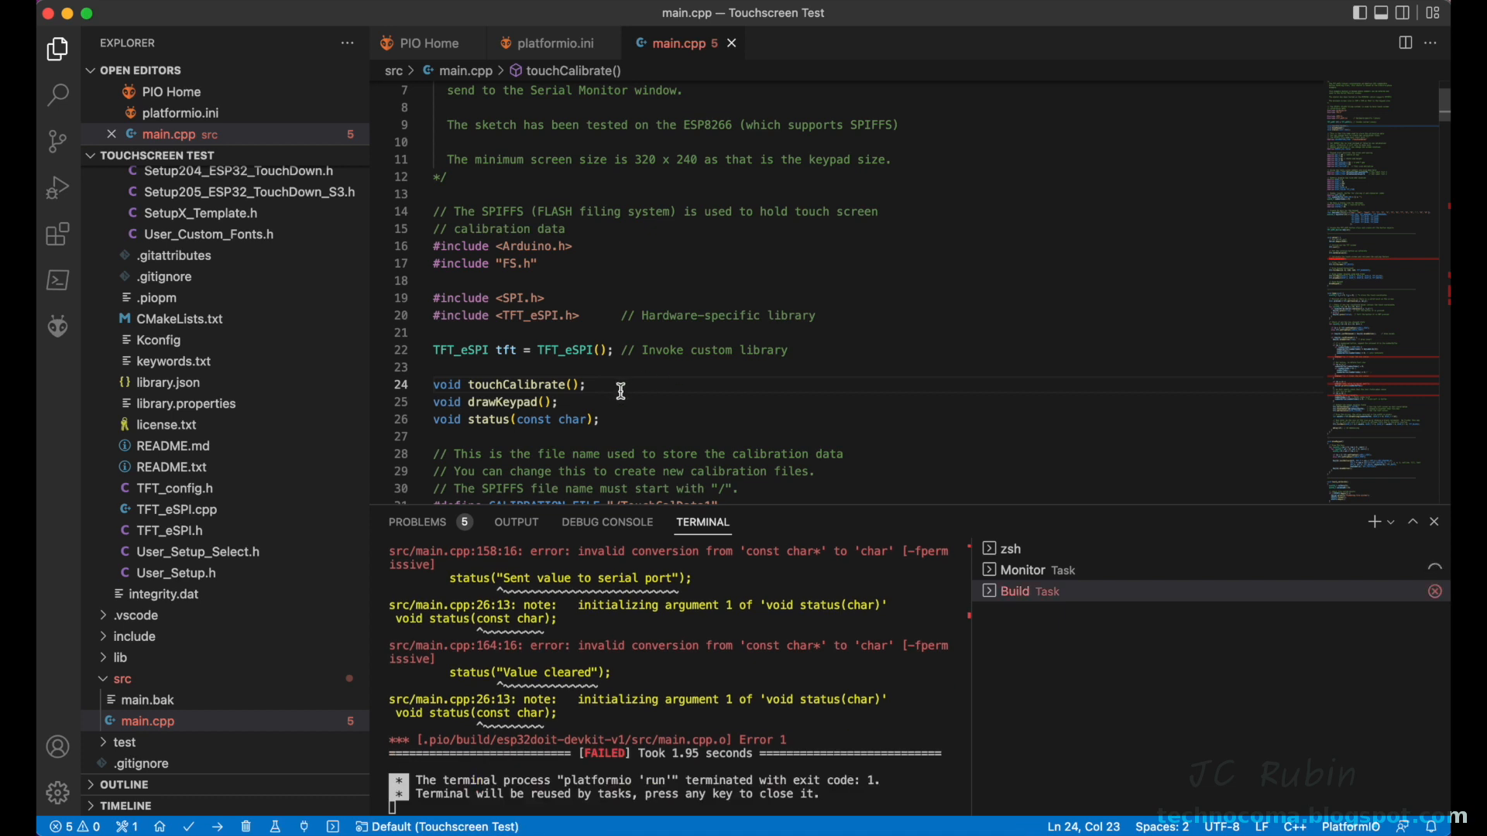
pyautogui.write('*')
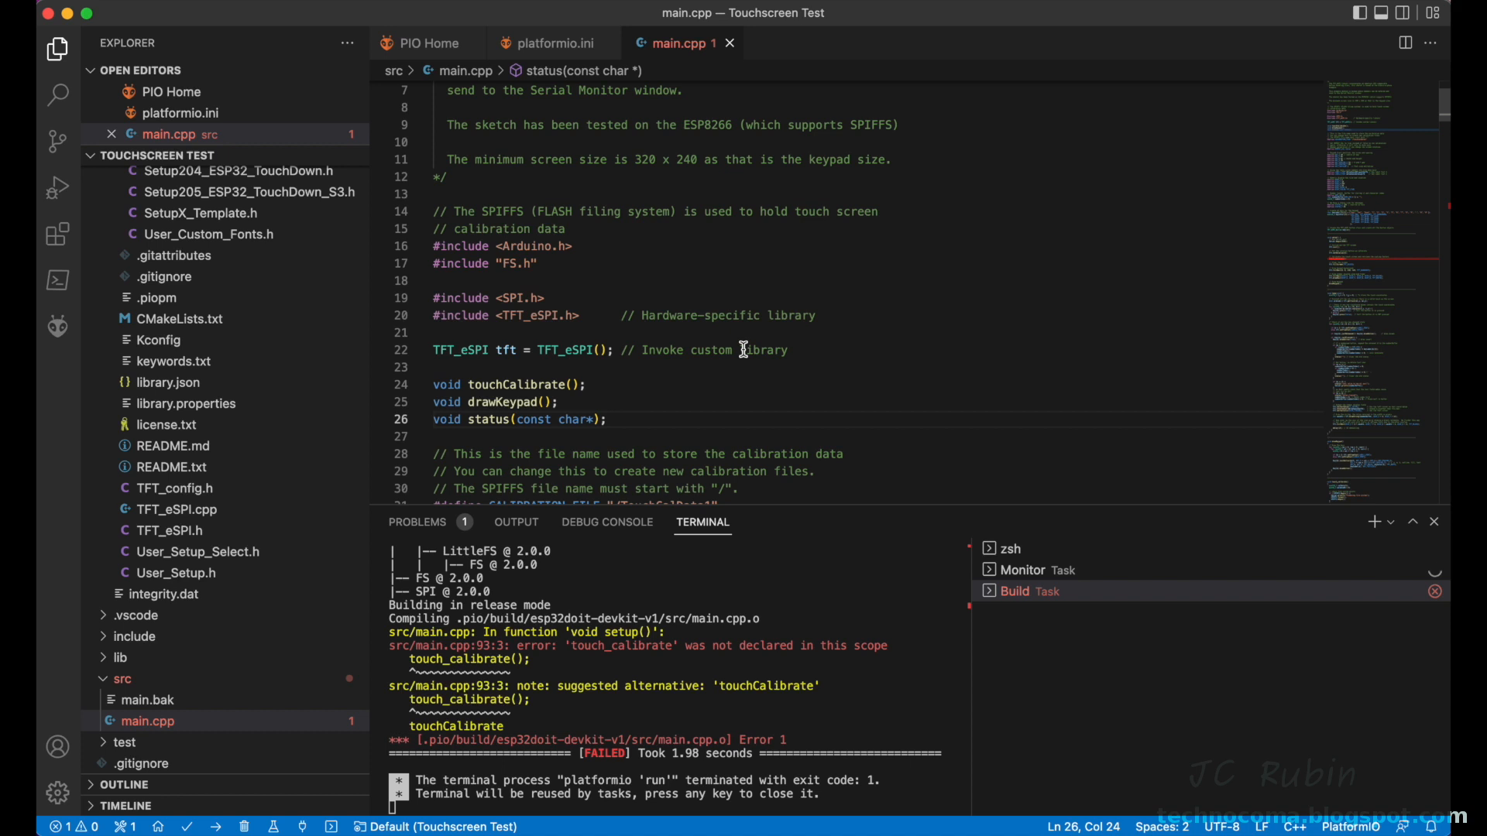
pyautogui.moveTo(510, 384)
pyautogui.write('_c')
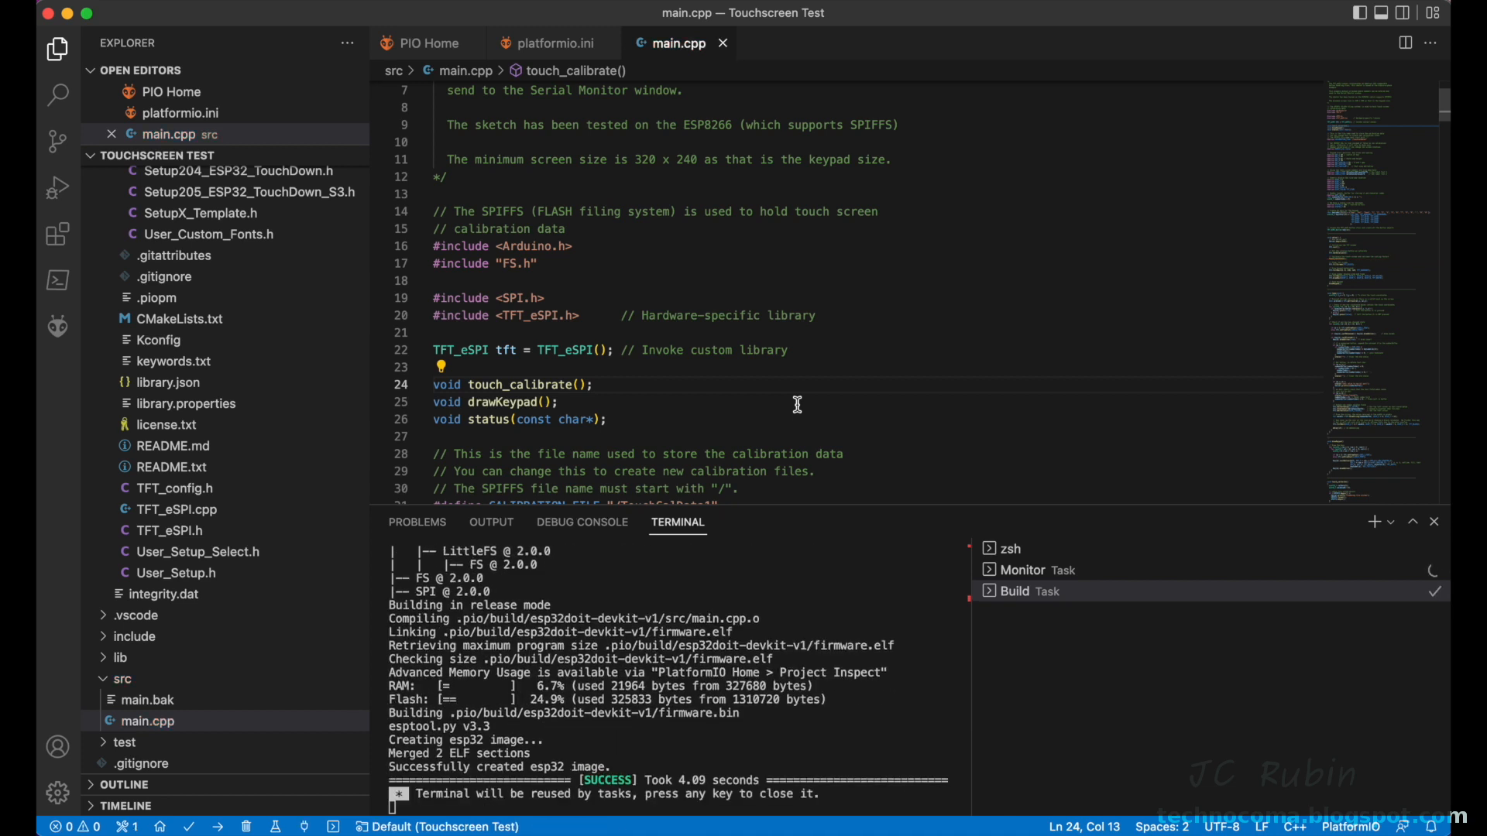
pyautogui.moveTo(505, 456)
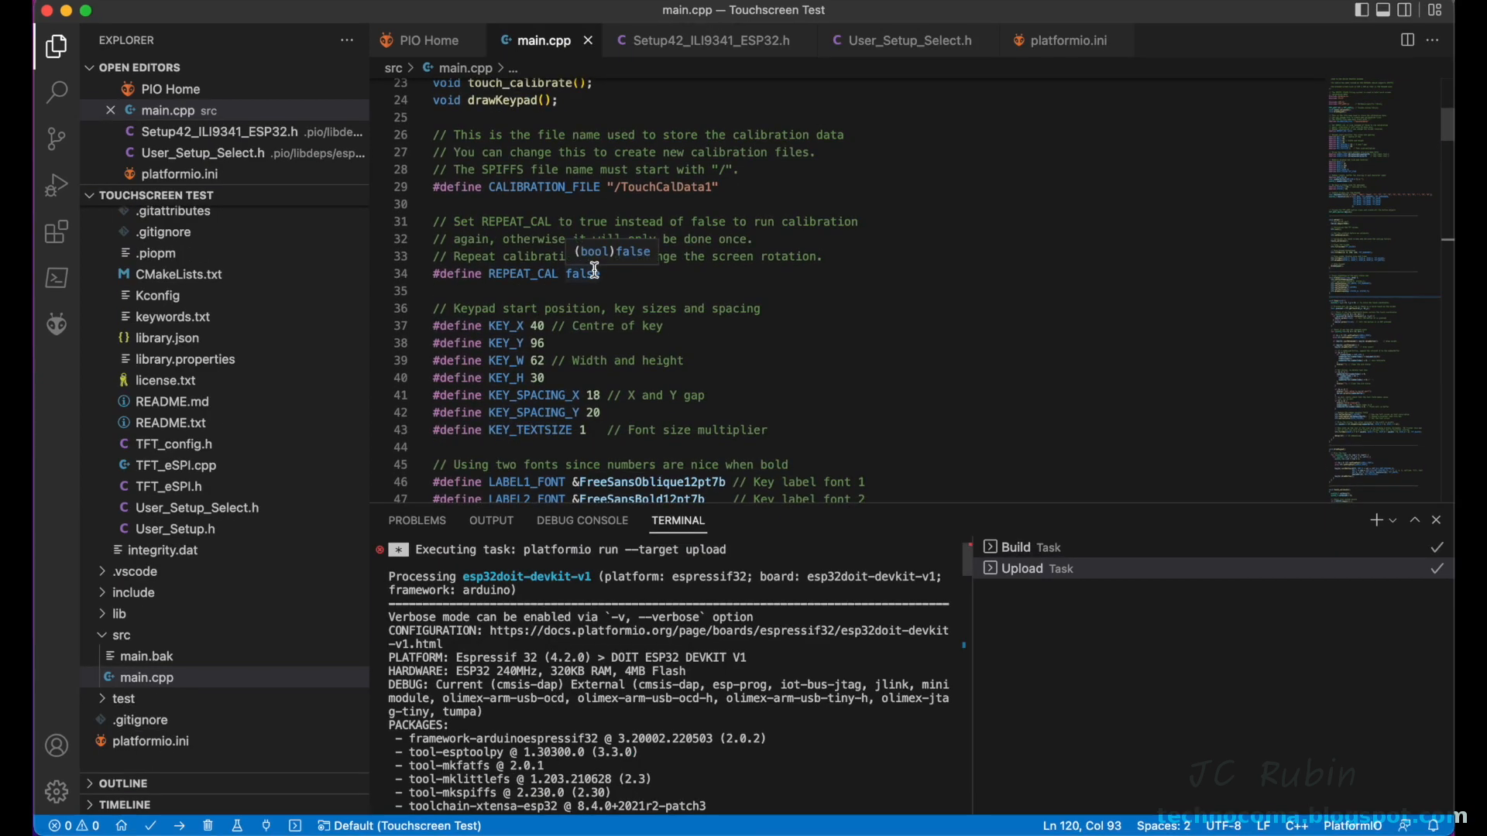
pyautogui.moveTo(711, 395)
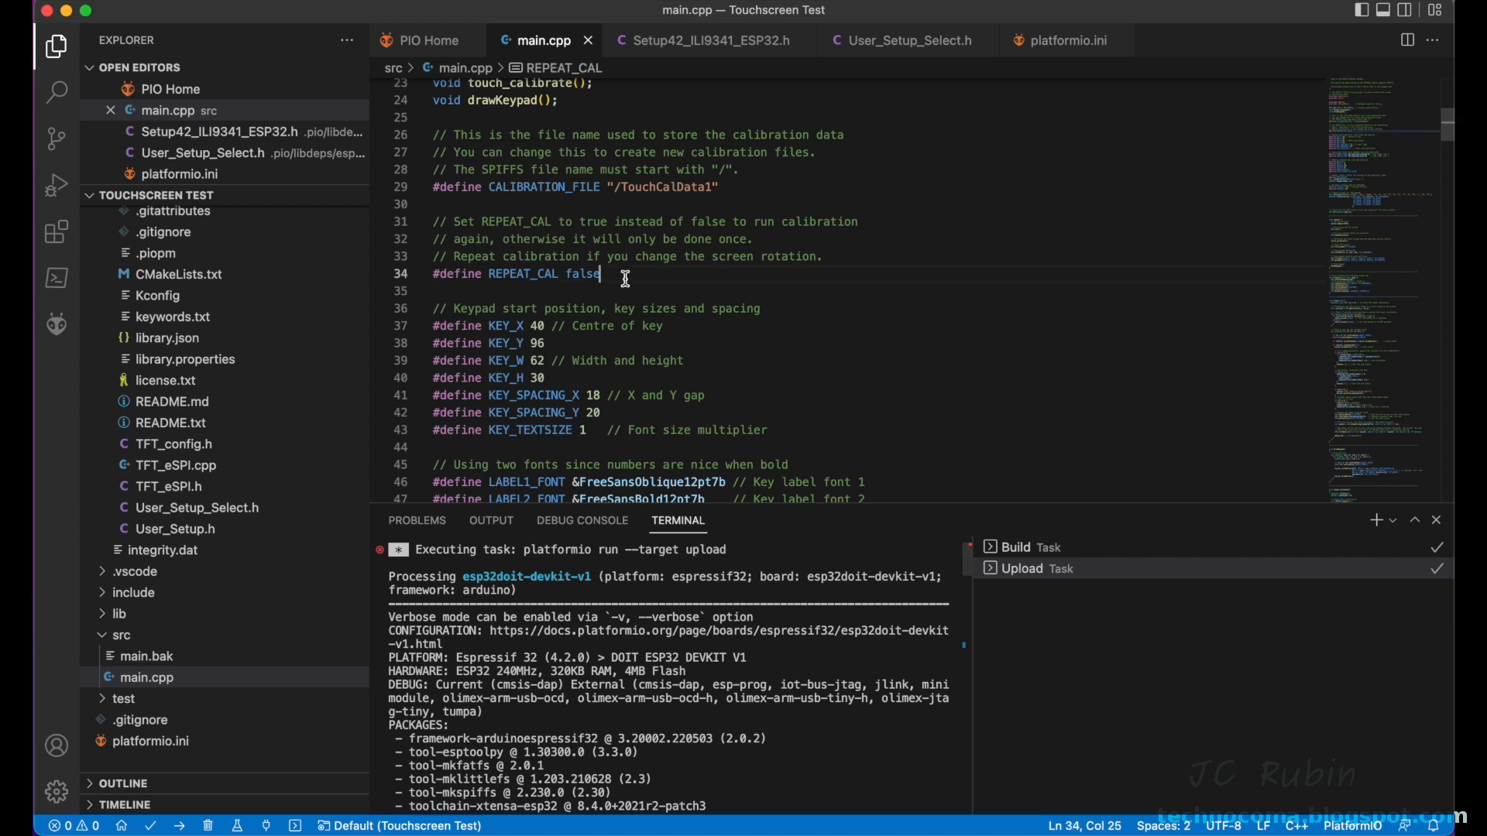
# Step: Correct the prototype name to touch_calibrate so the build succeeds
pyautogui.press('BackSpace')
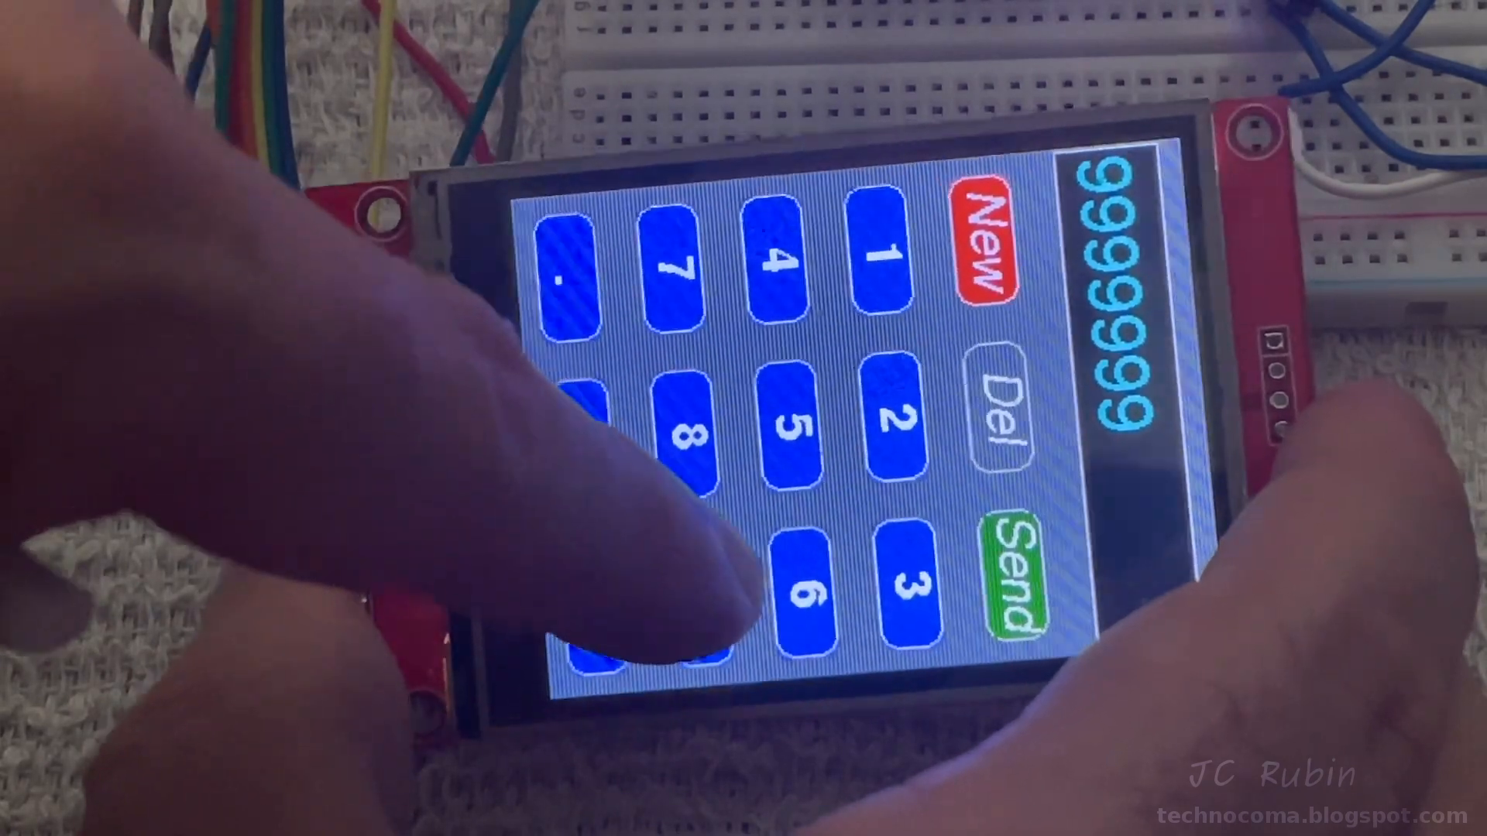
# Step: Tap New on the touchscreen keypad to clear the entered value
pyautogui.click(988, 248)
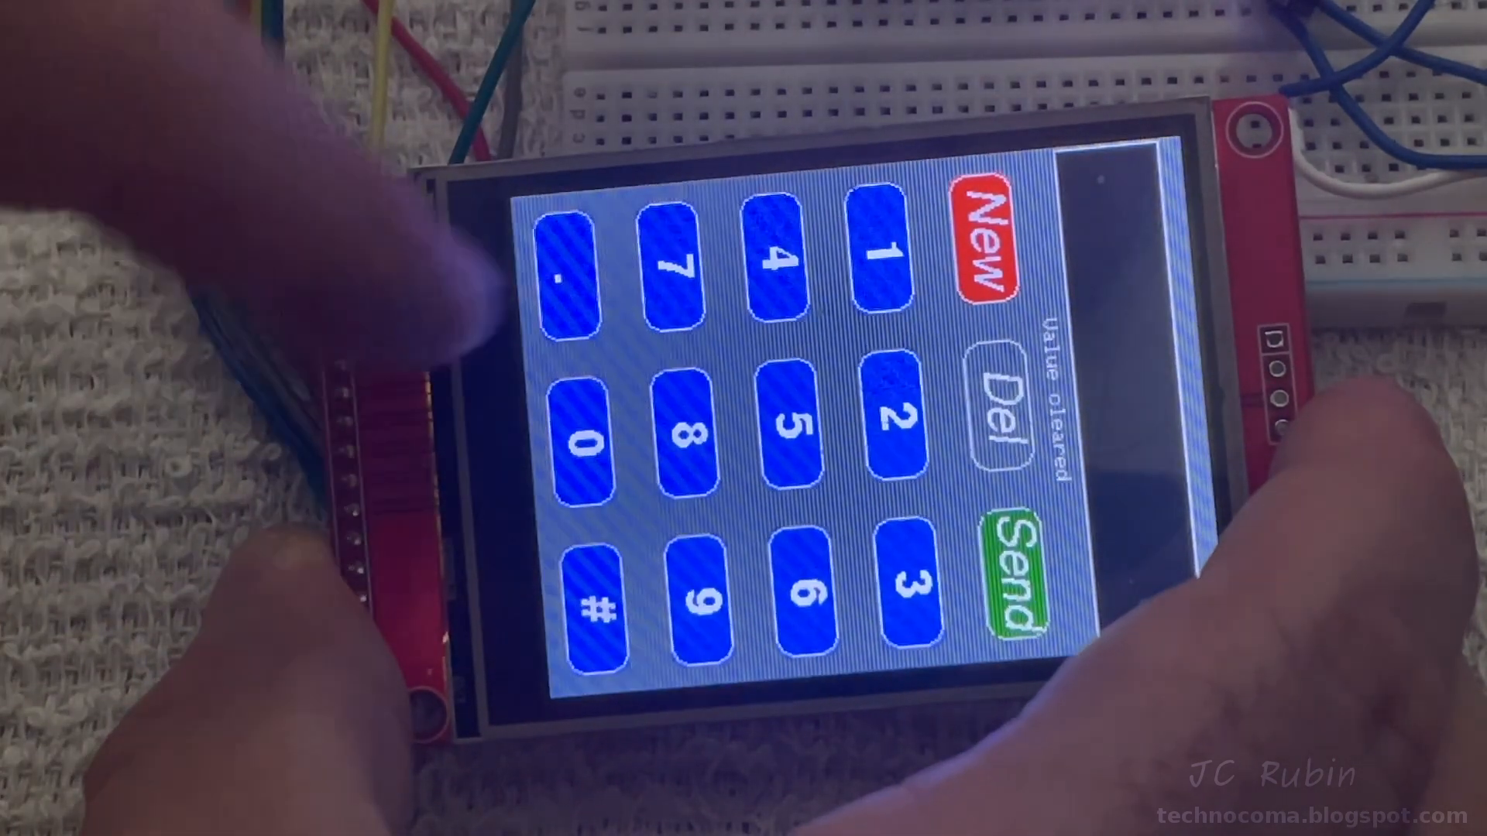